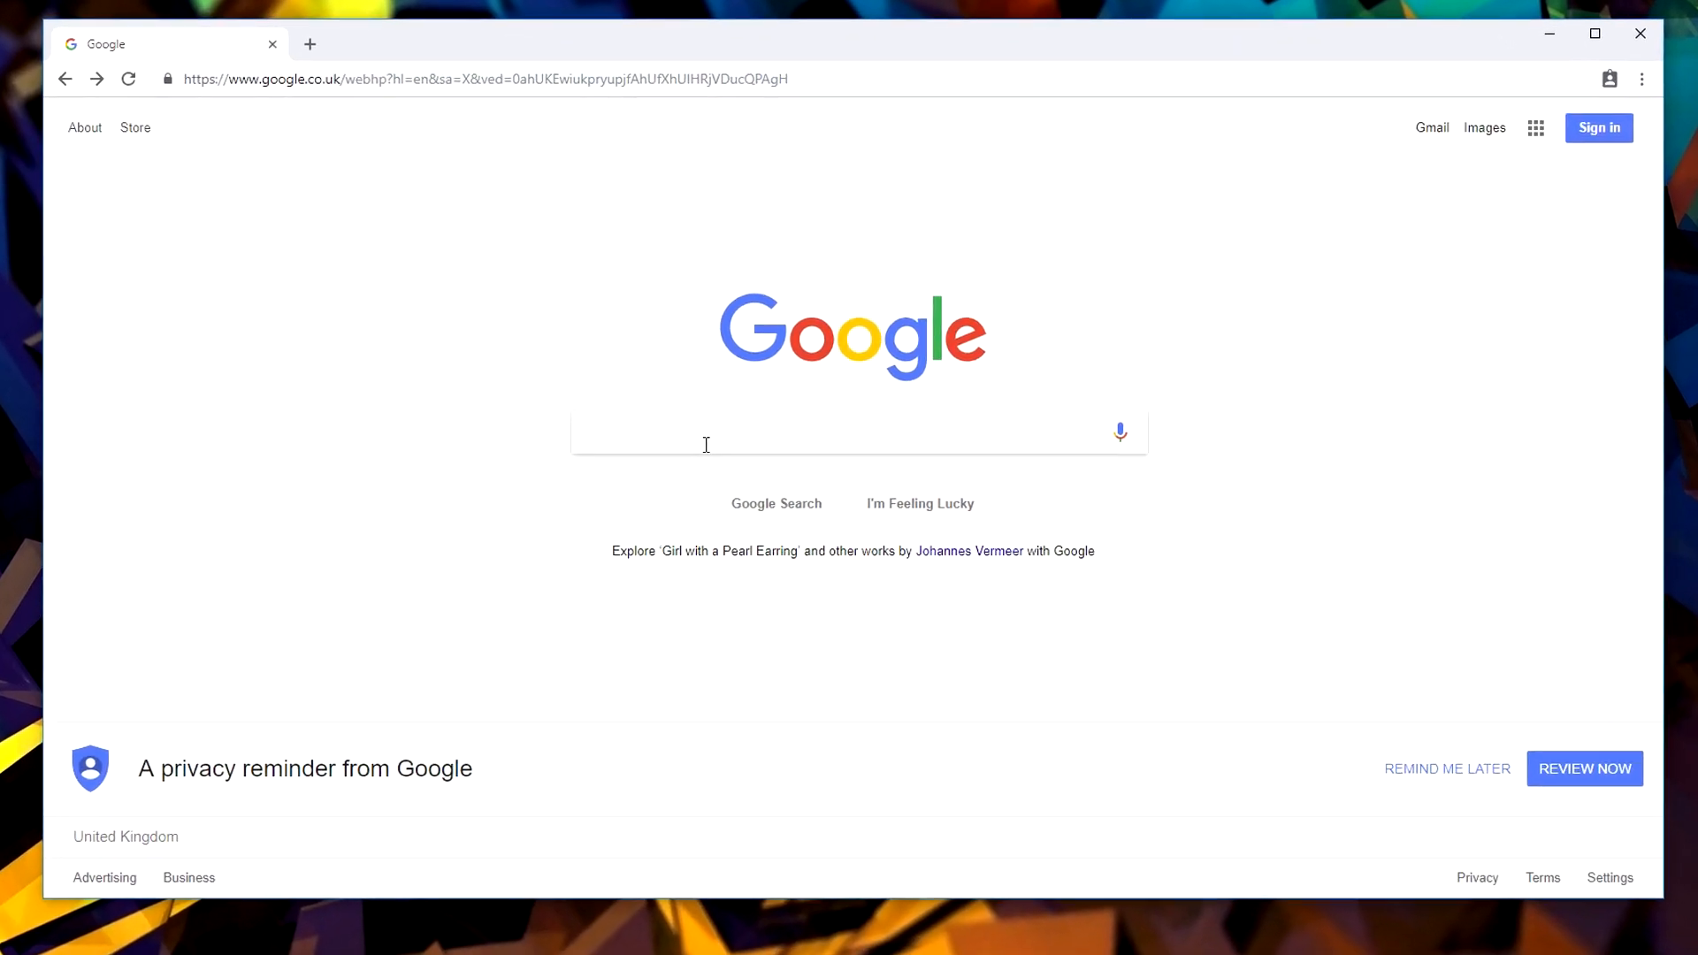
Search Google for 'tor browser' and go to the Tor Browser project page
{"action": "type", "text": "tor browse"}
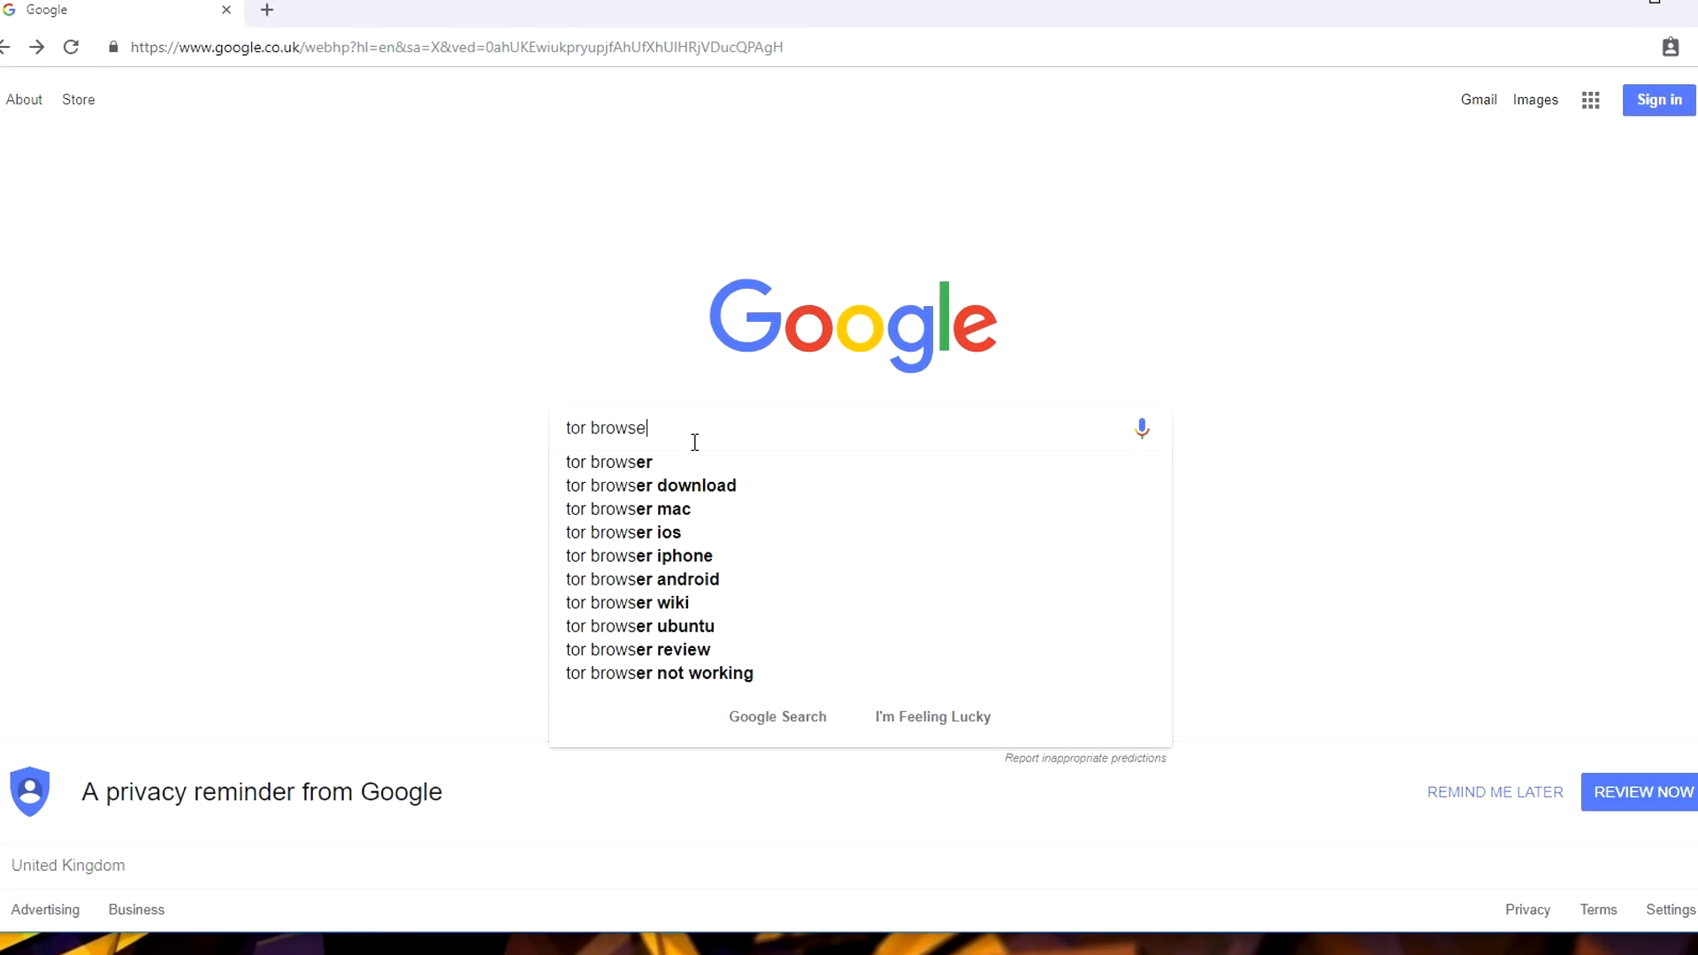
{"action": "key", "text": "Return"}
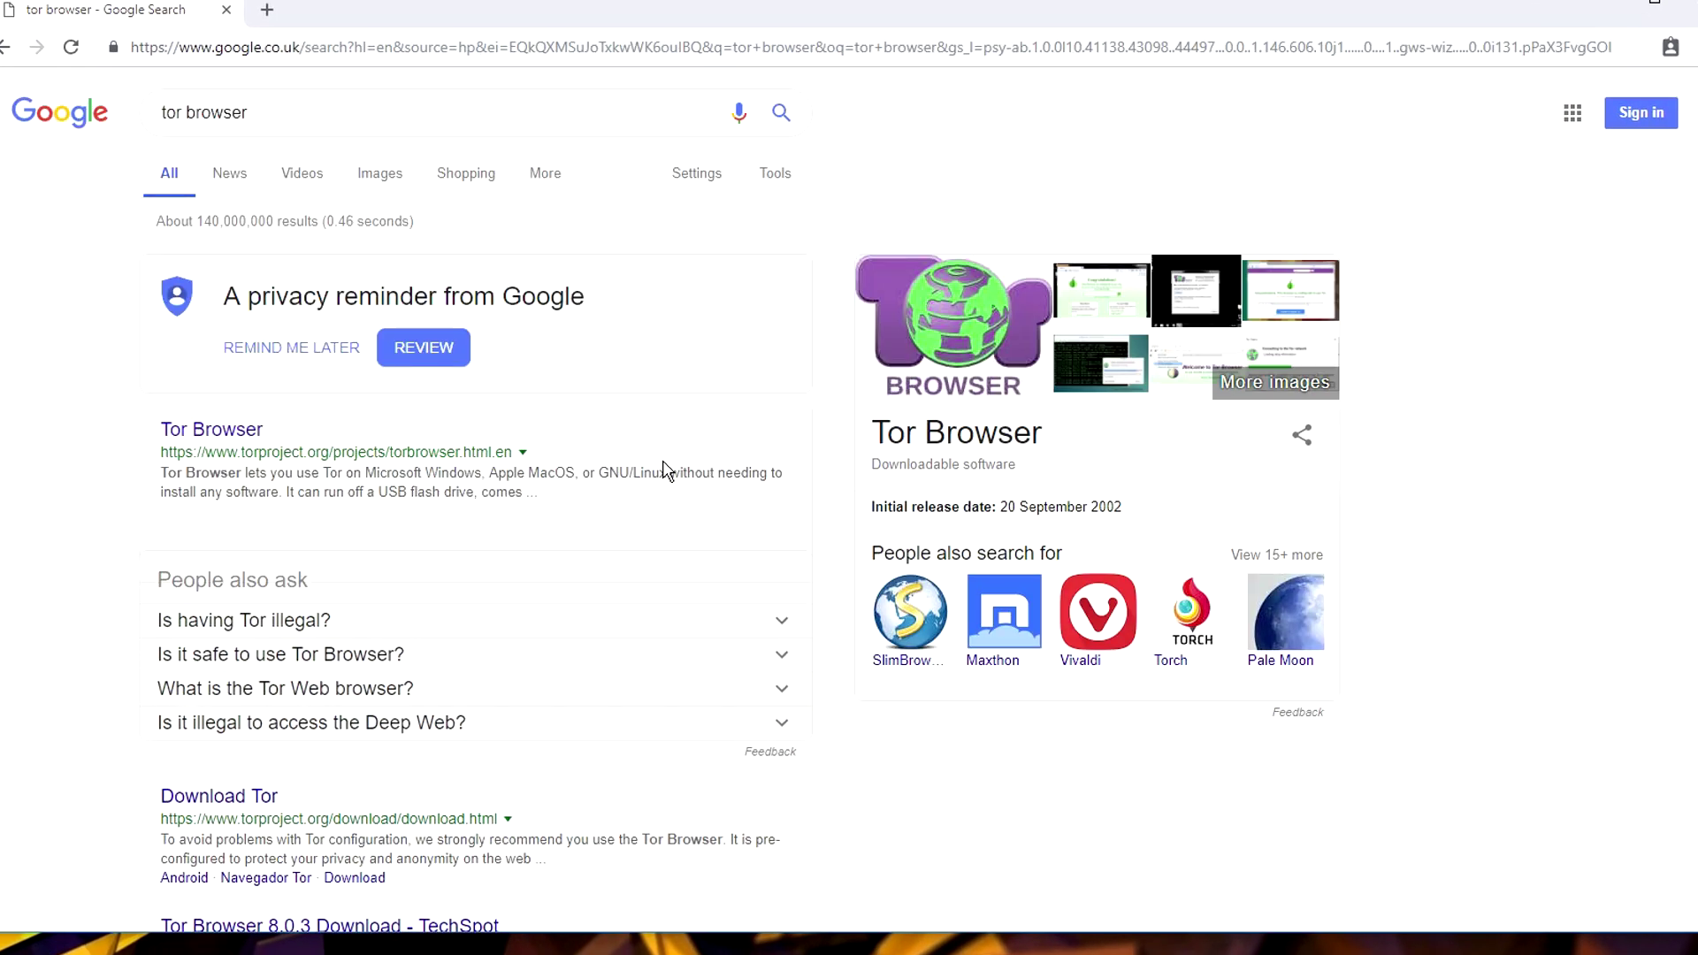
{"action": "left_click", "coordinate": [212, 429]}
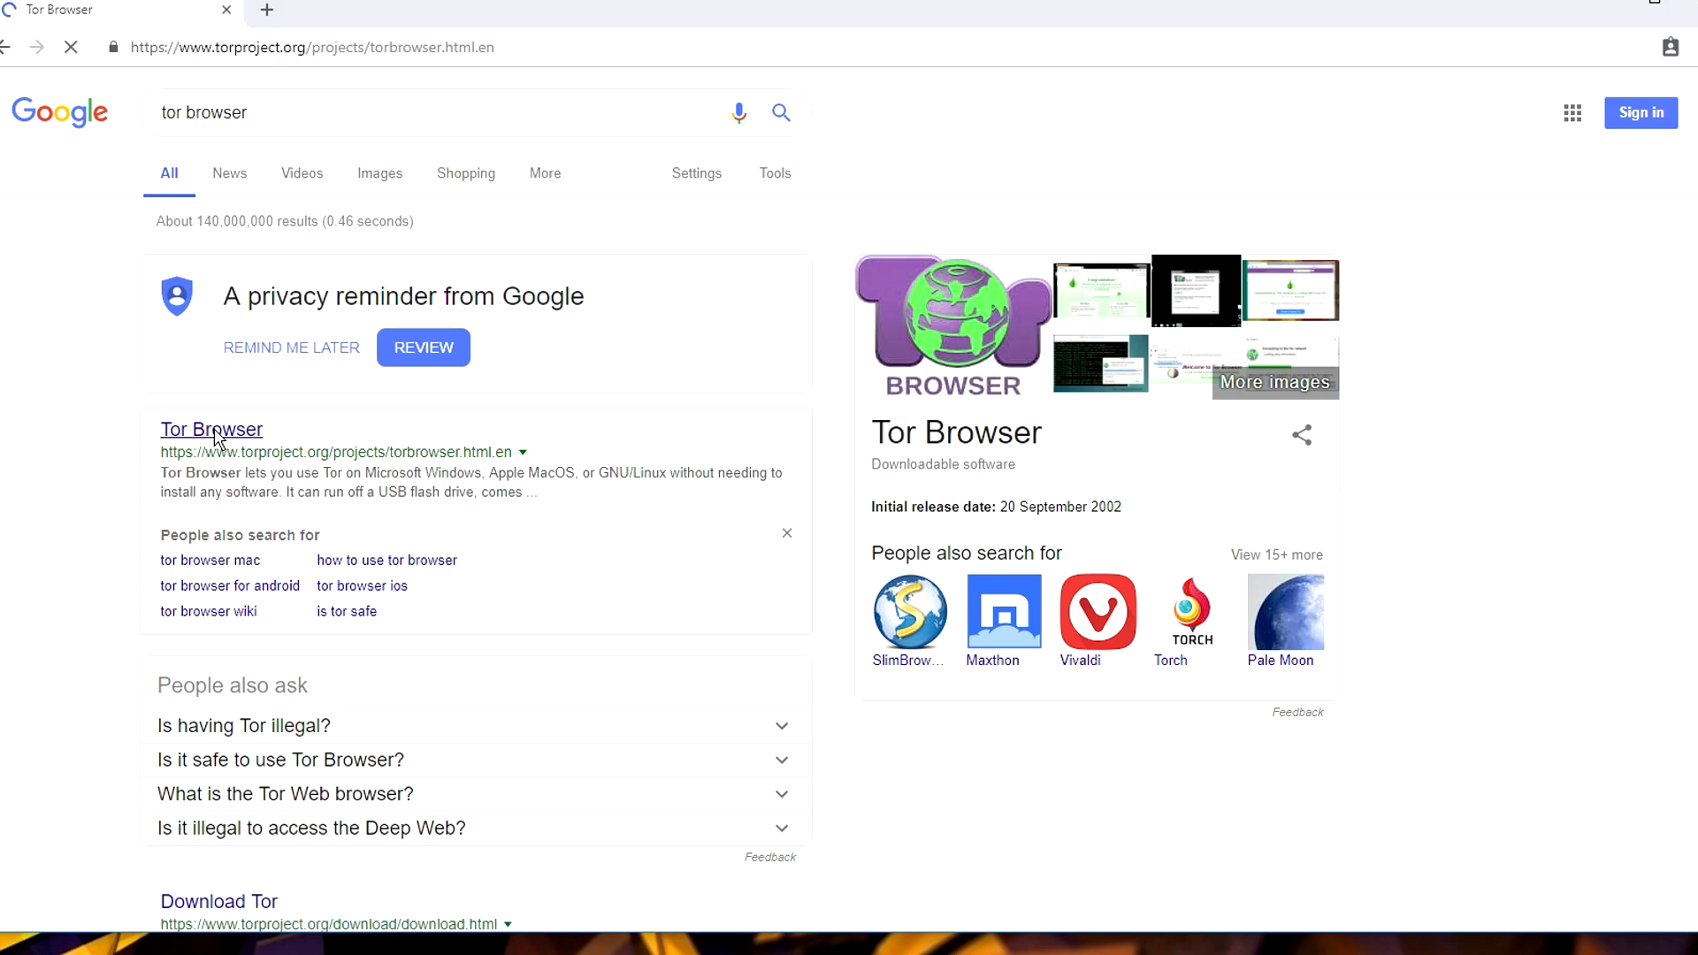
{"action": "left_click", "coordinate": [211, 429]}
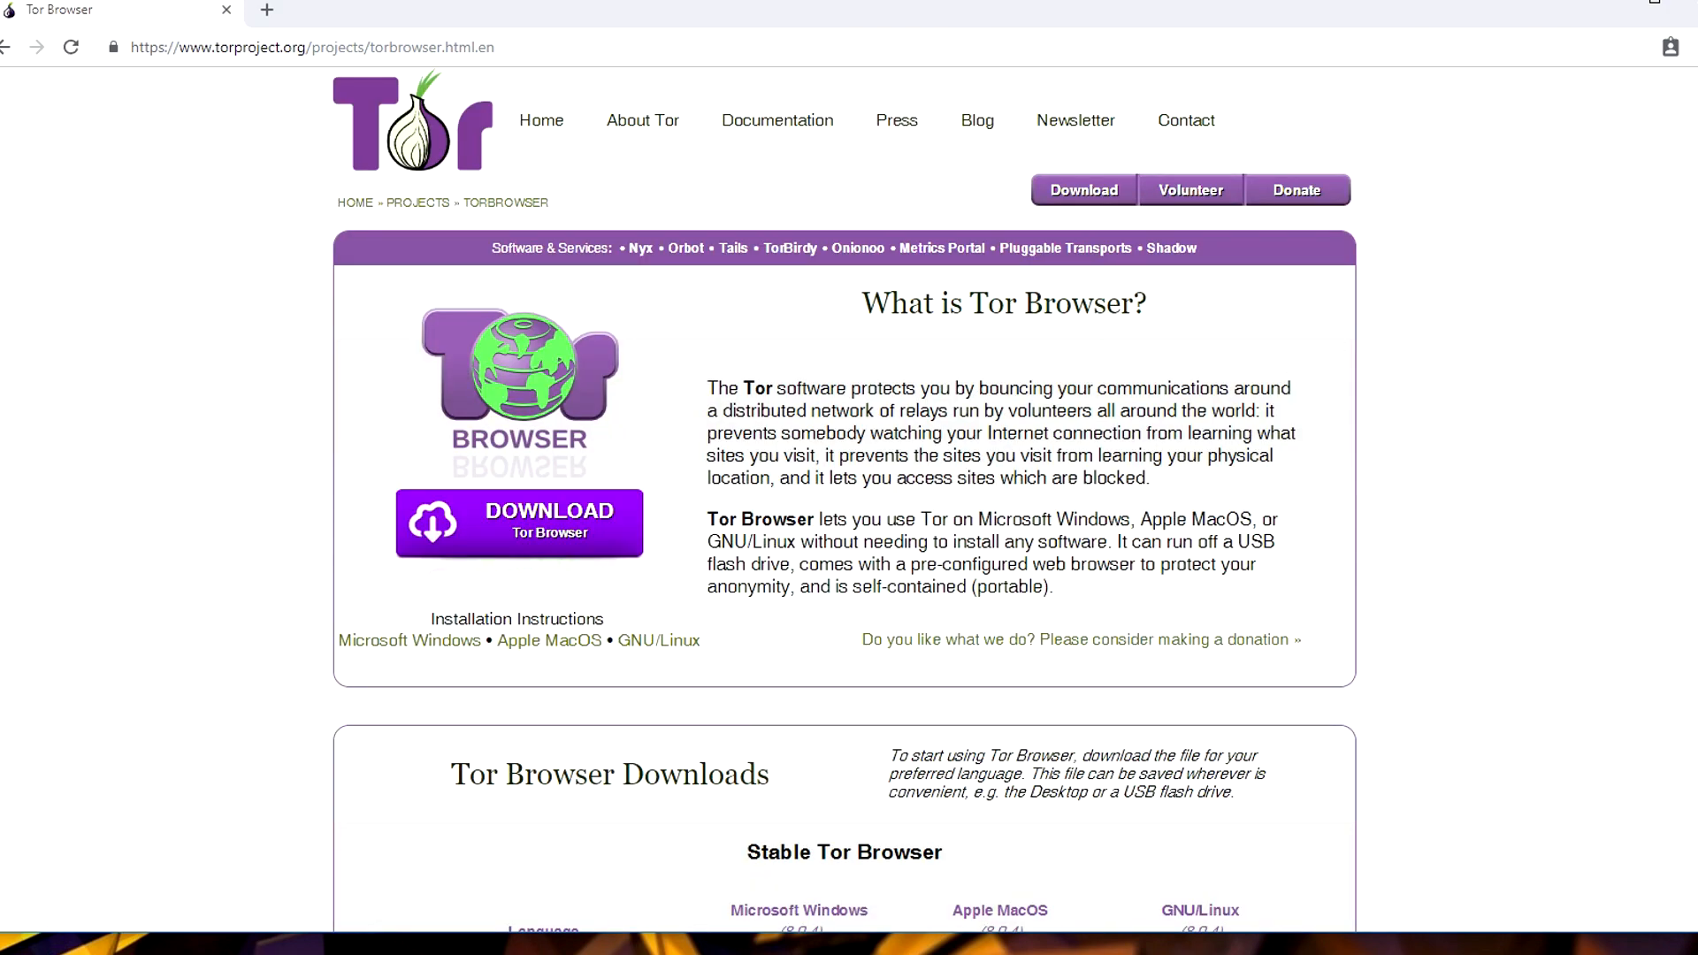
Scroll down to the Tor Browser Downloads table of languages and platforms
{"action": "scroll", "scroll_direction": "down", "scroll_amount": 3}
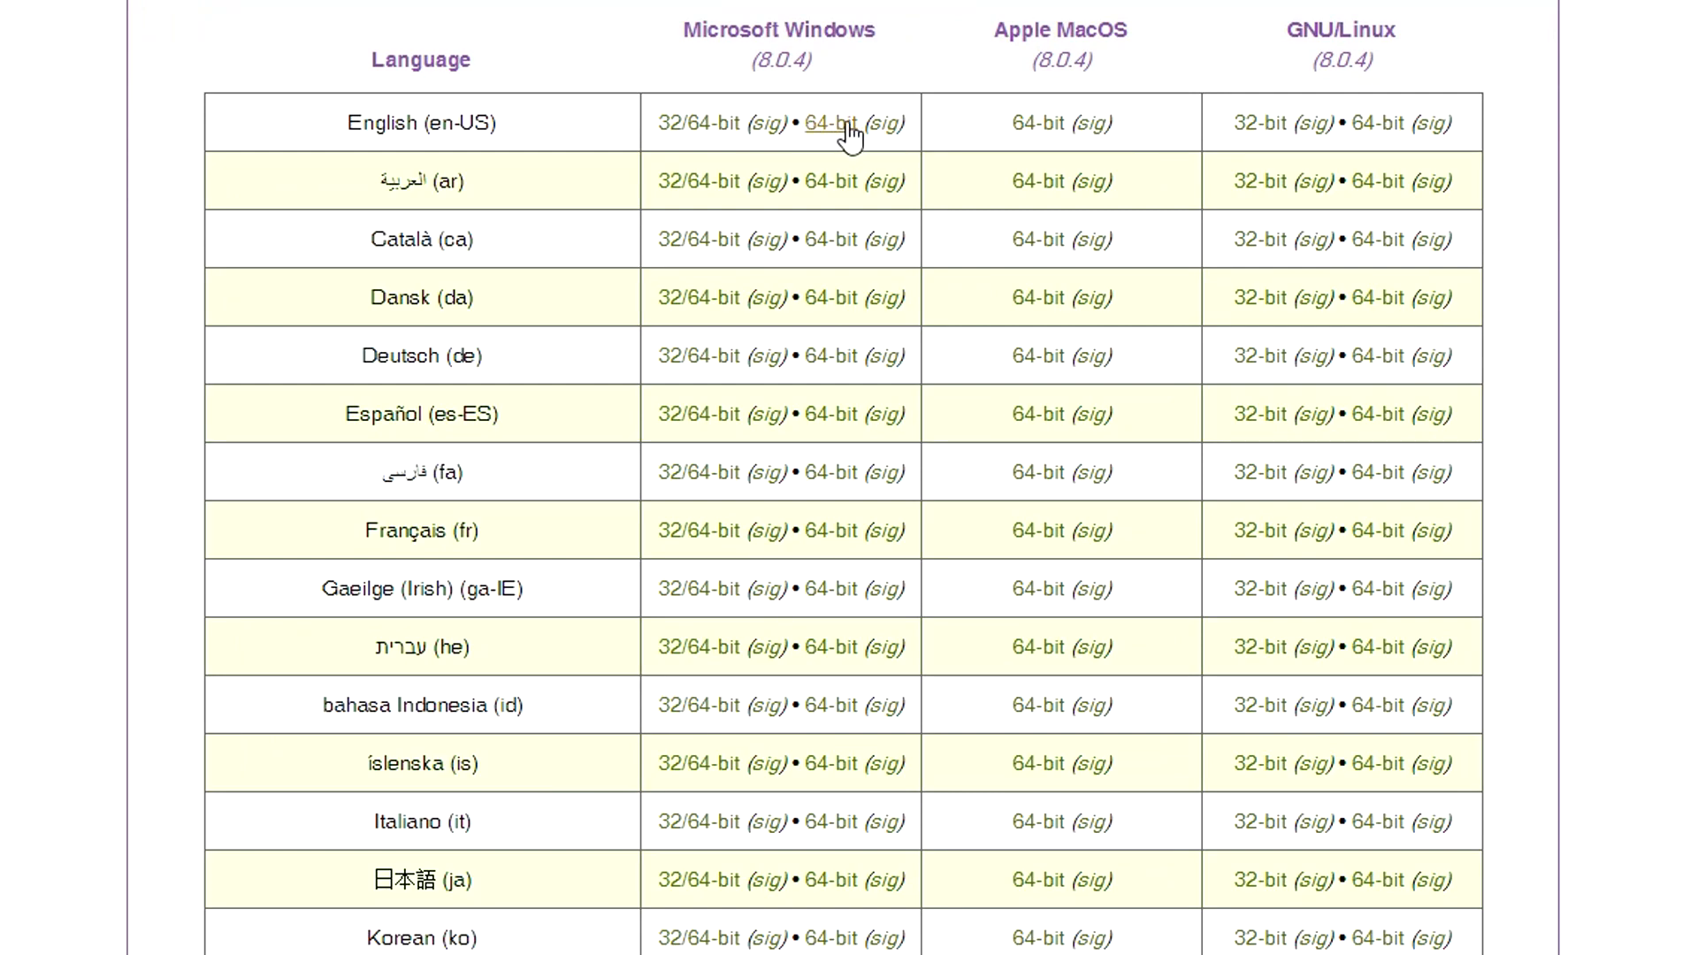
{"action": "scroll", "scroll_direction": "down", "scroll_amount": 3}
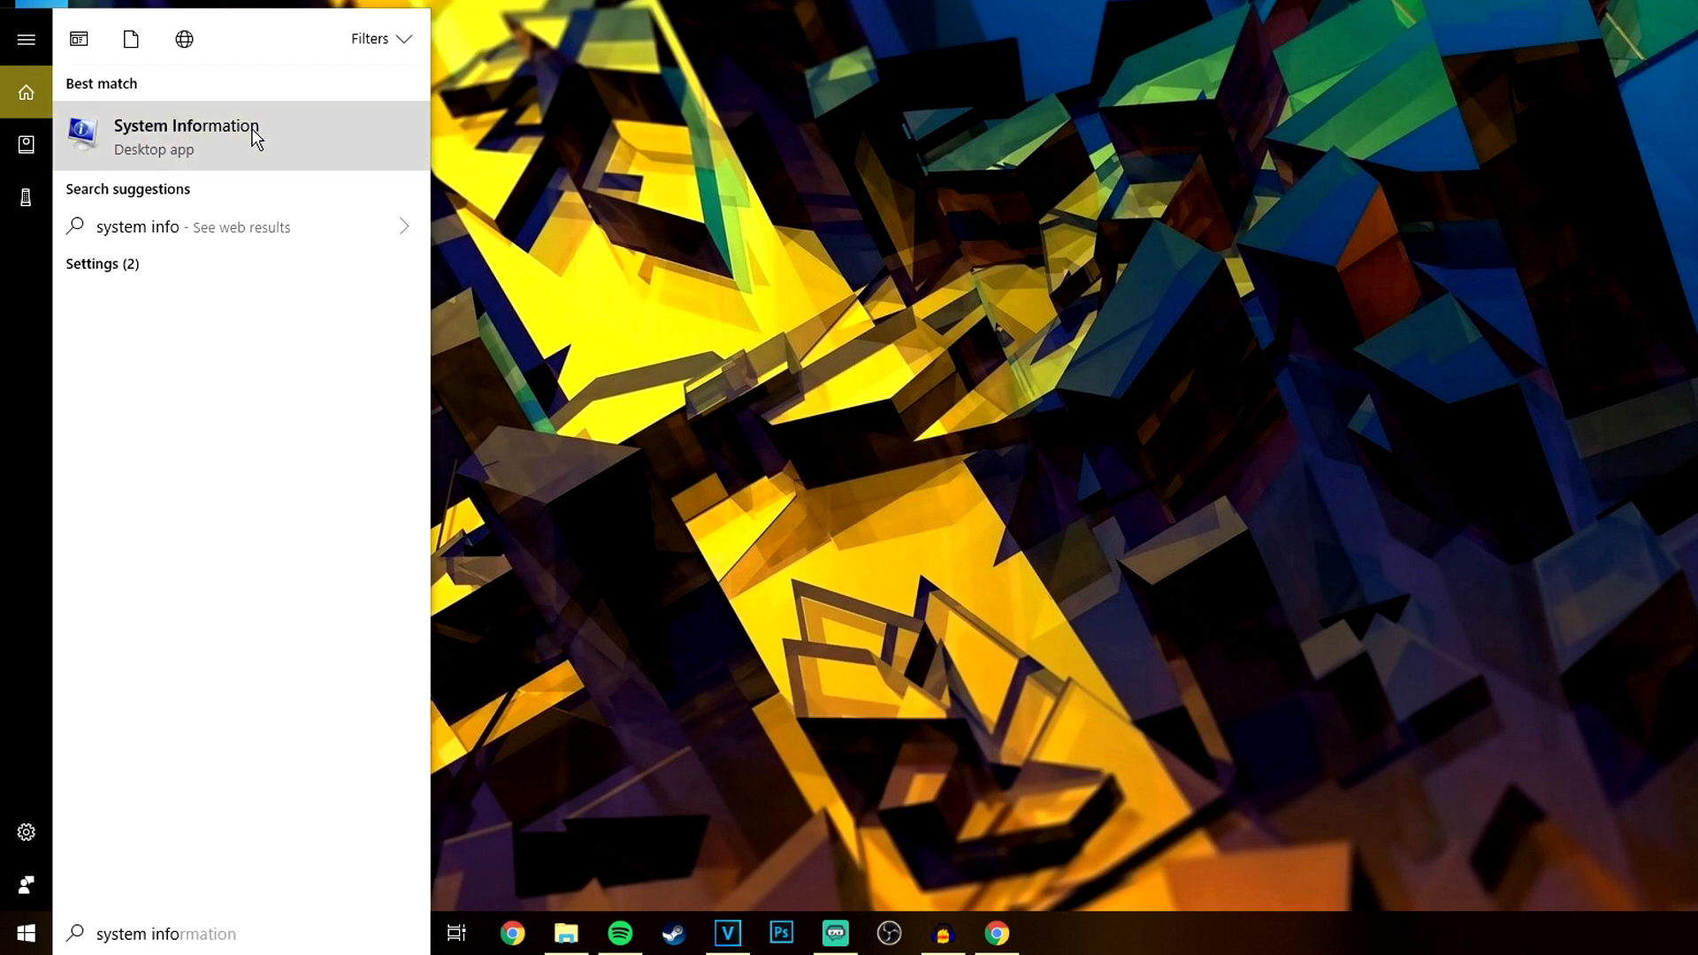
Launch System Information from the Start search to read the System Type row
{"action": "left_click", "coordinate": [184, 136]}
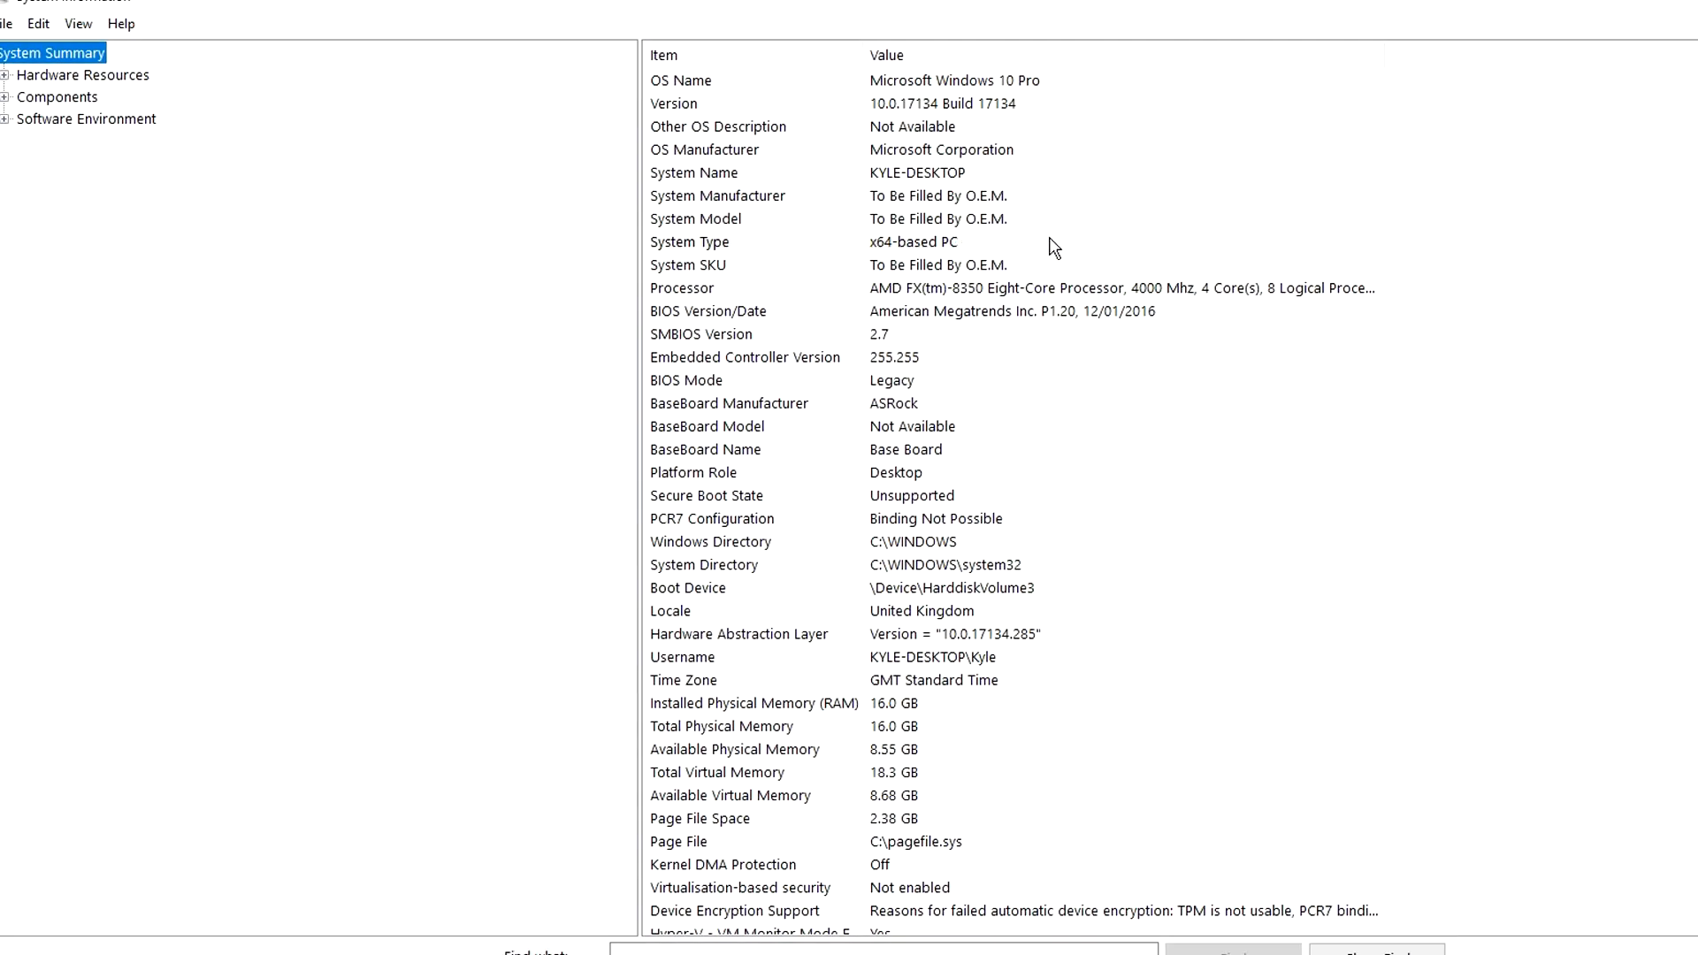
{"action": "mouse_move", "coordinate": [1096, 246]}
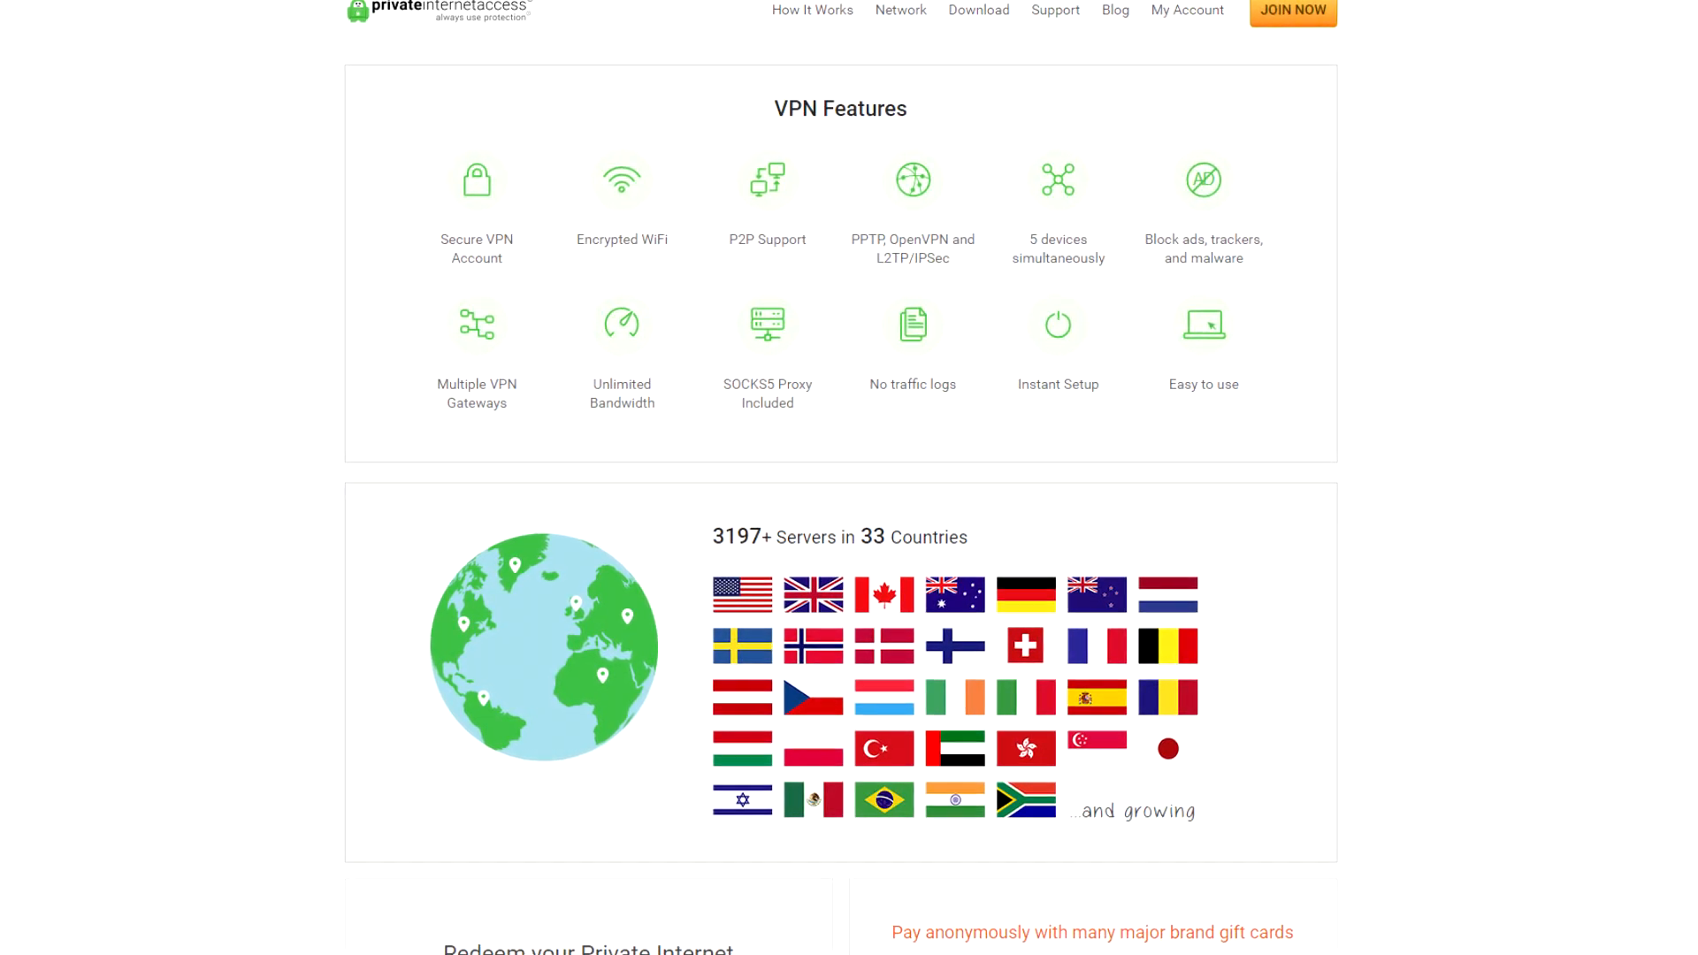
Scroll through the PIA homepage's VPN features and pricing plan sections
{"action": "scroll", "scroll_direction": "down", "scroll_amount": 3}
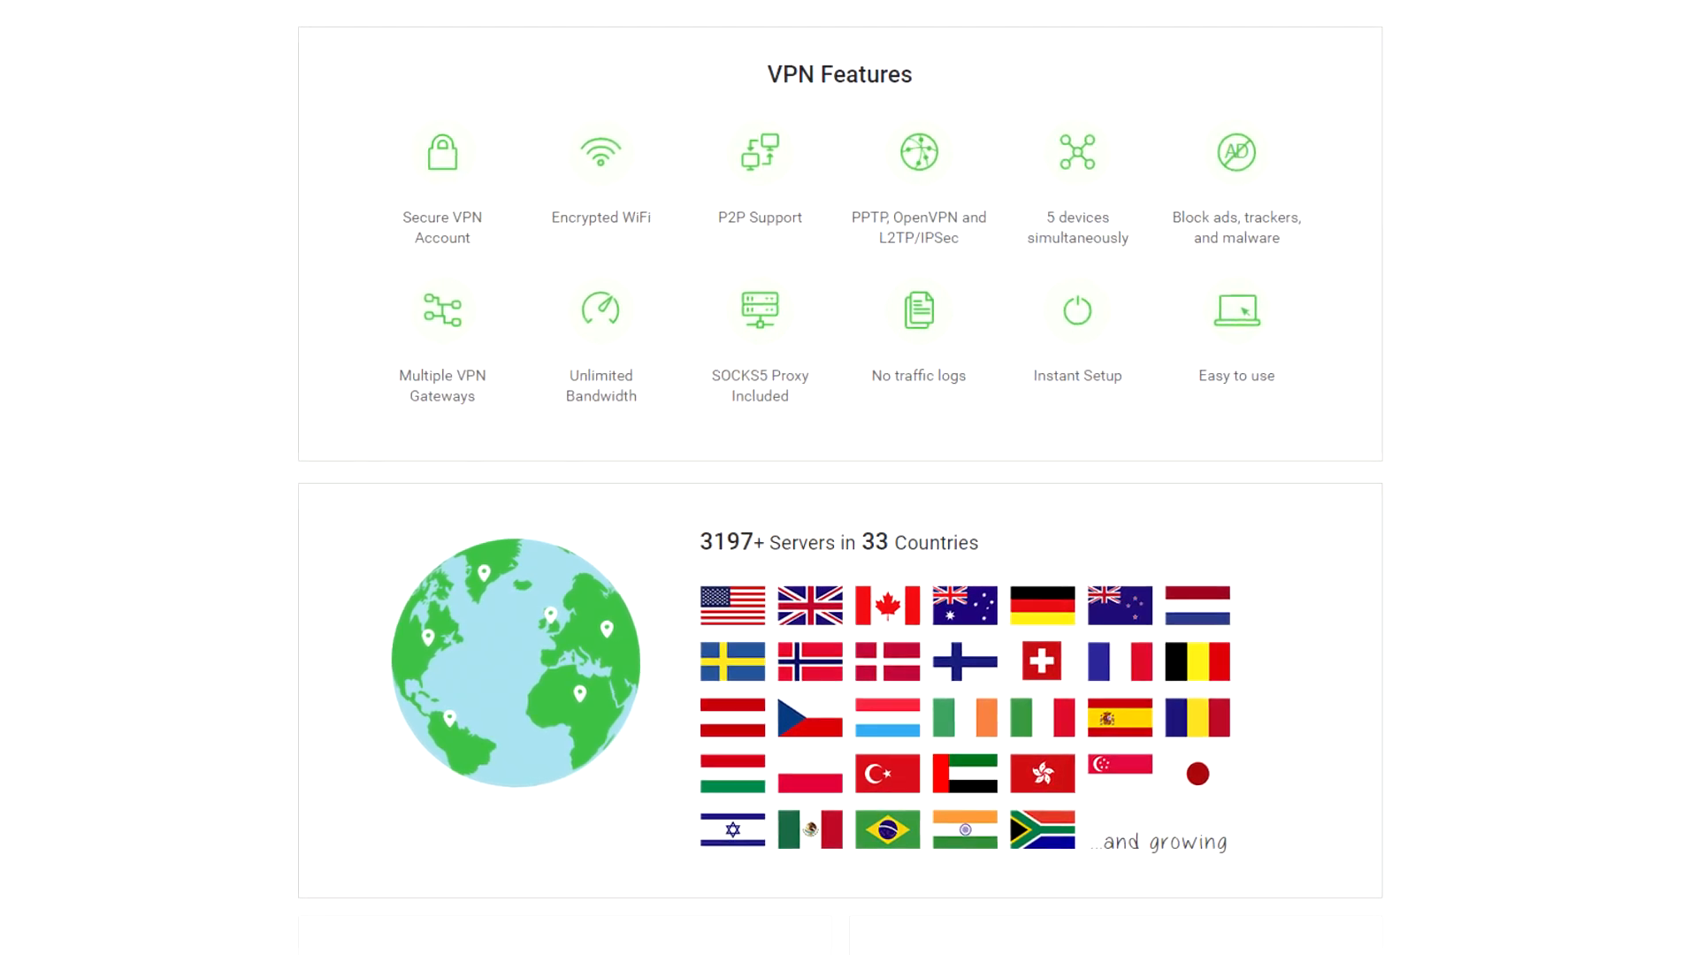
{"action": "scroll", "scroll_direction": "up", "scroll_amount": 3}
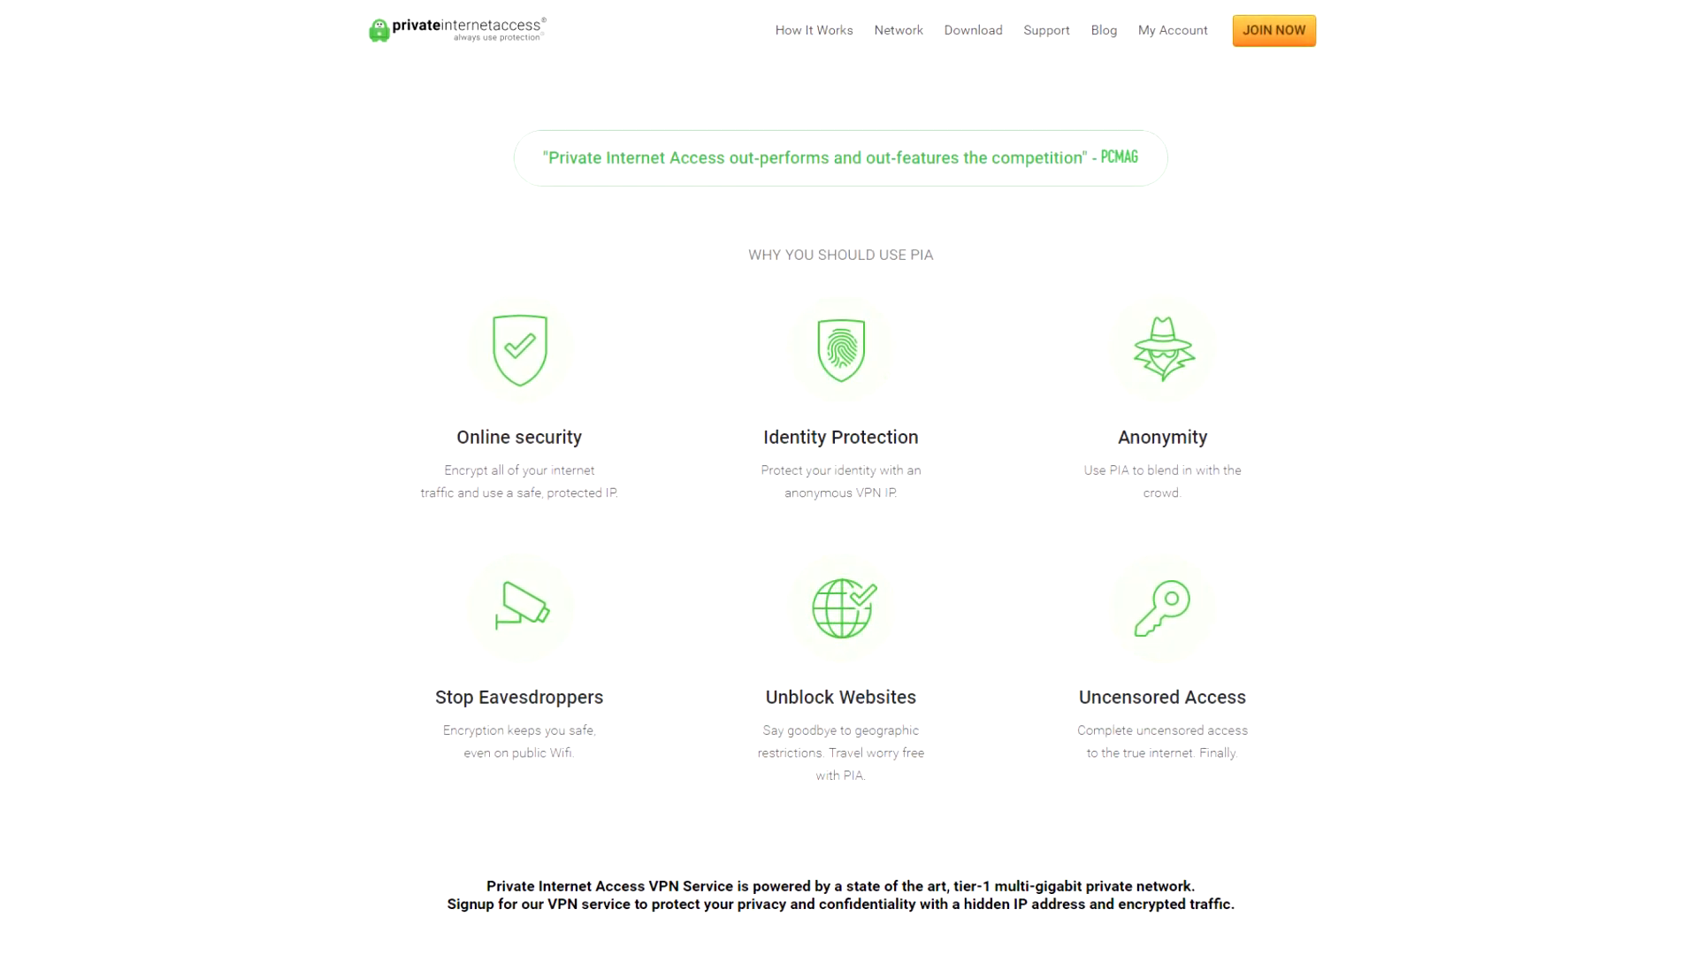
{"action": "scroll", "scroll_direction": "up", "scroll_amount": 3}
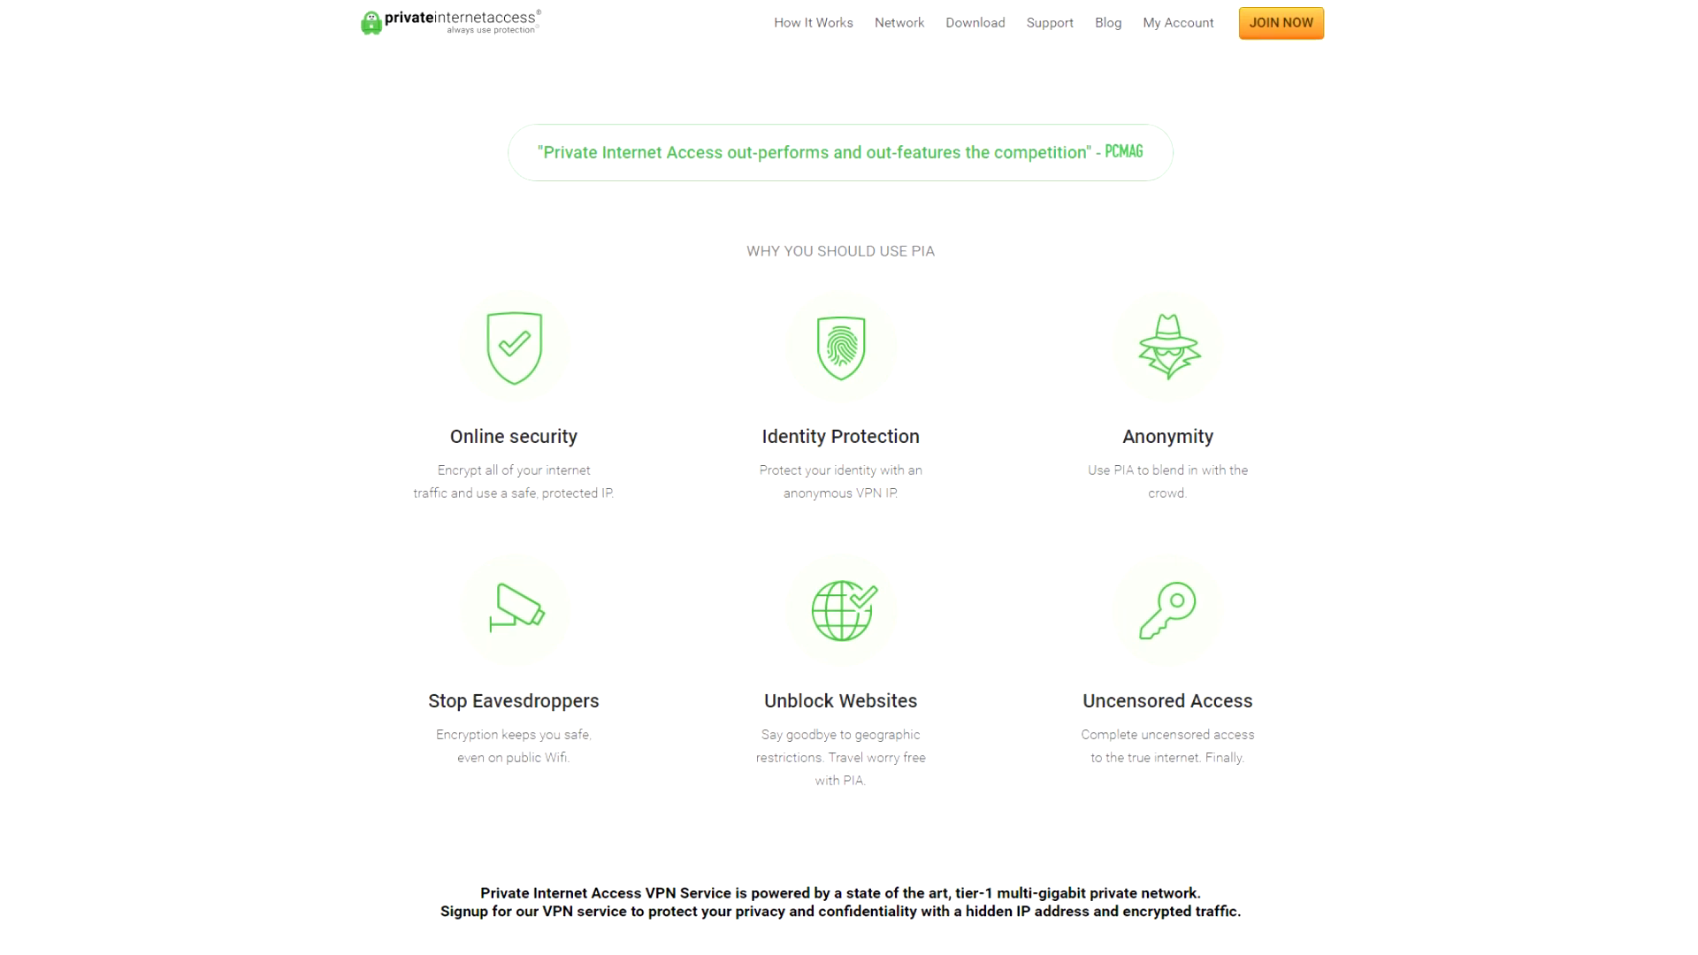
{"action": "scroll", "scroll_direction": "up", "scroll_amount": 3}
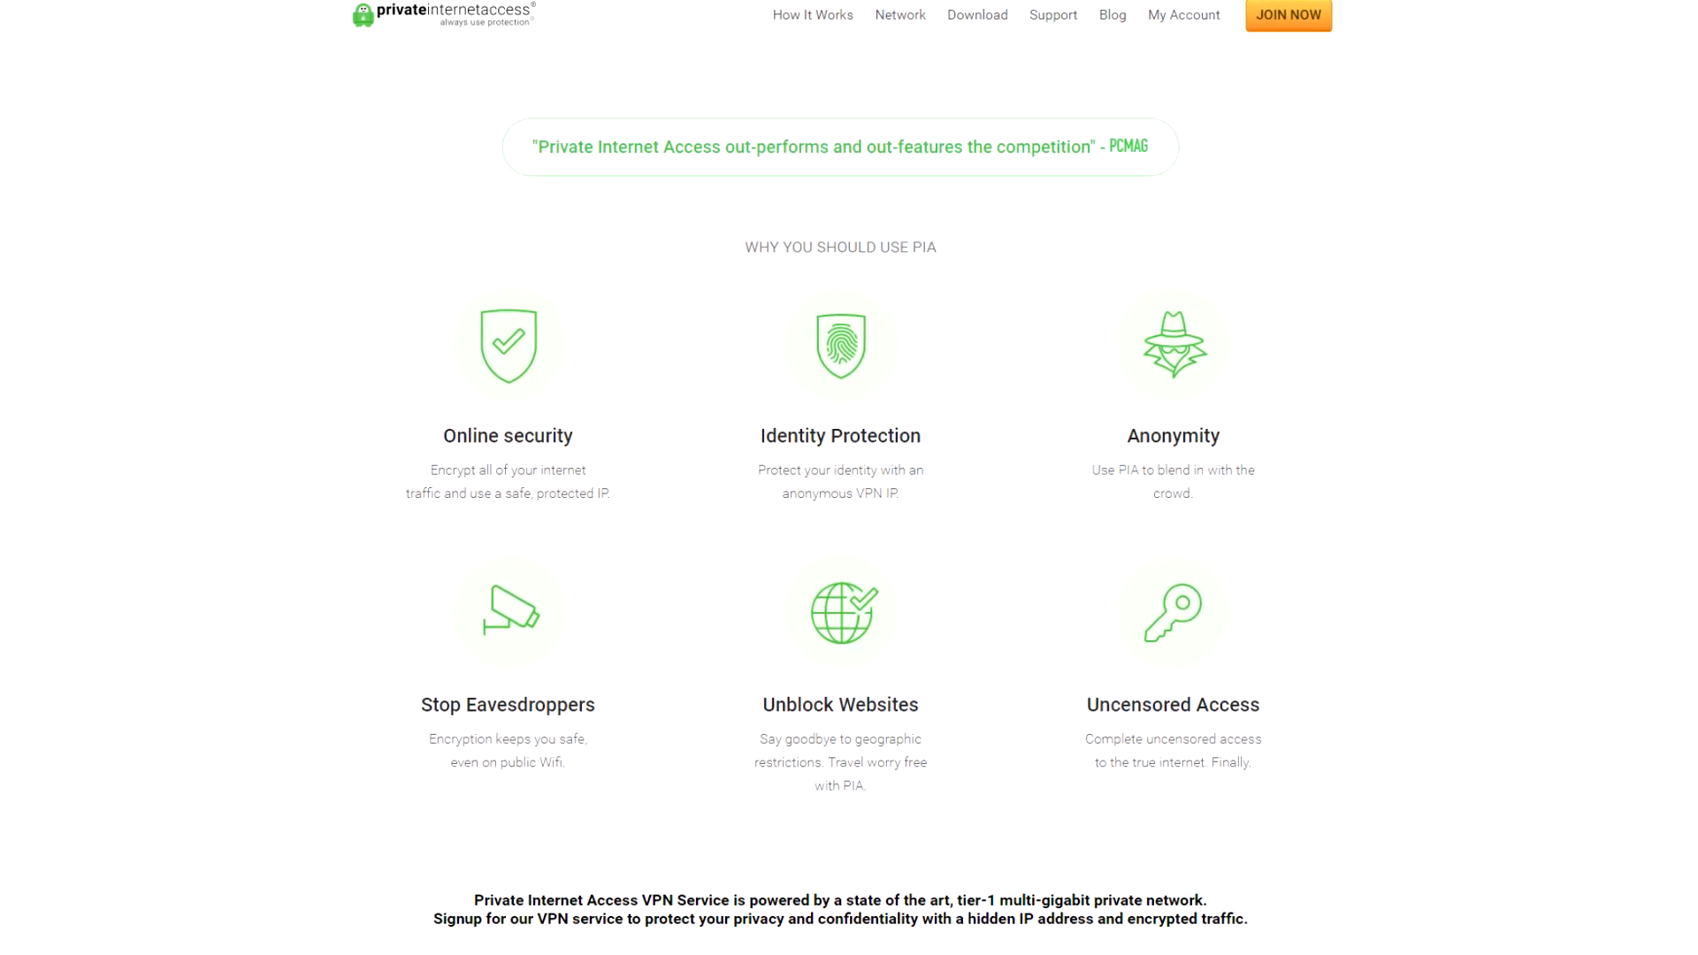
{"action": "scroll", "scroll_direction": "down", "scroll_amount": 3}
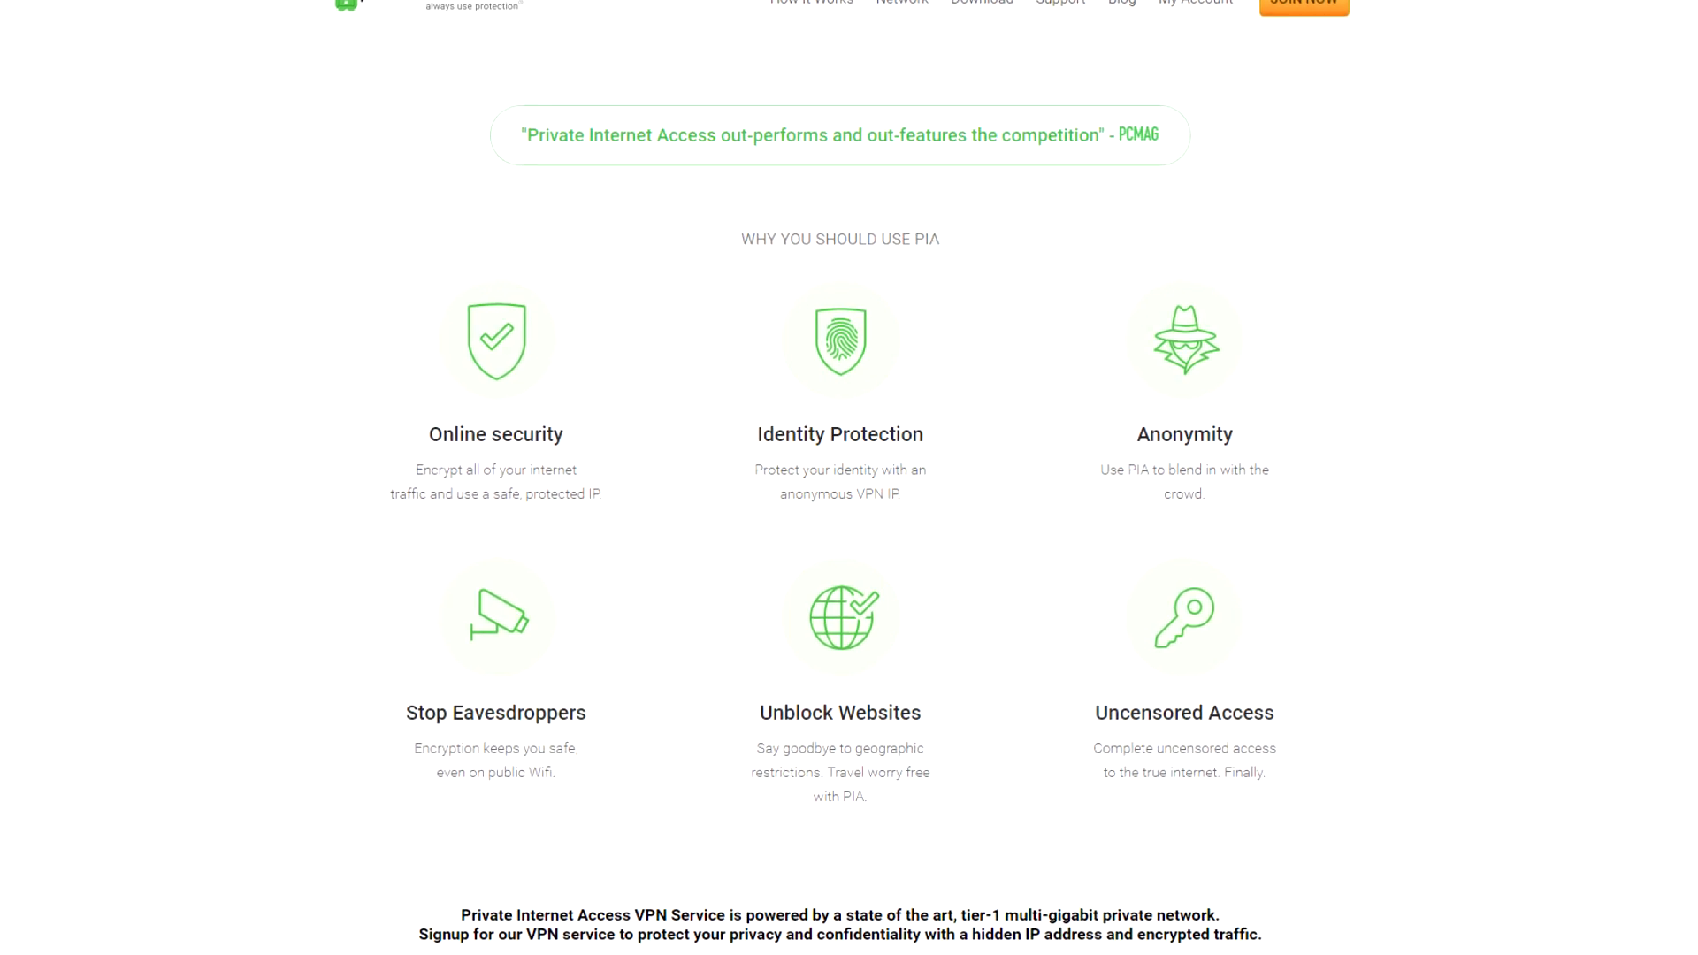
{"action": "scroll", "scroll_direction": "up", "scroll_amount": 3}
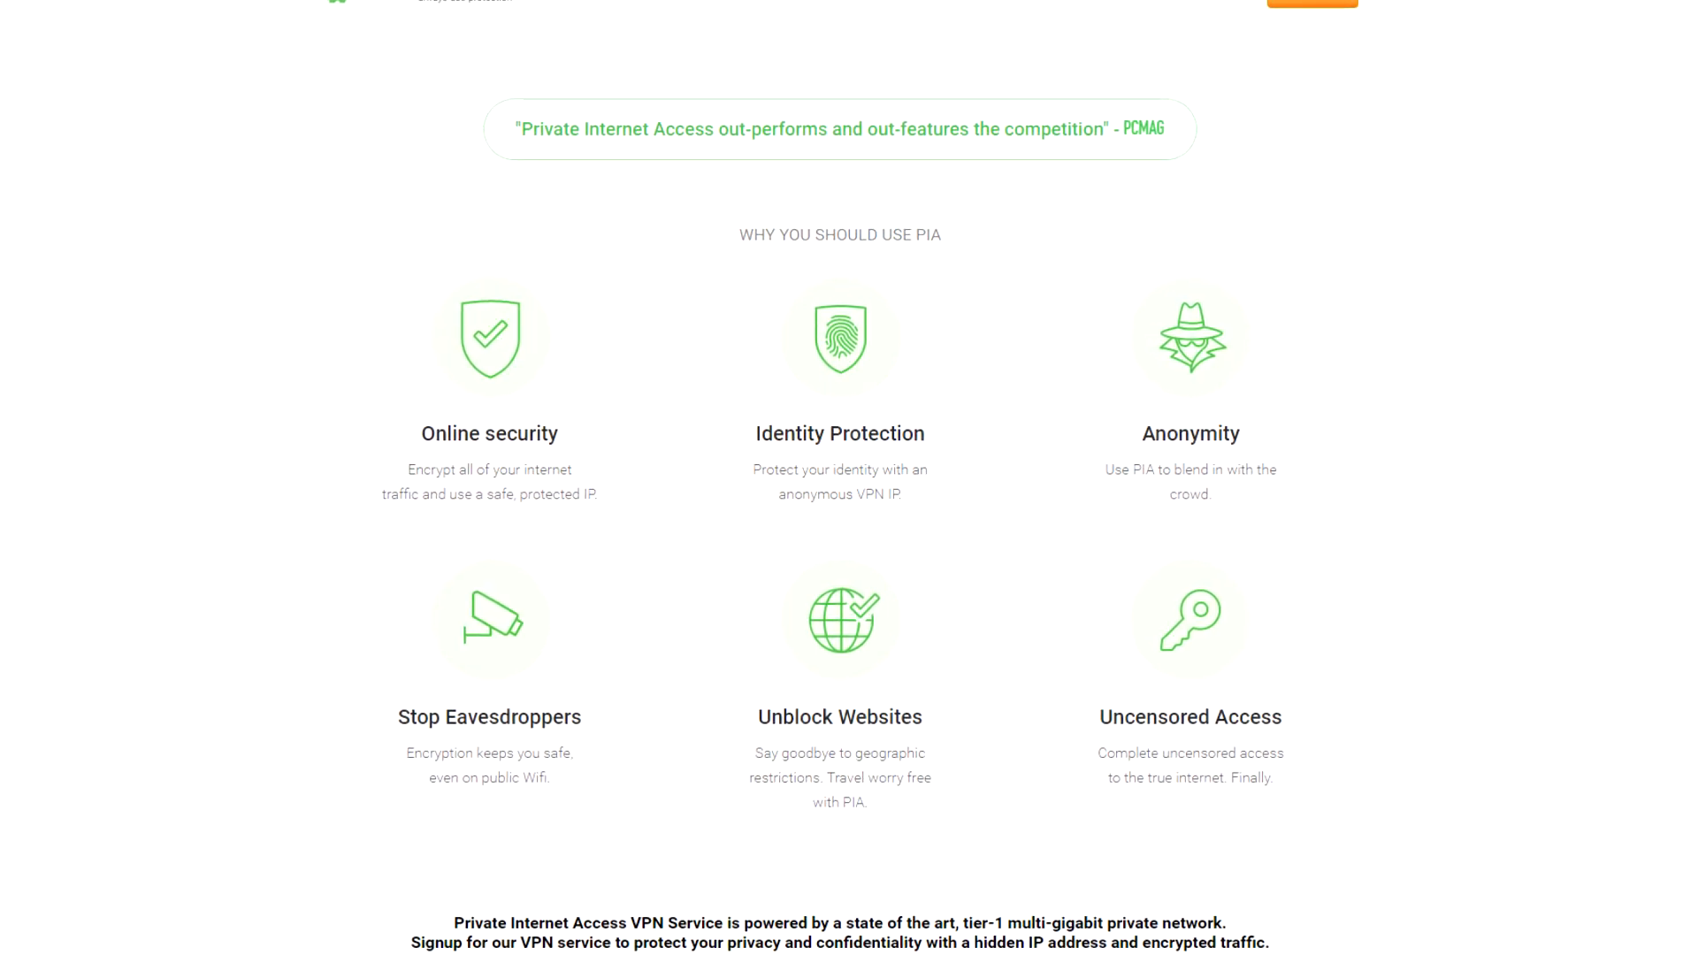
{"action": "scroll", "scroll_direction": "up", "scroll_amount": 3}
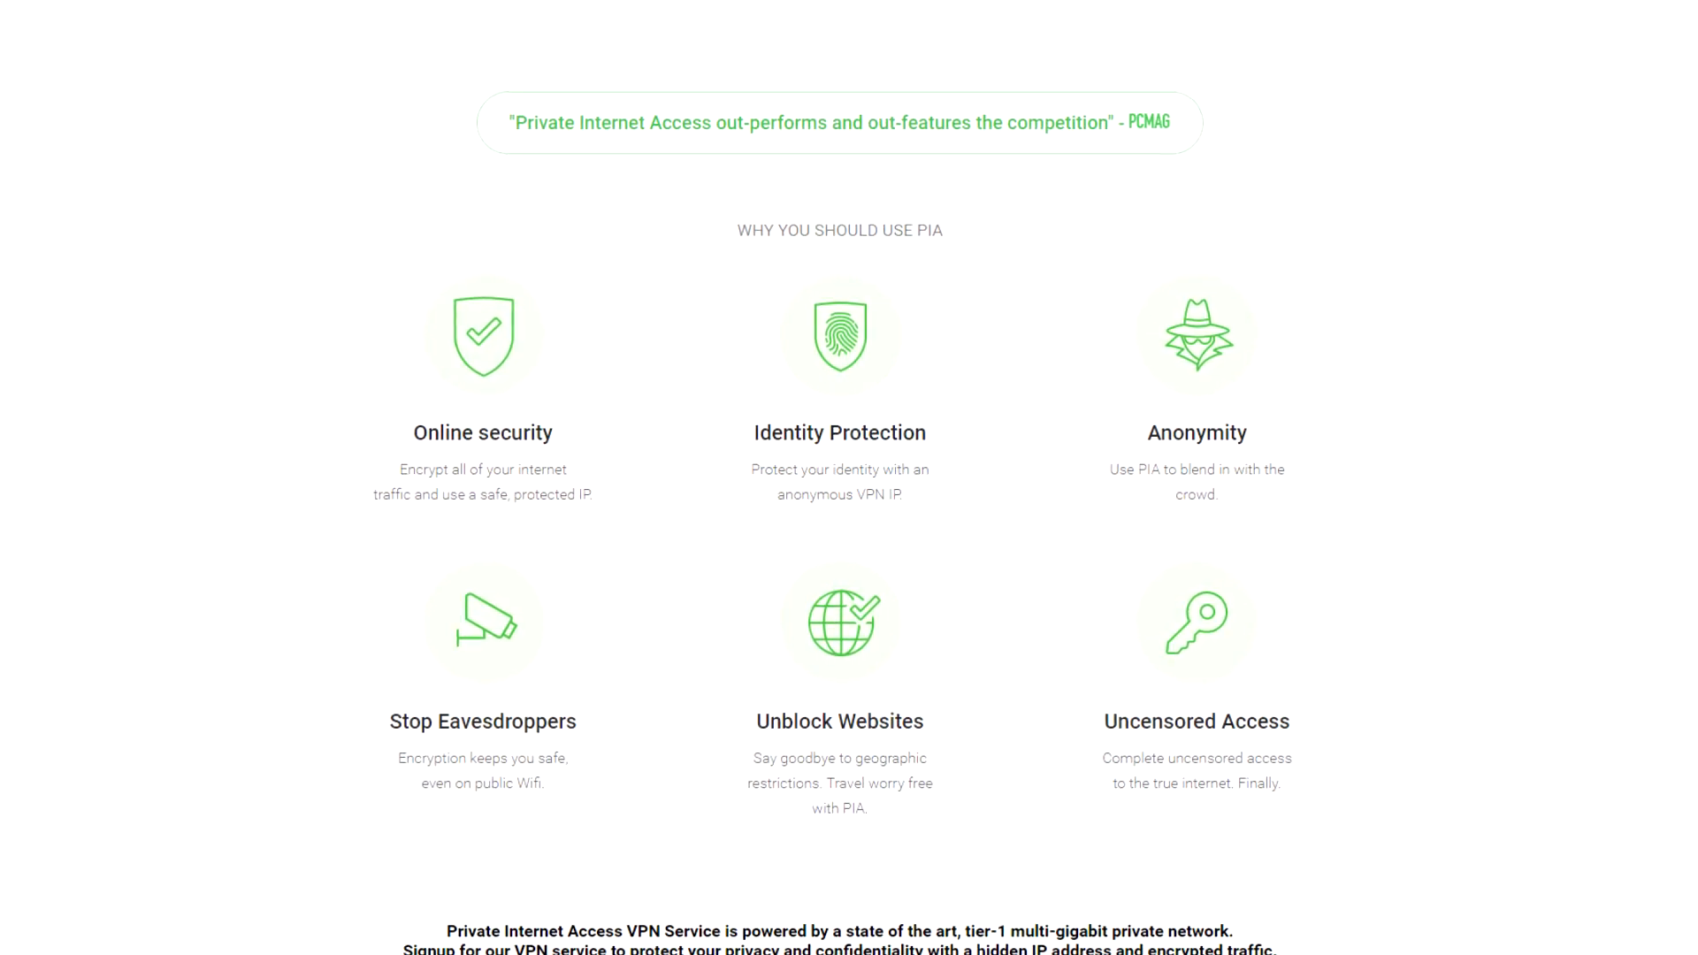
{"action": "scroll", "scroll_direction": "up", "scroll_amount": 3}
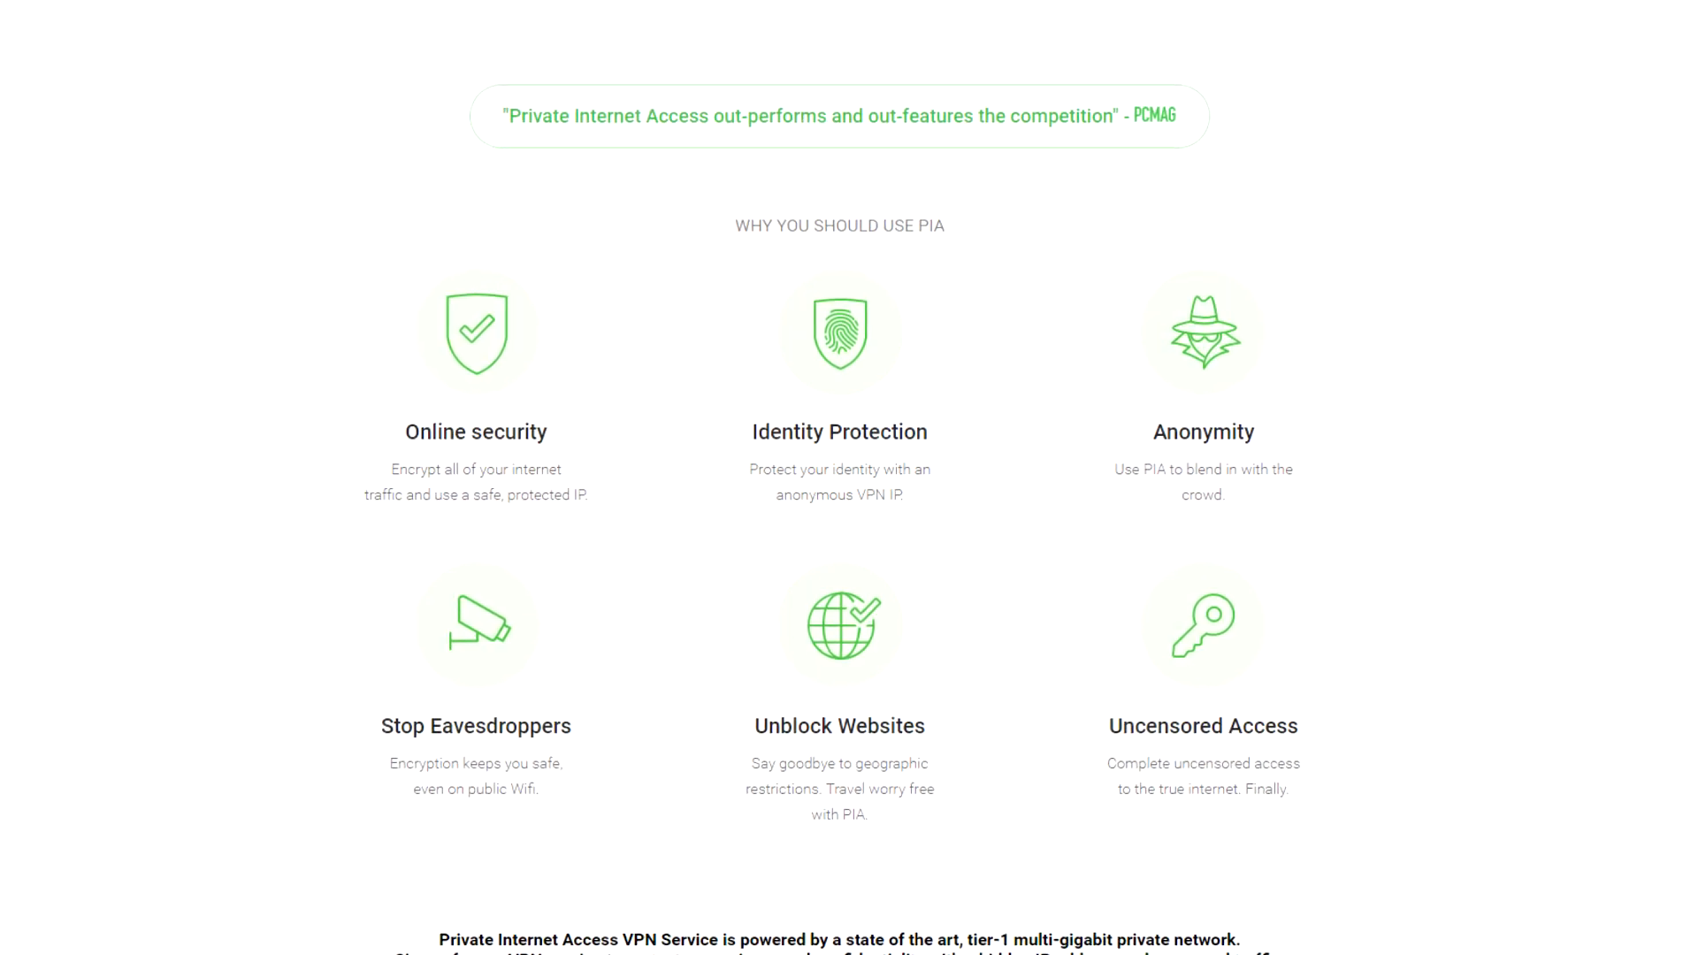
{"action": "scroll", "scroll_direction": "up", "scroll_amount": 3}
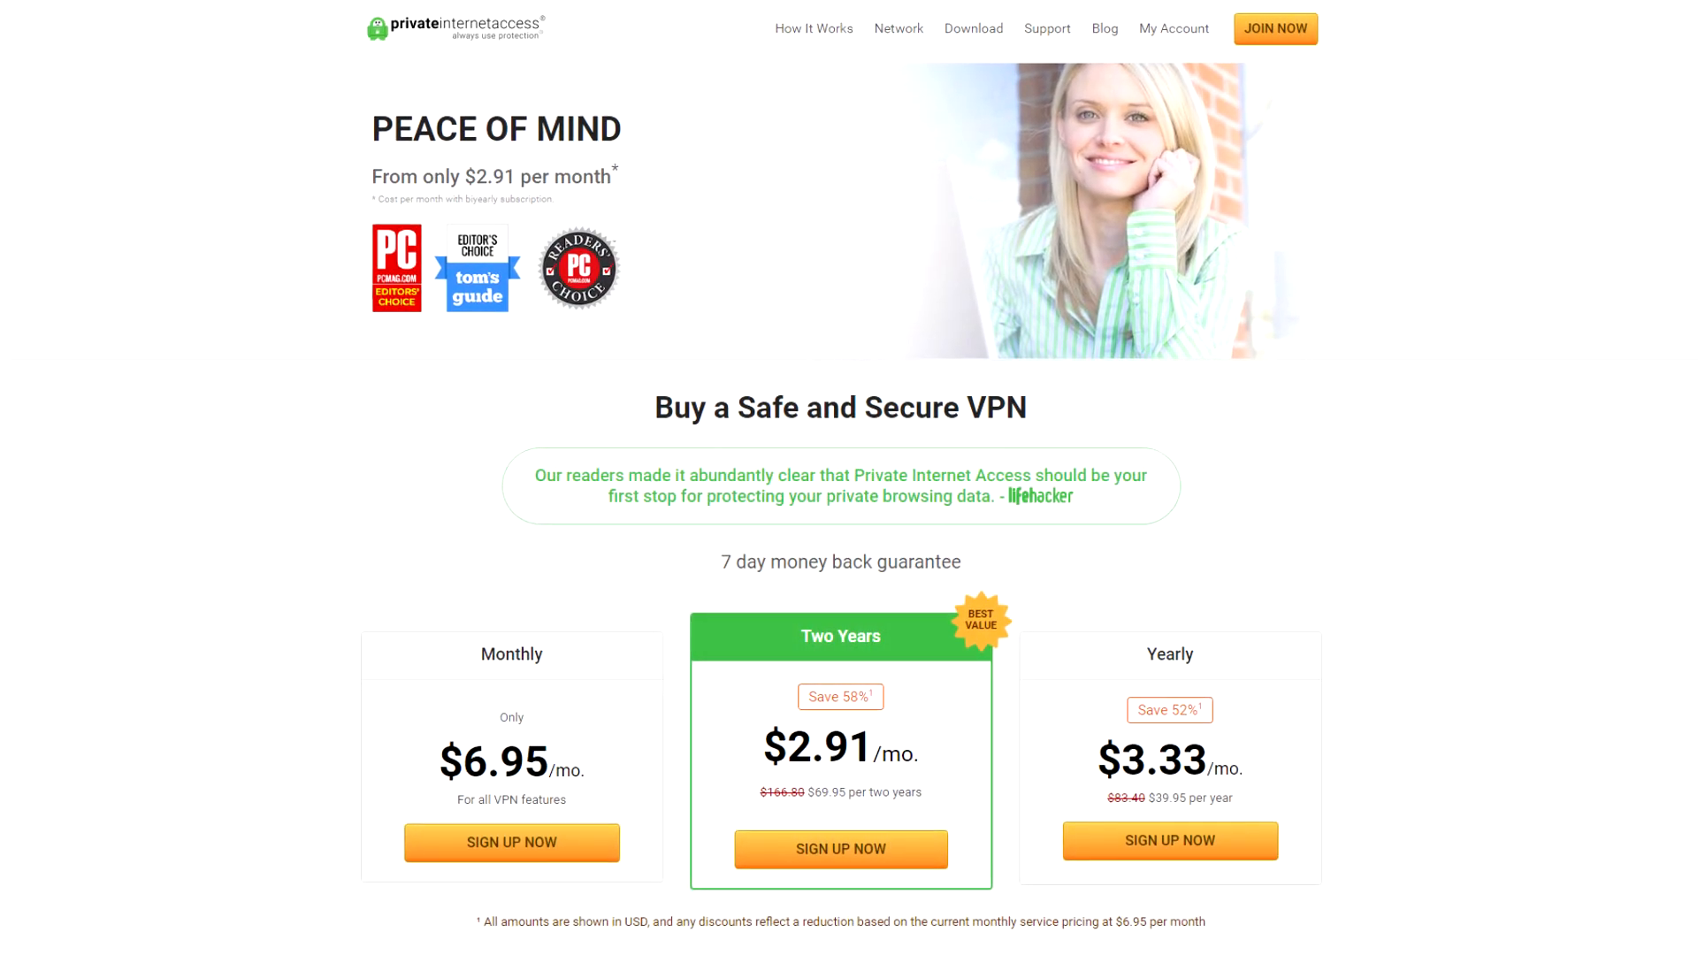
{"action": "scroll", "scroll_direction": "up", "scroll_amount": 3}
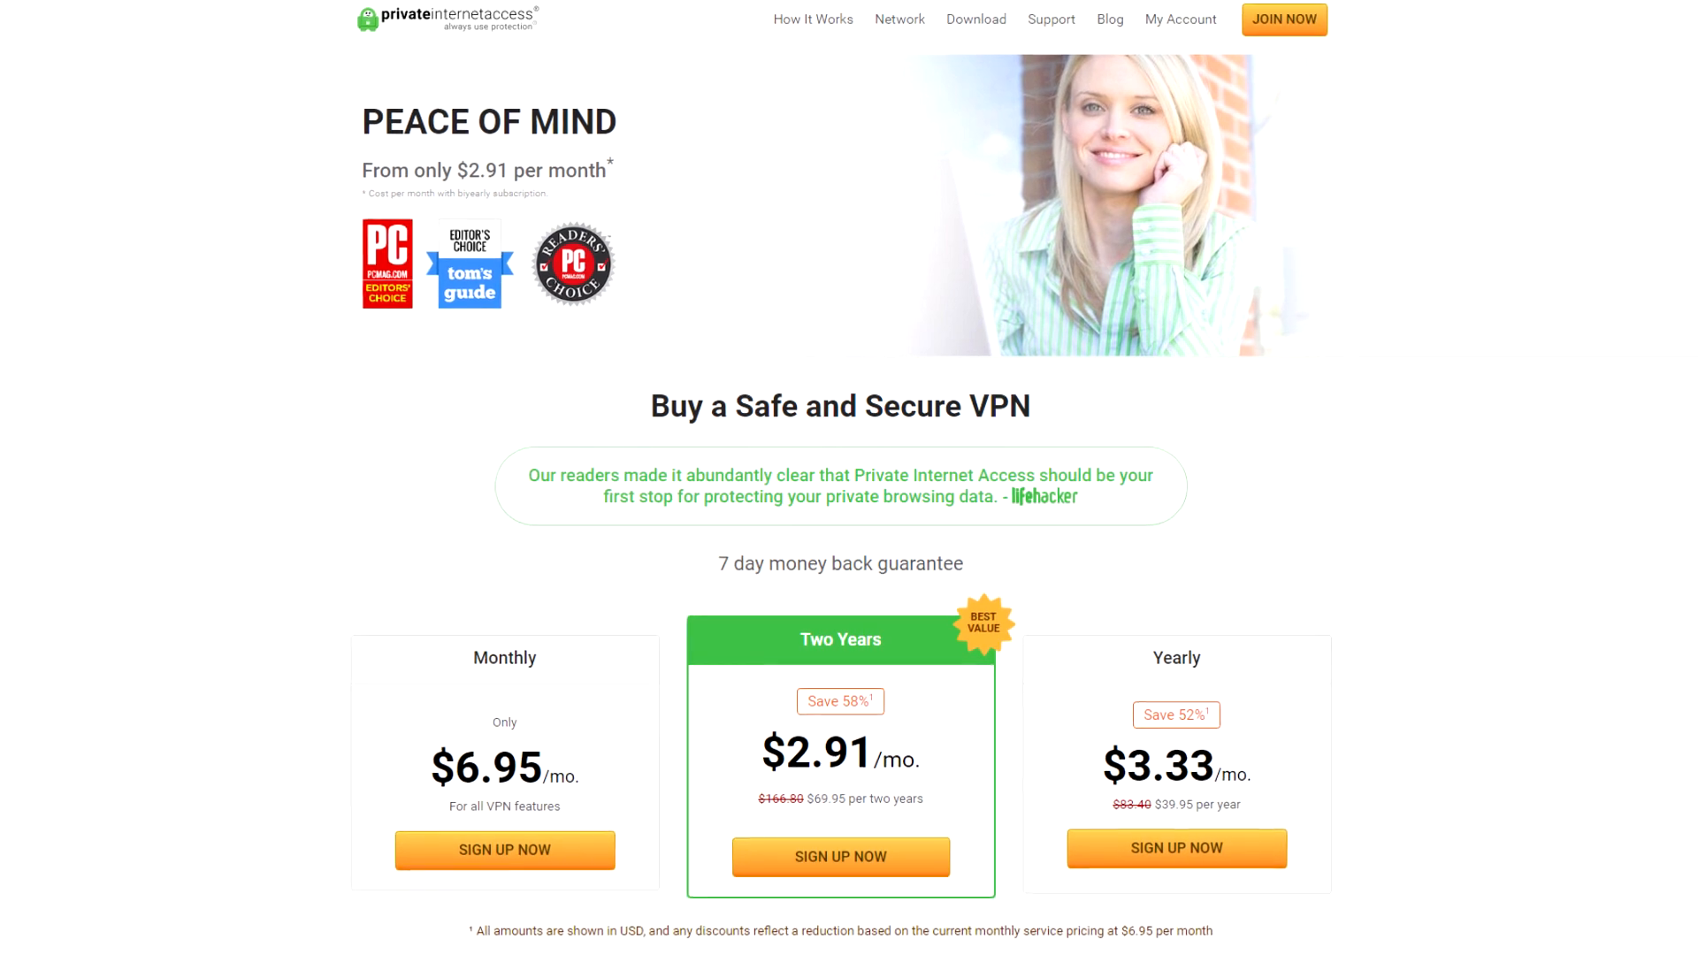
{"action": "scroll", "scroll_direction": "down", "scroll_amount": 3}
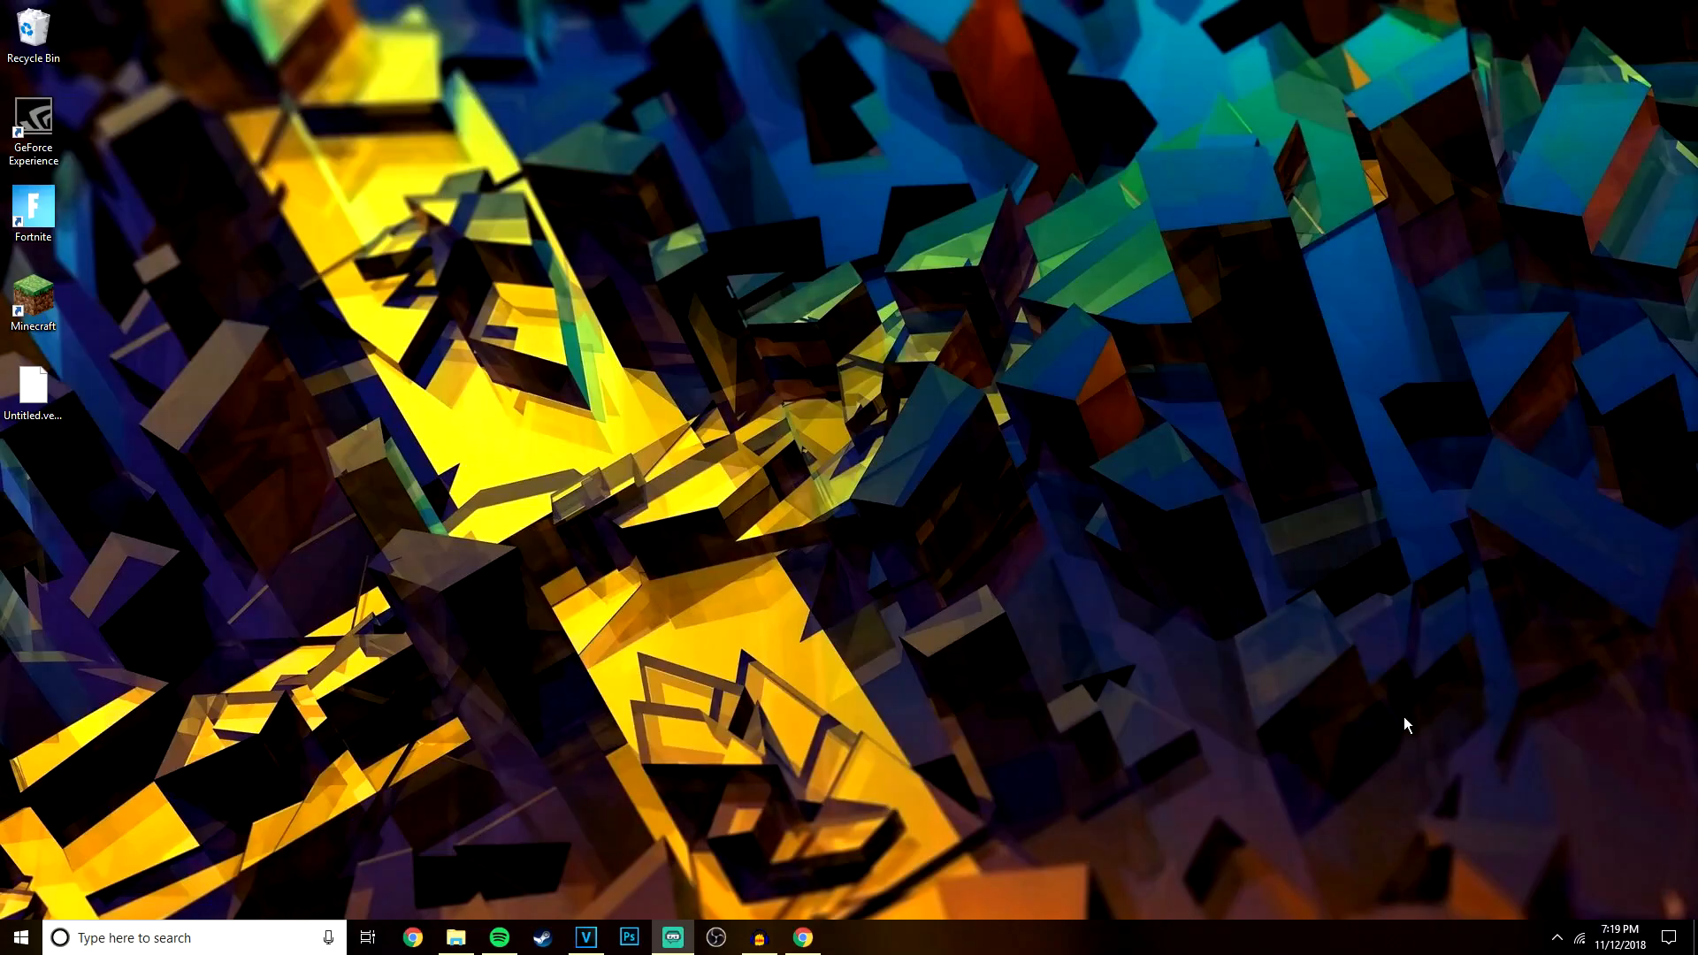
{"action": "mouse_move", "coordinate": [887, 387]}
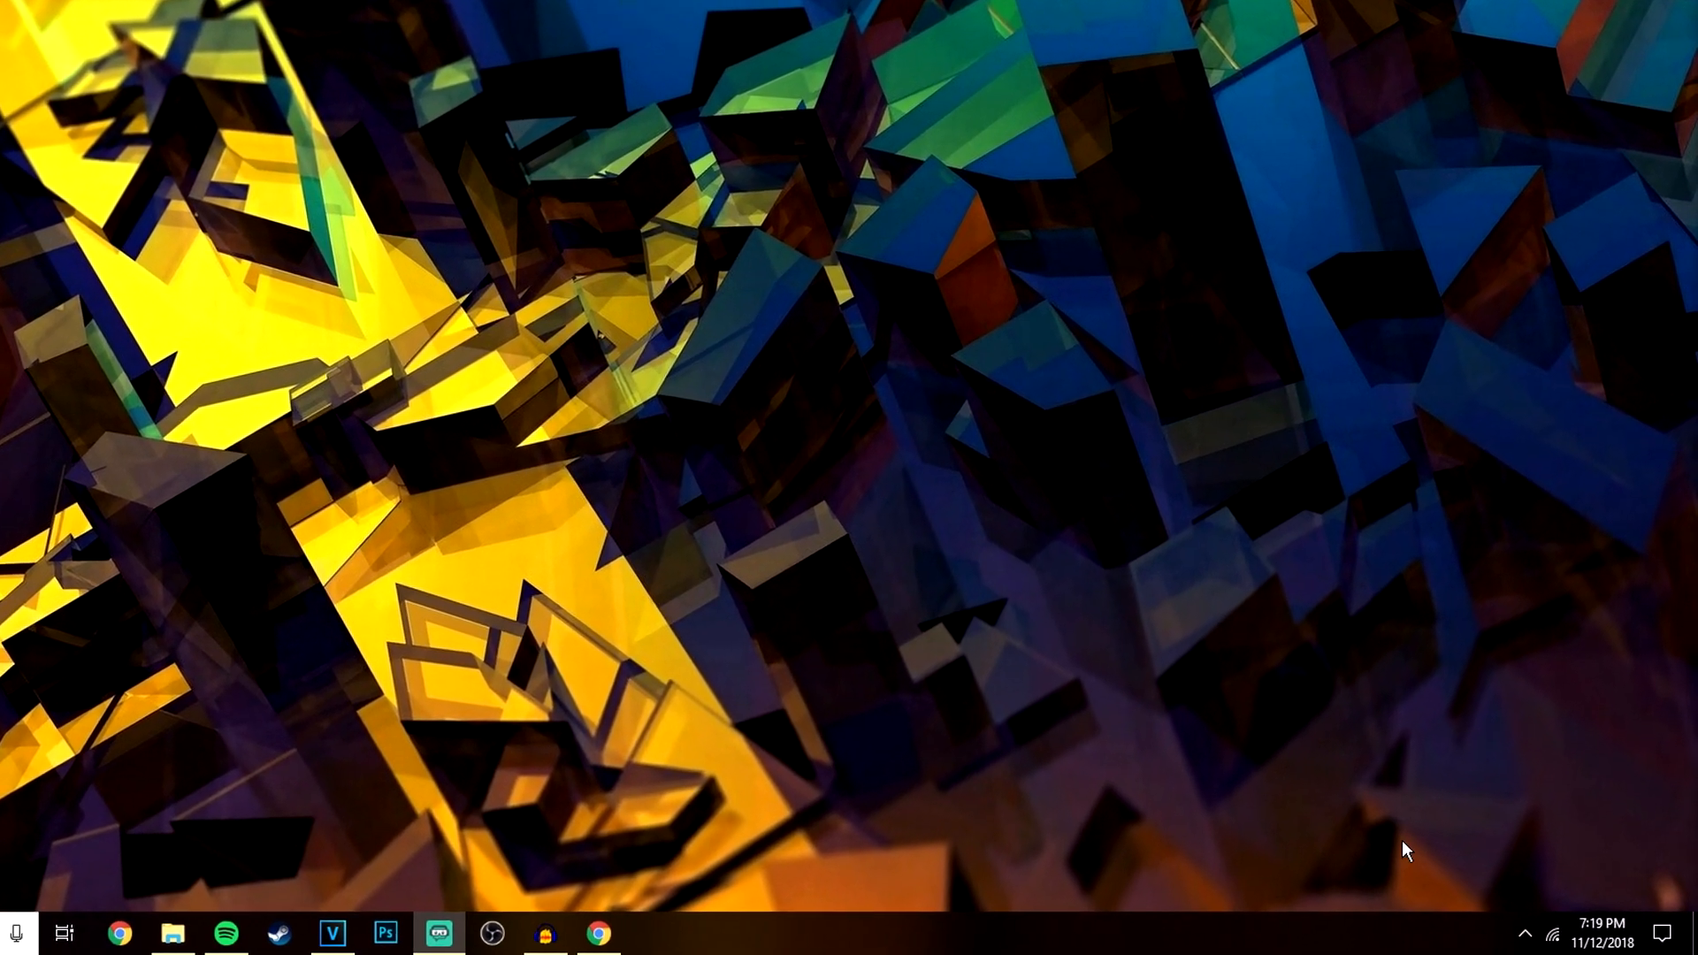
Quit the running PIA client from the tray, then save the connect-by-Country settings
{"action": "right_click", "coordinate": [1448, 879]}
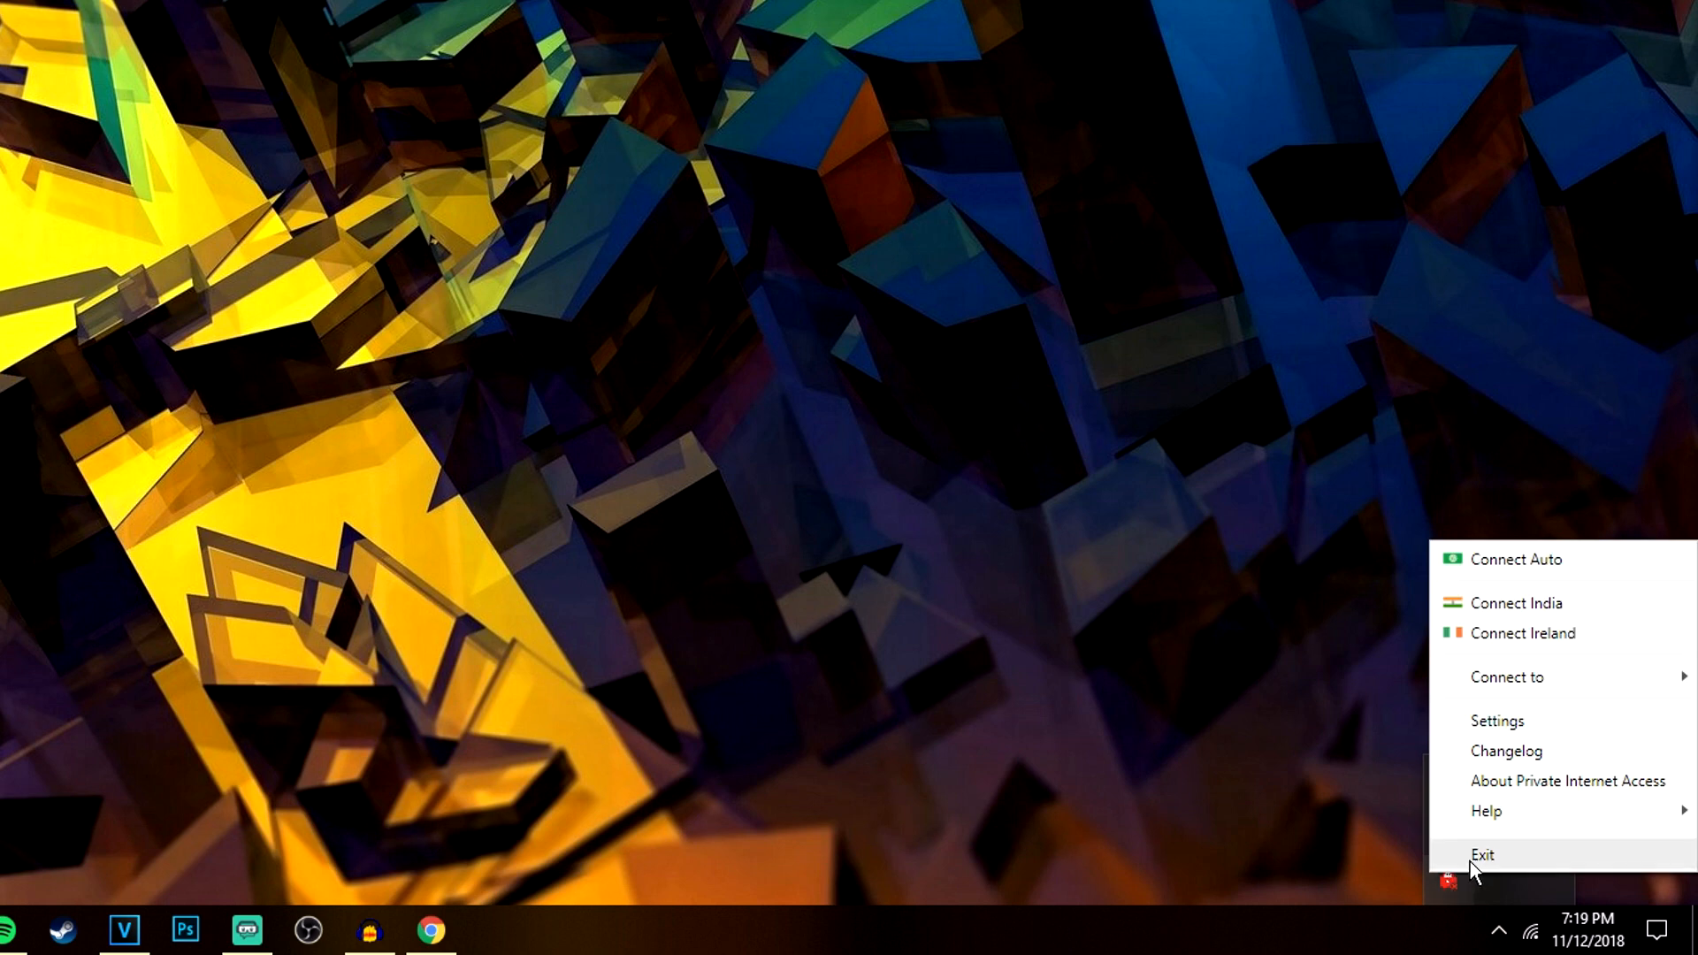
{"action": "left_click", "coordinate": [1496, 720]}
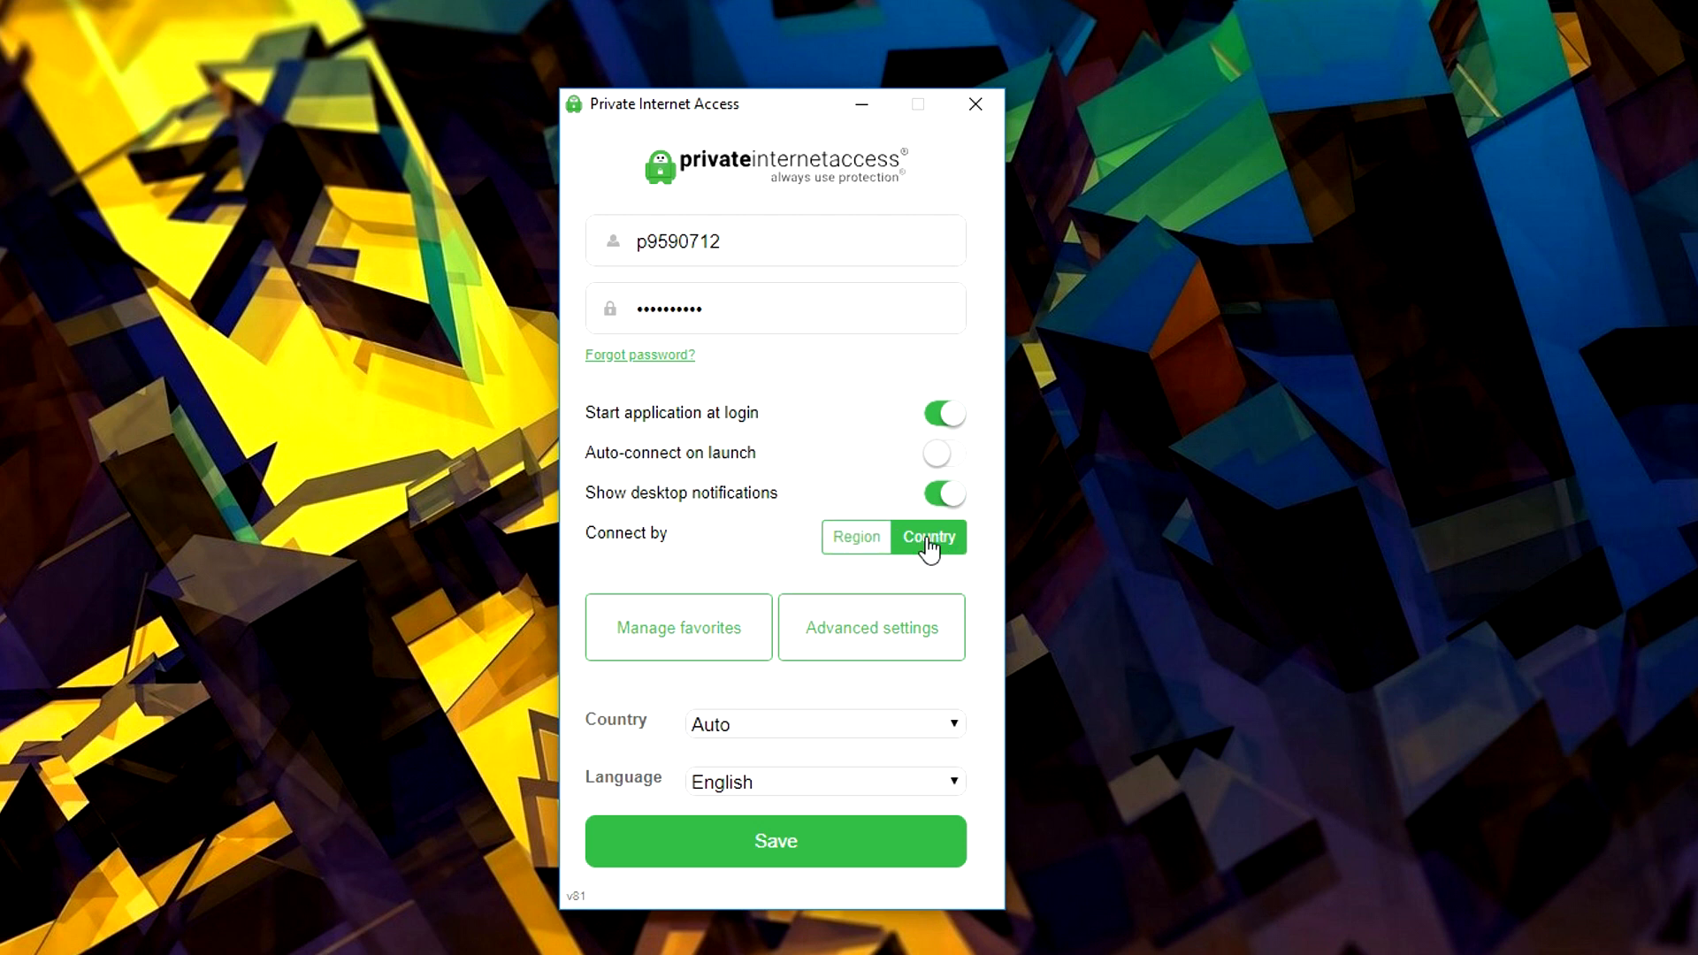
{"action": "mouse_move", "coordinate": [829, 849]}
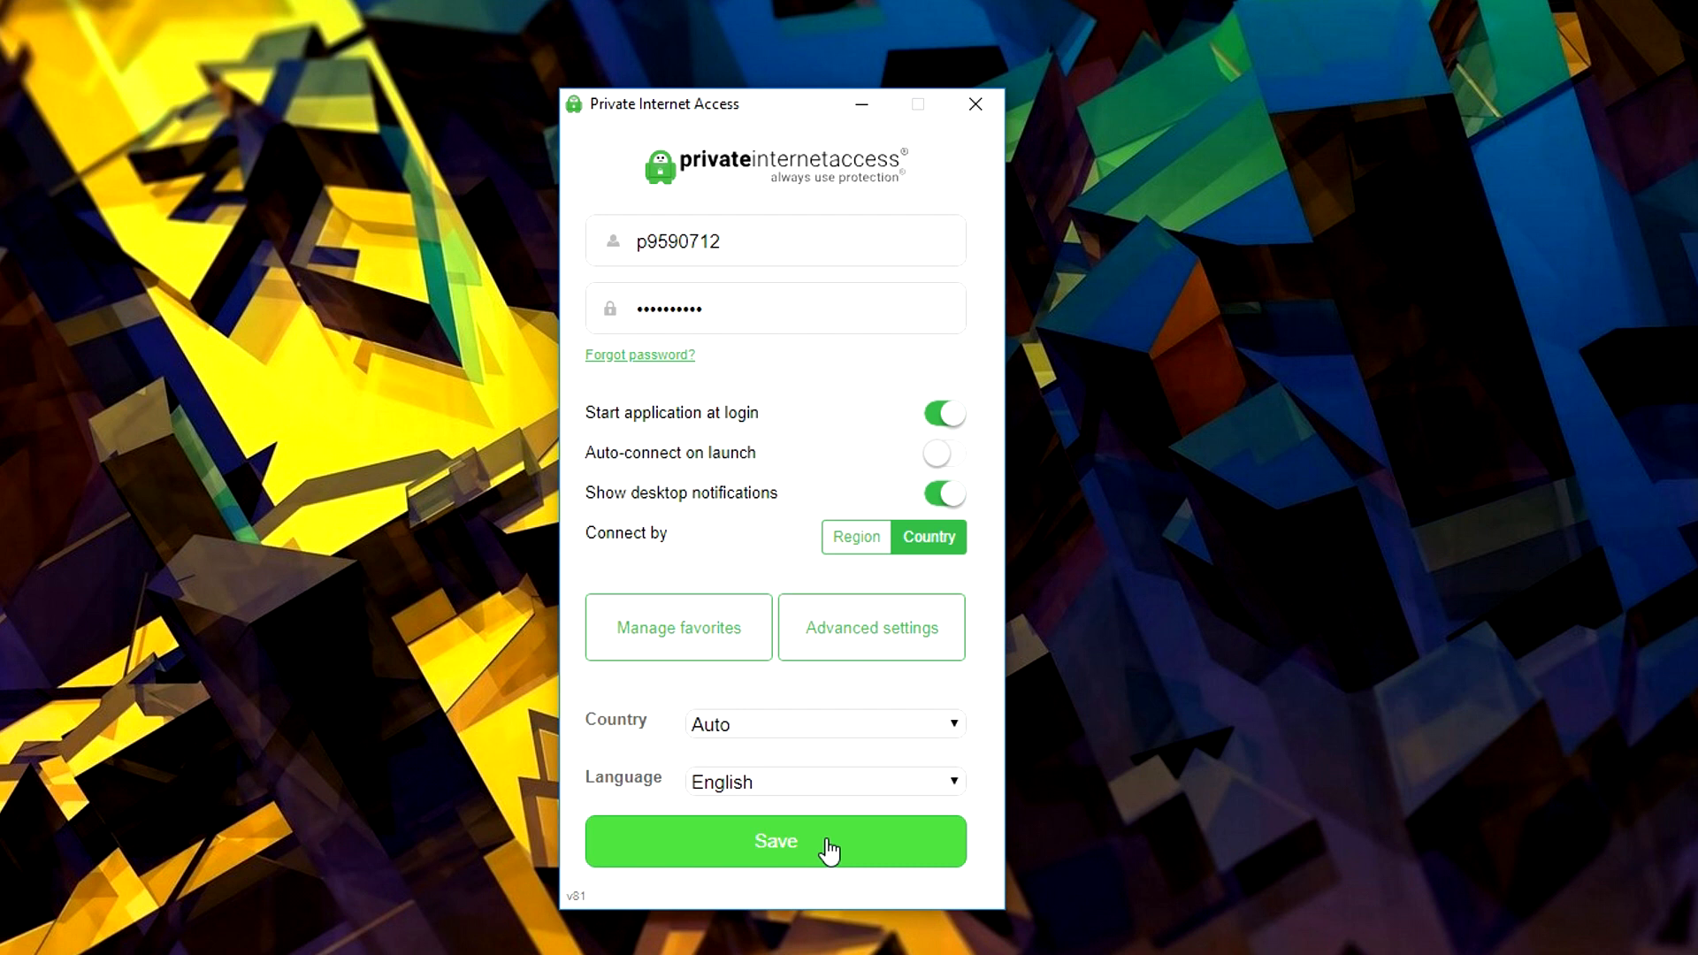
{"action": "left_click", "coordinate": [775, 841]}
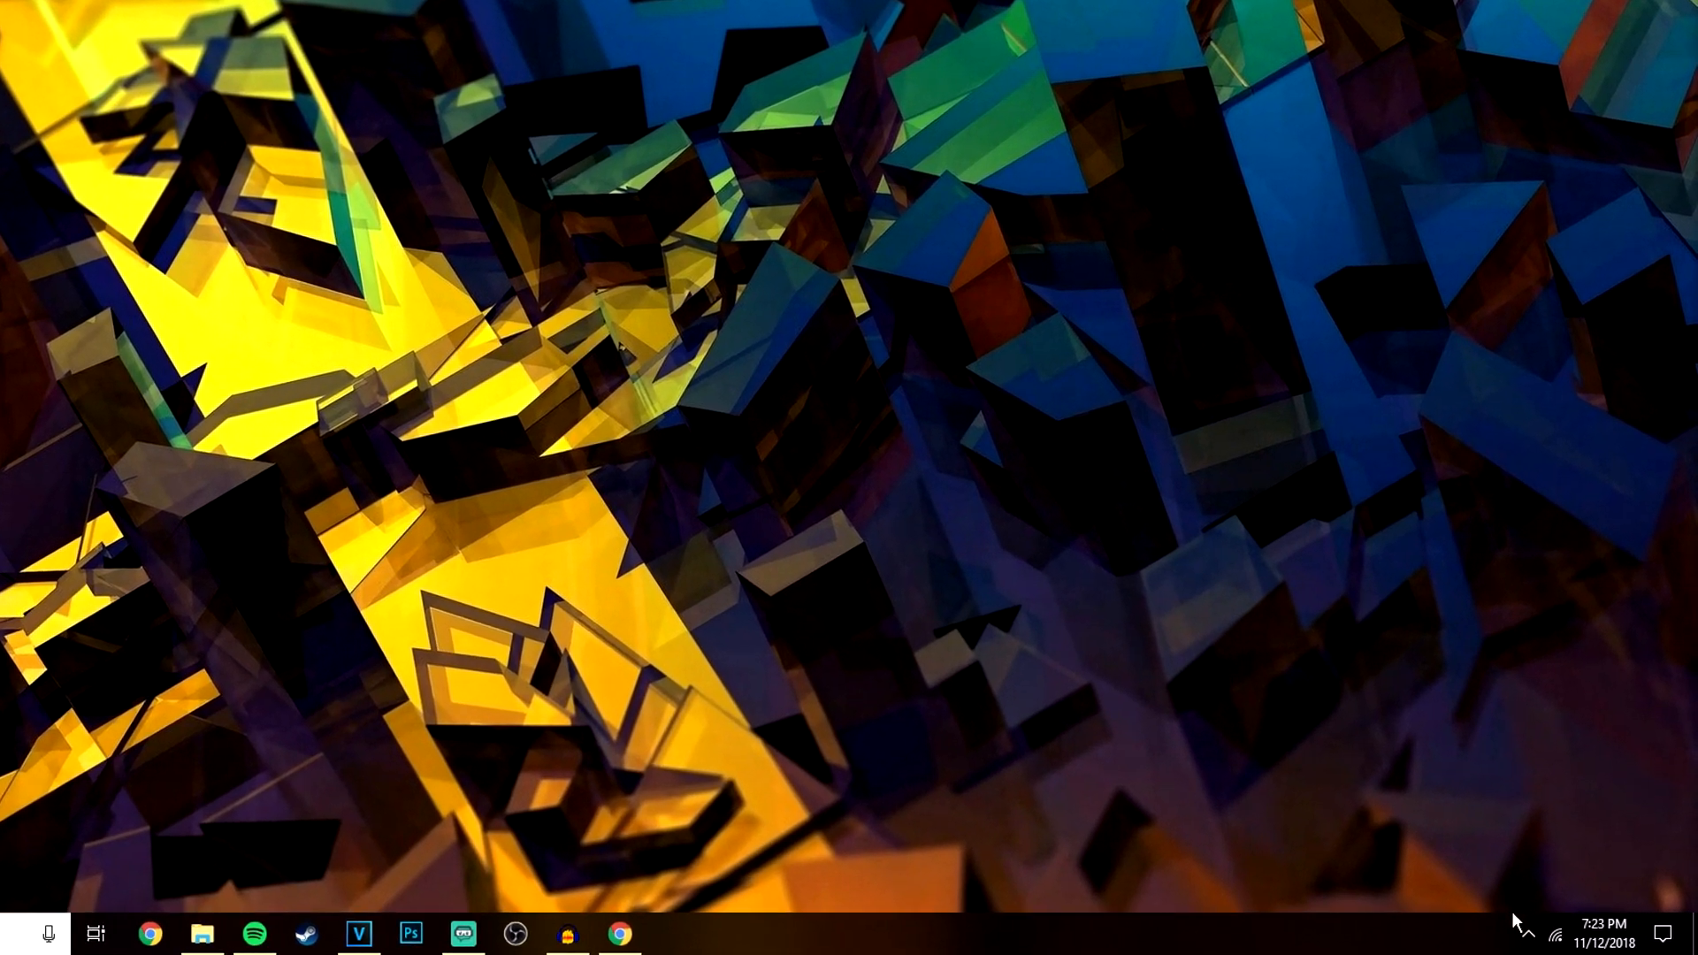
Connect the PIA VPN through a Hong Kong server from the tray icon's Connect to menu
{"action": "right_click", "coordinate": [1518, 926]}
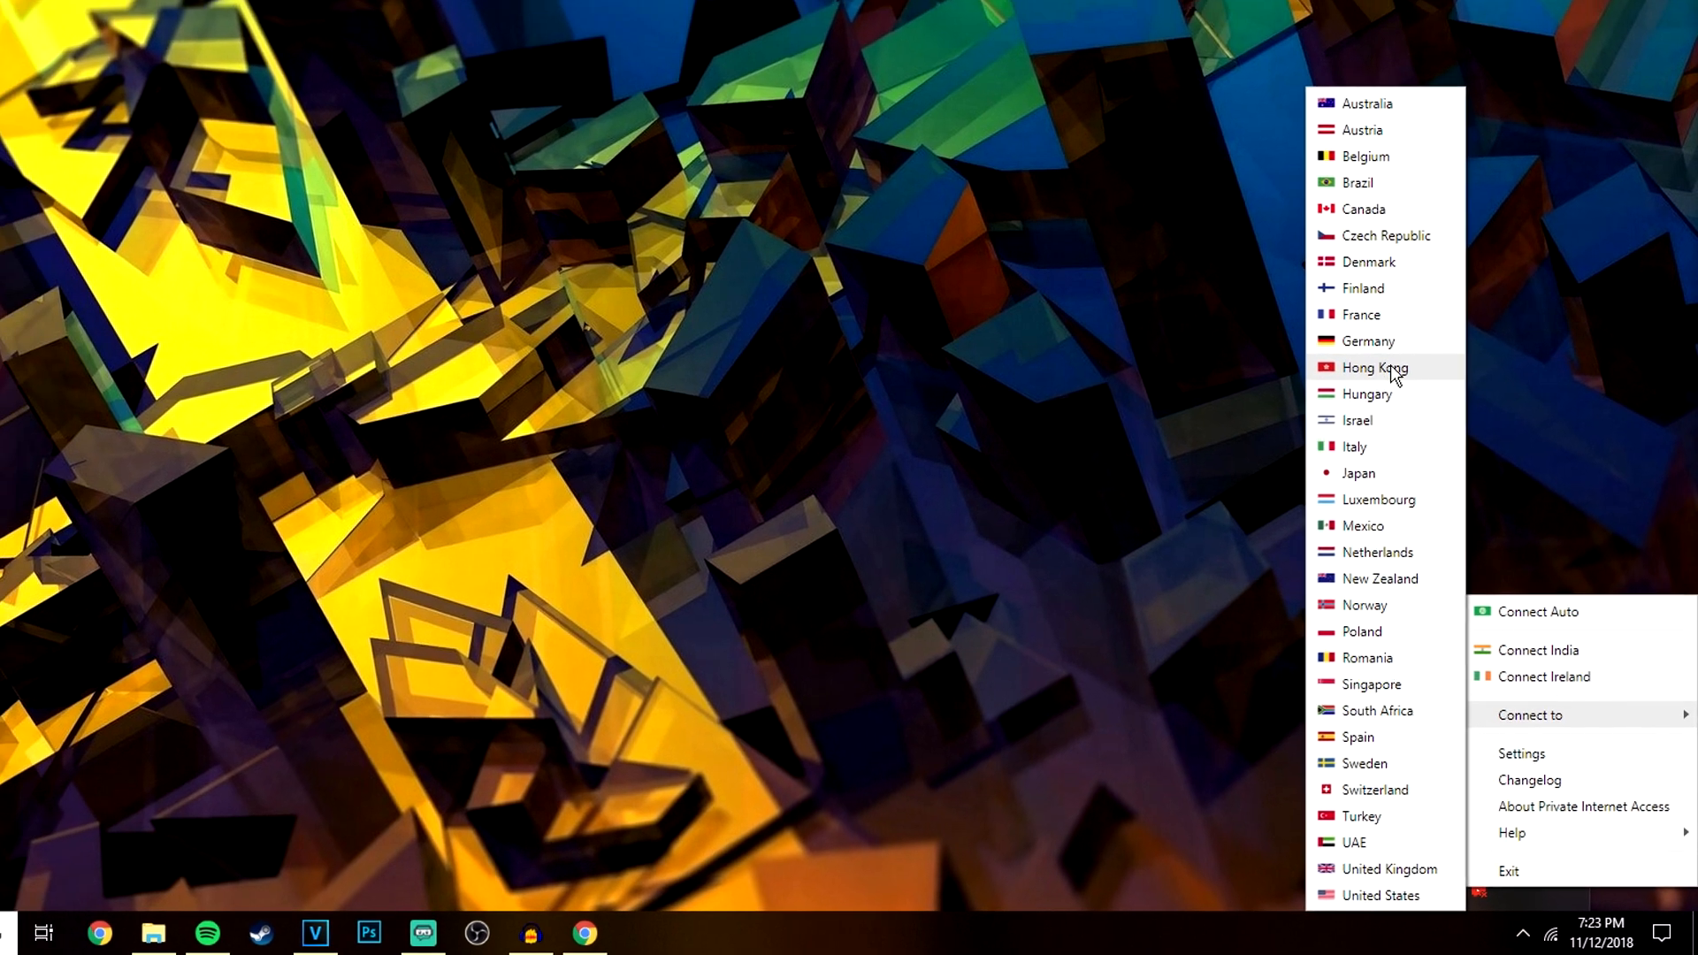
{"action": "left_click", "coordinate": [1373, 366]}
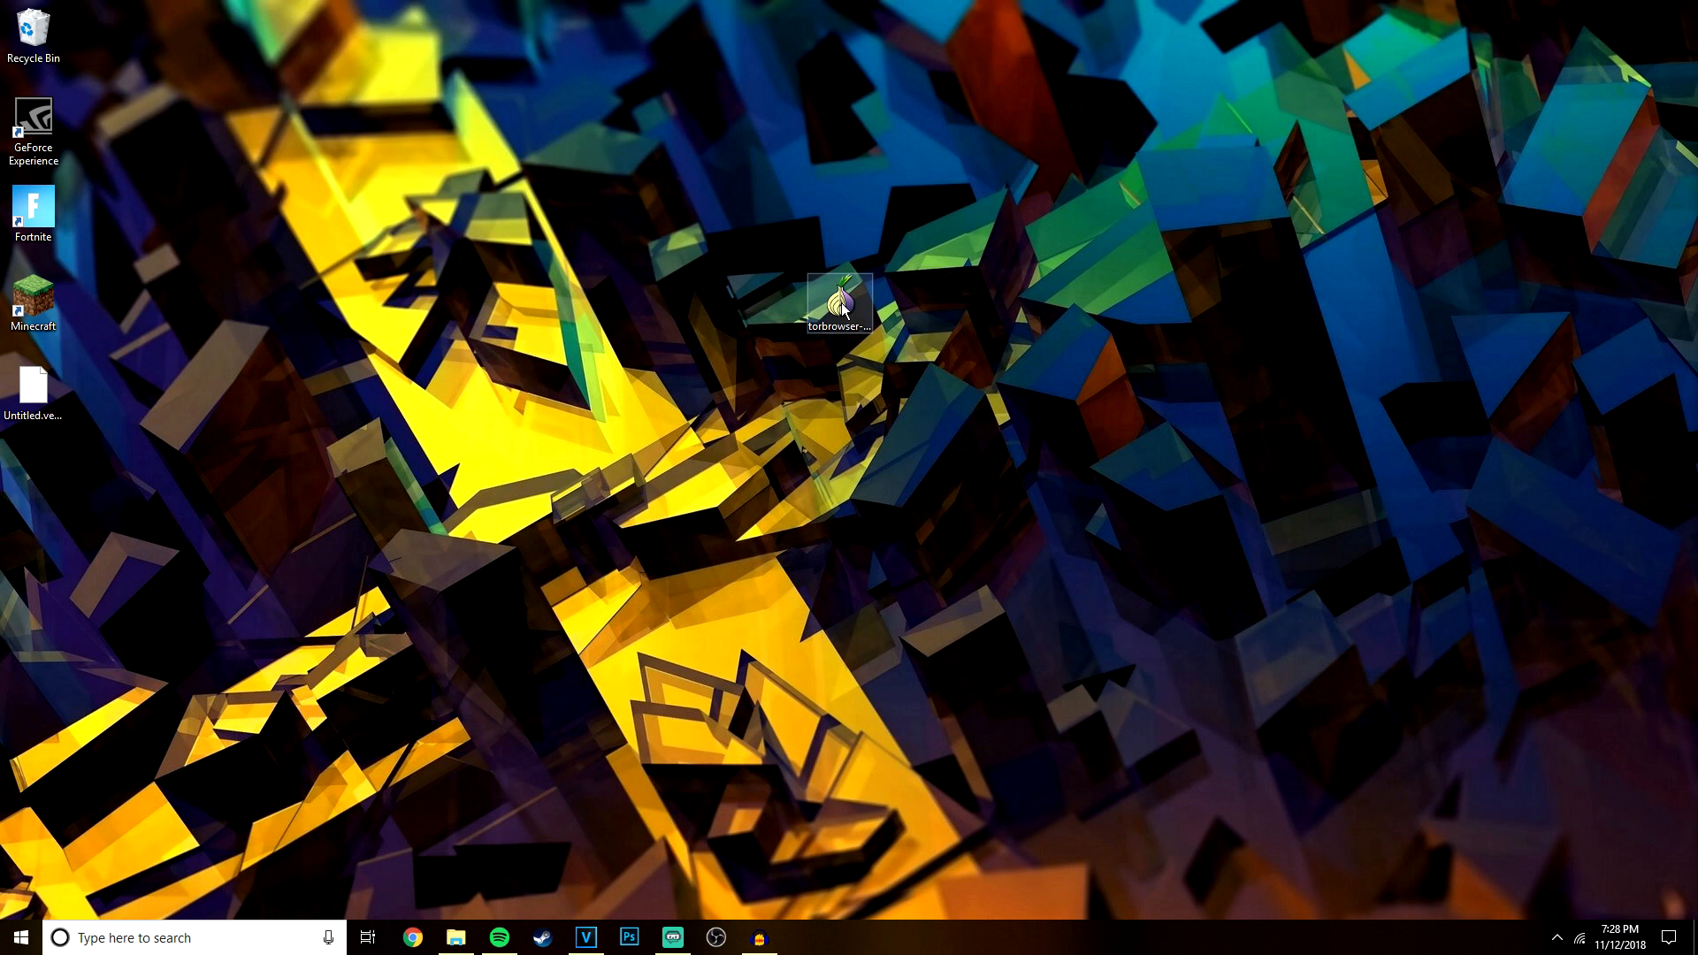
Run the torbrowser installer into the default folder, launch Tor Browser and connect to the Tor network
{"action": "double_click", "coordinate": [839, 300]}
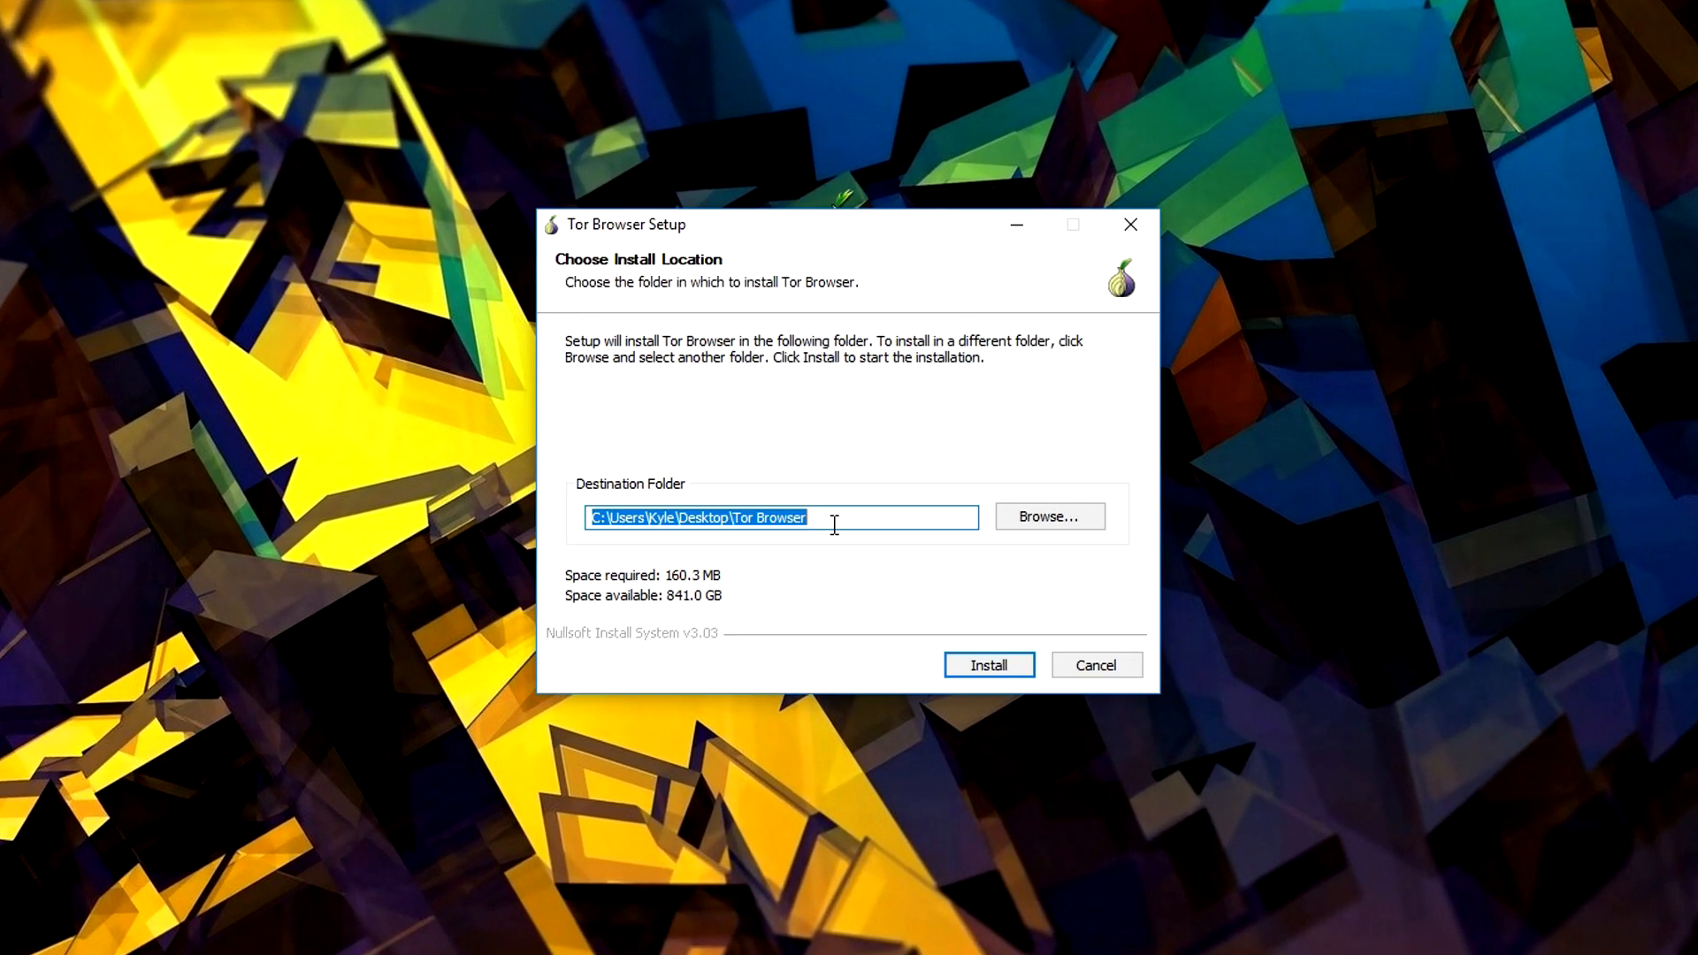
{"action": "left_click", "coordinate": [987, 664]}
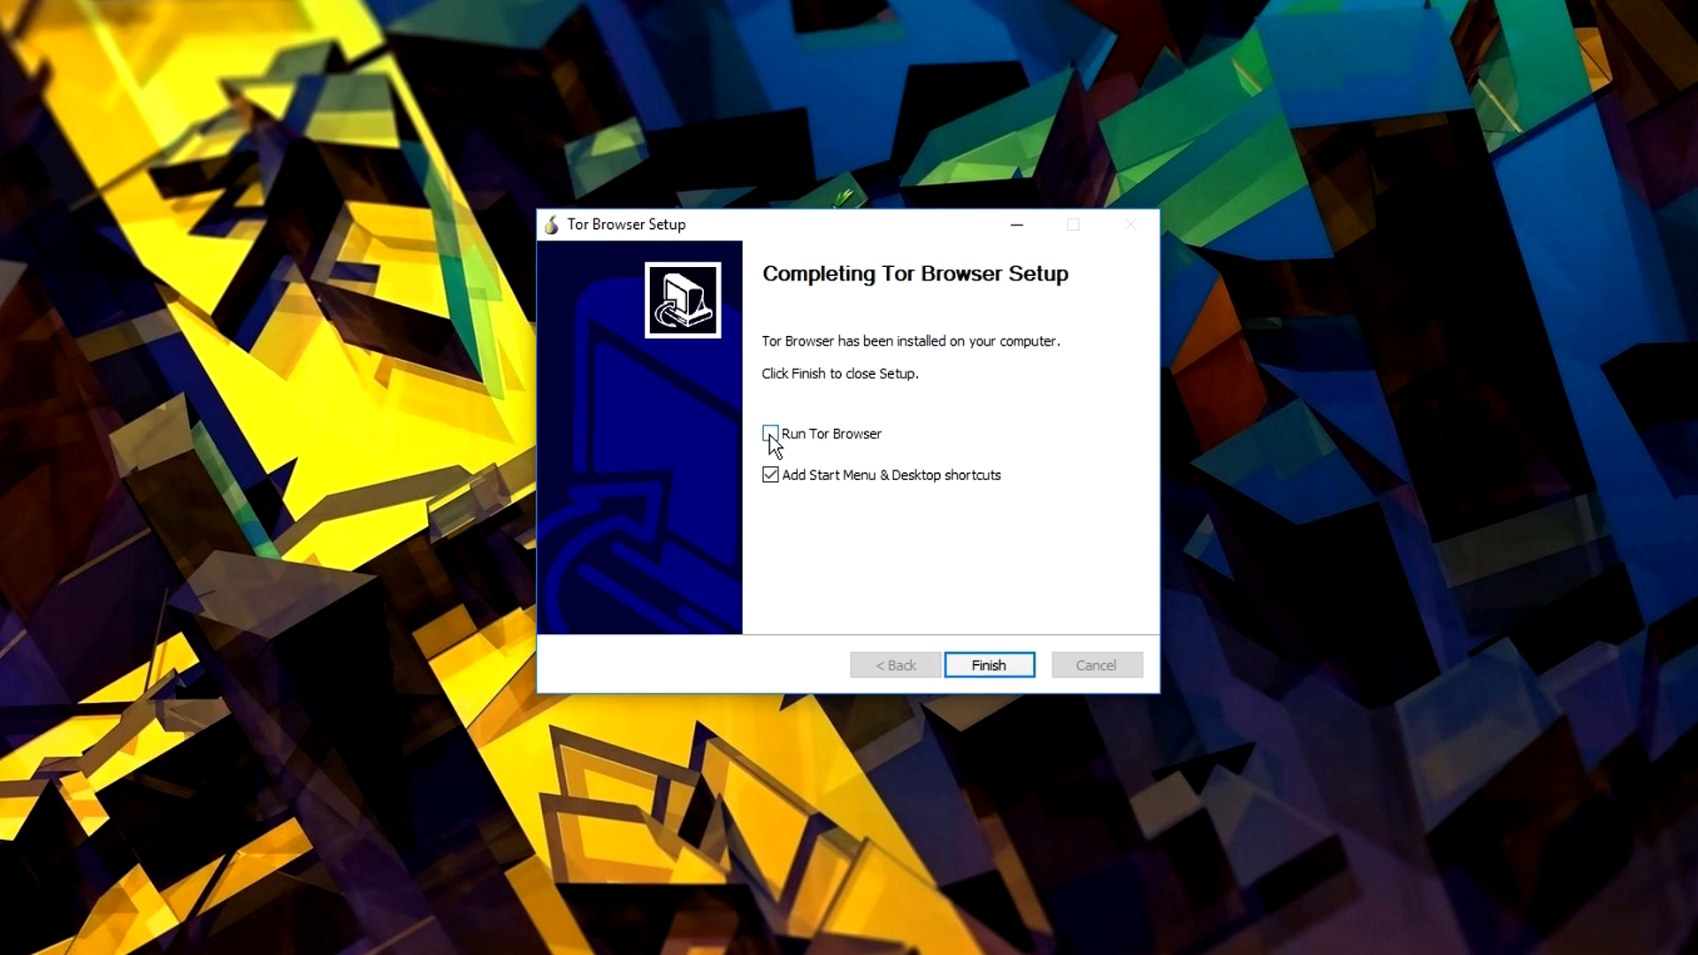
{"action": "left_click", "coordinate": [987, 665]}
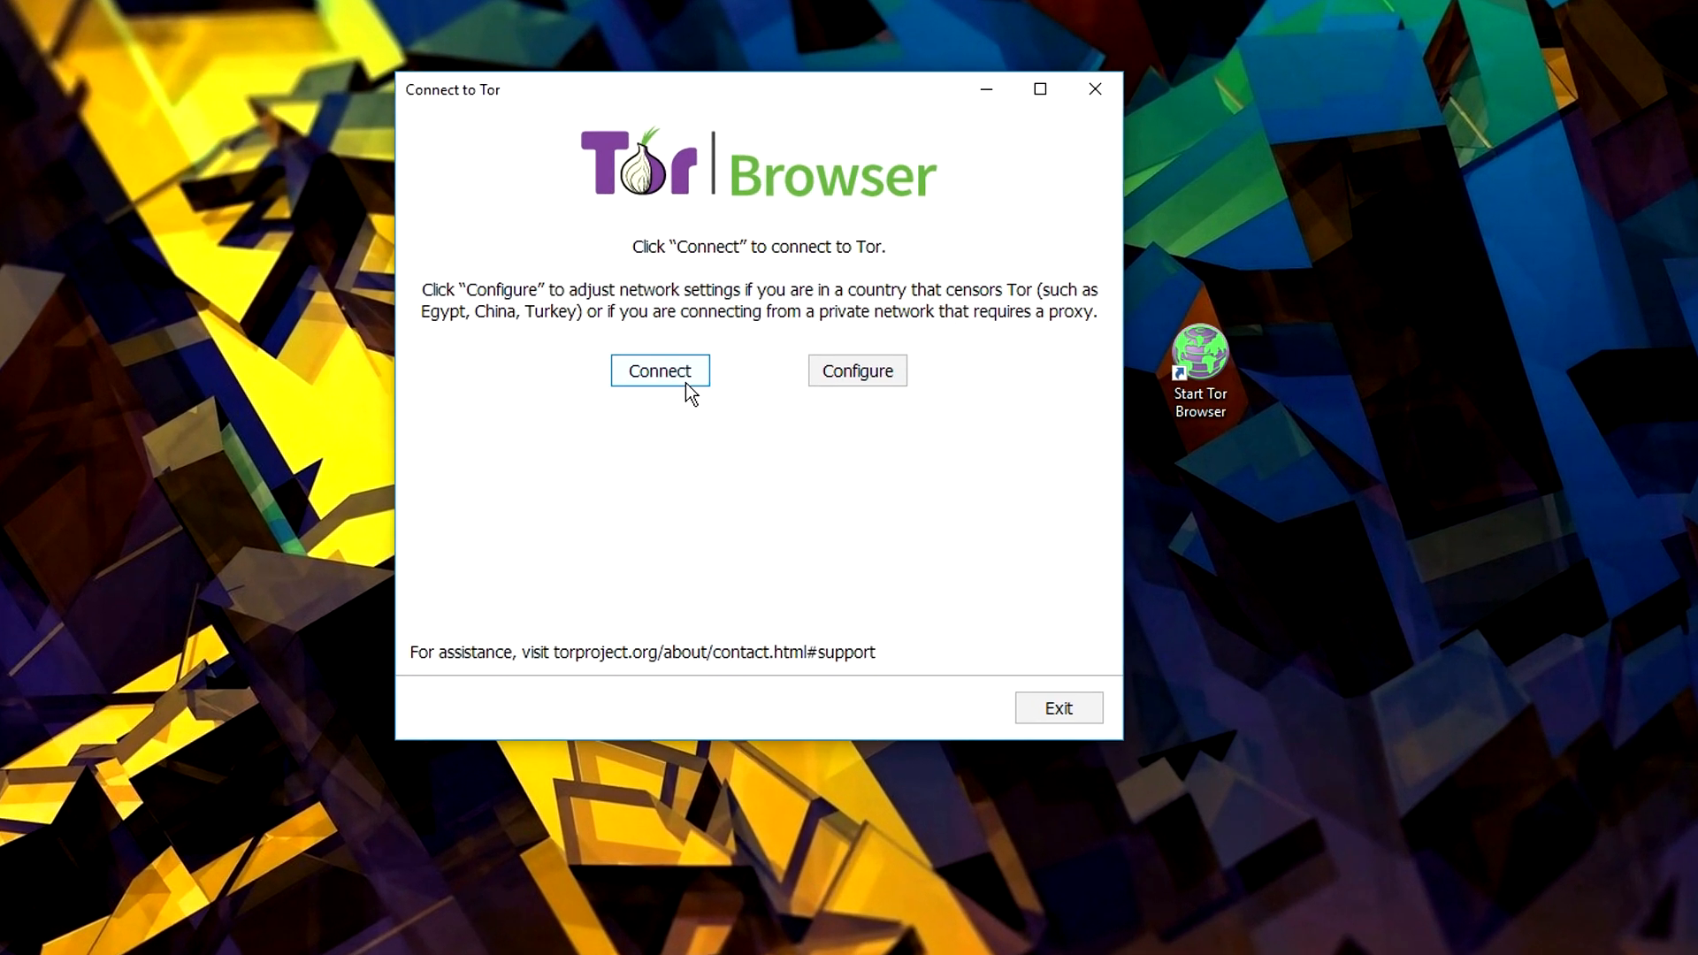
{"action": "left_click", "coordinate": [660, 371]}
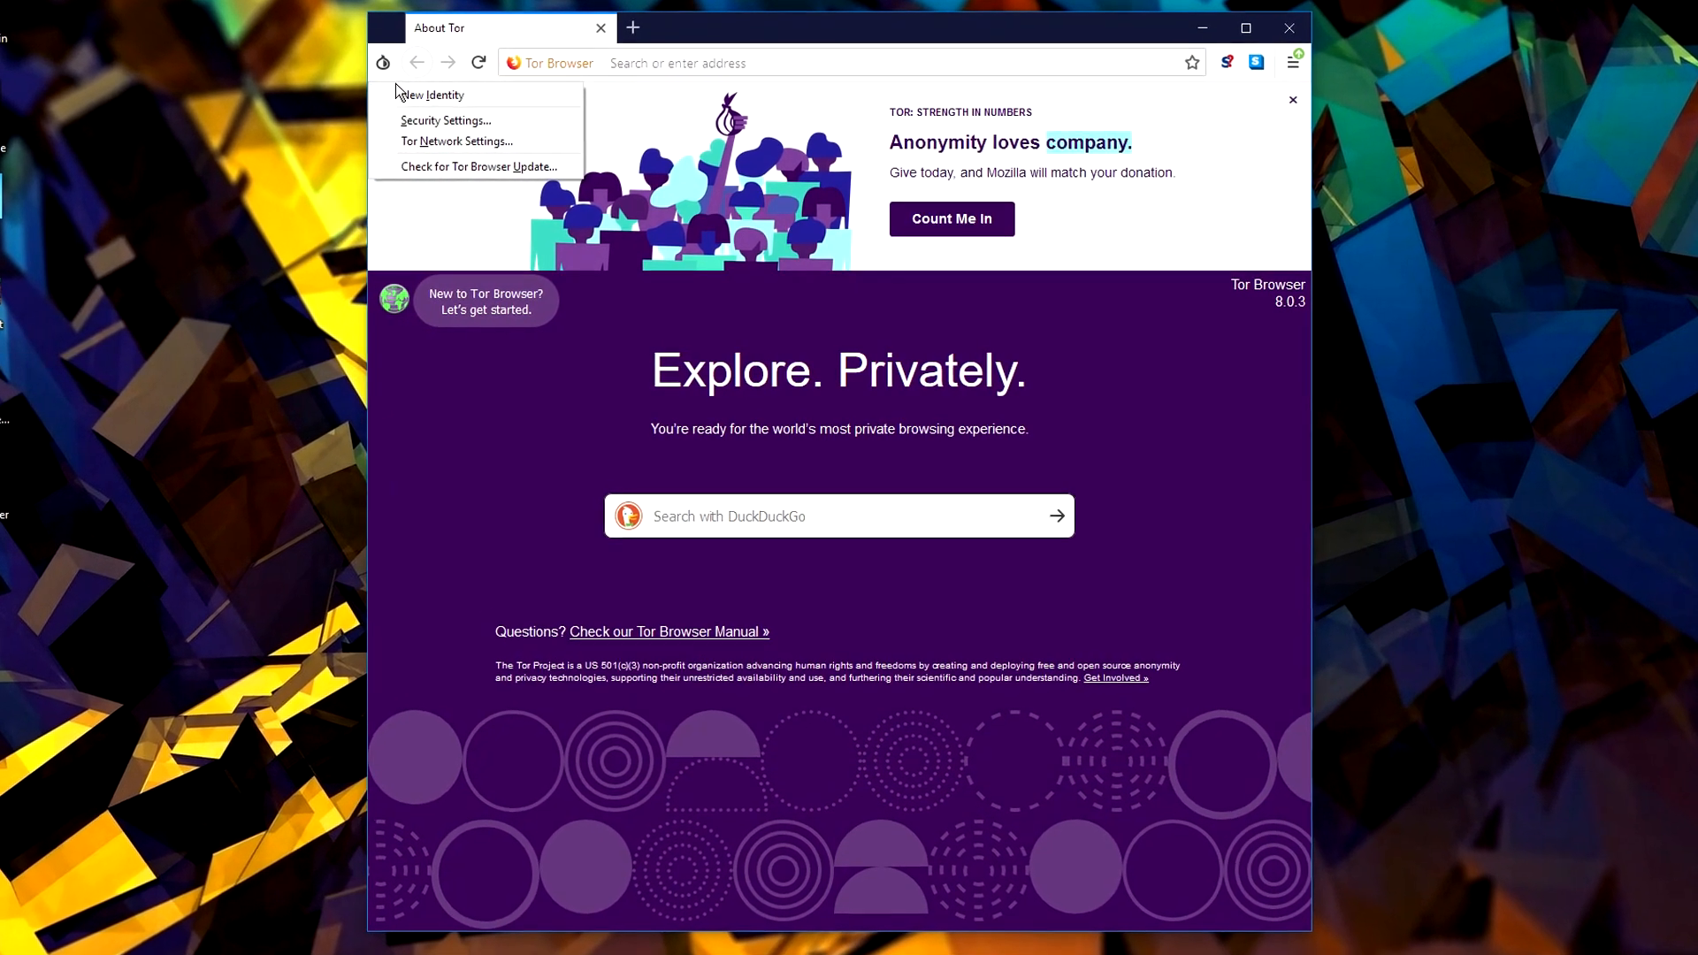
In Security Settings, move the level up through Safer to Safest and confirm with OK
{"action": "left_click", "coordinate": [444, 120]}
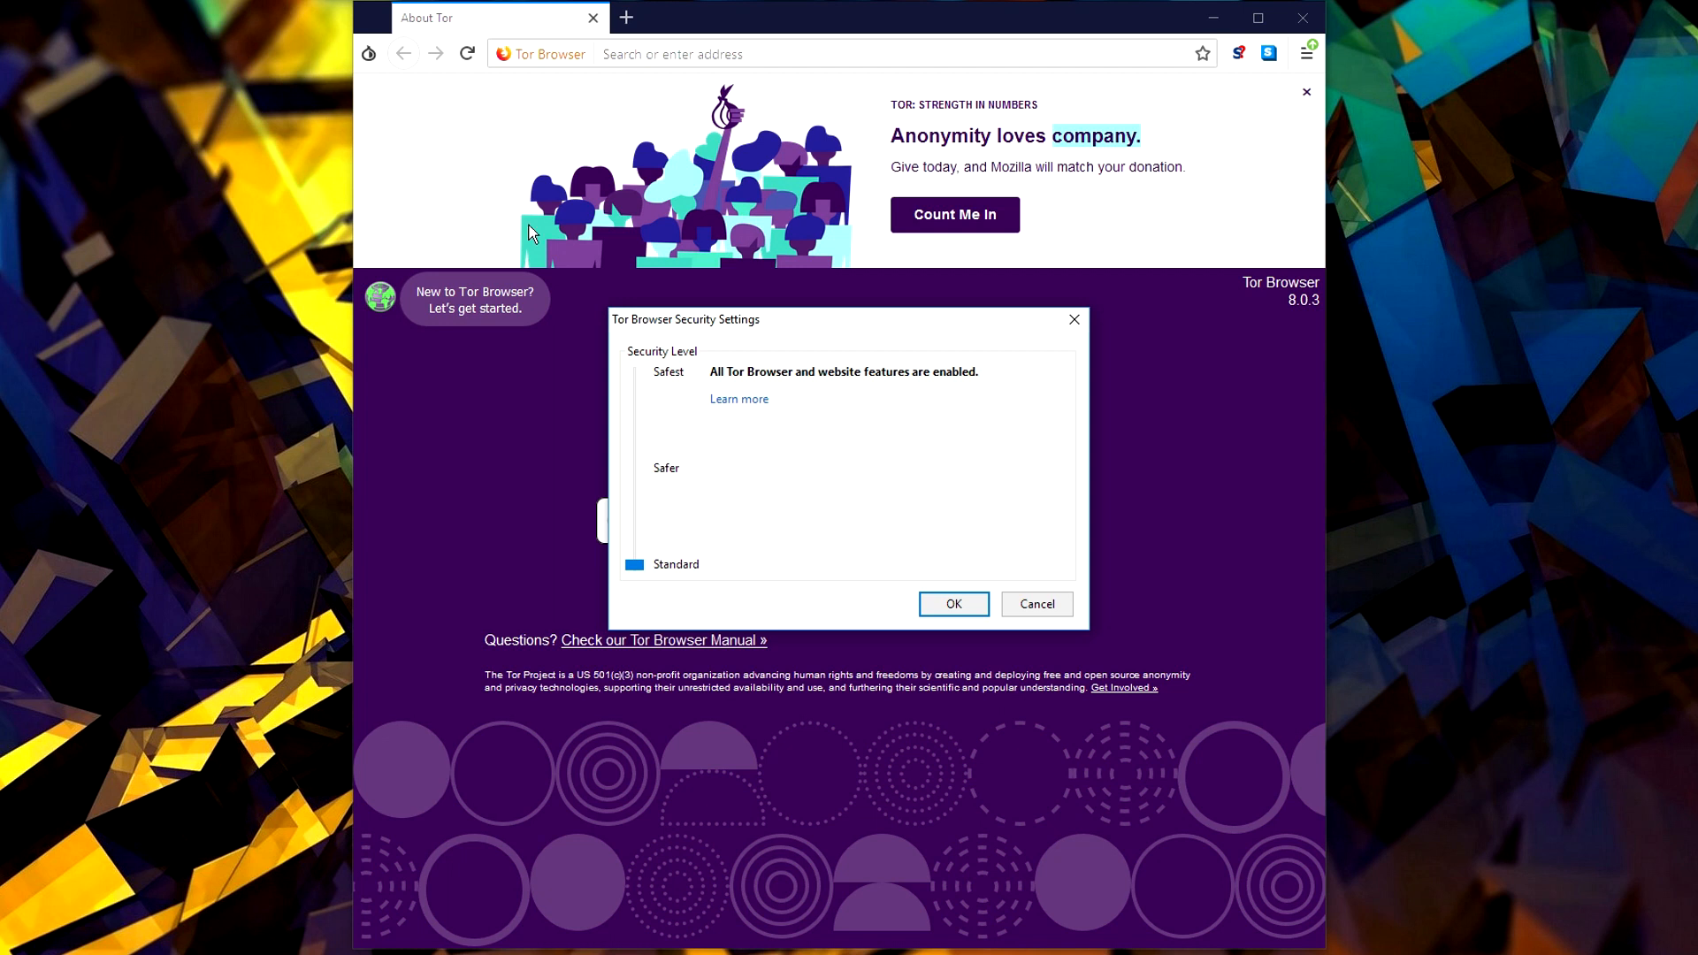
{"action": "left_click", "coordinate": [635, 468]}
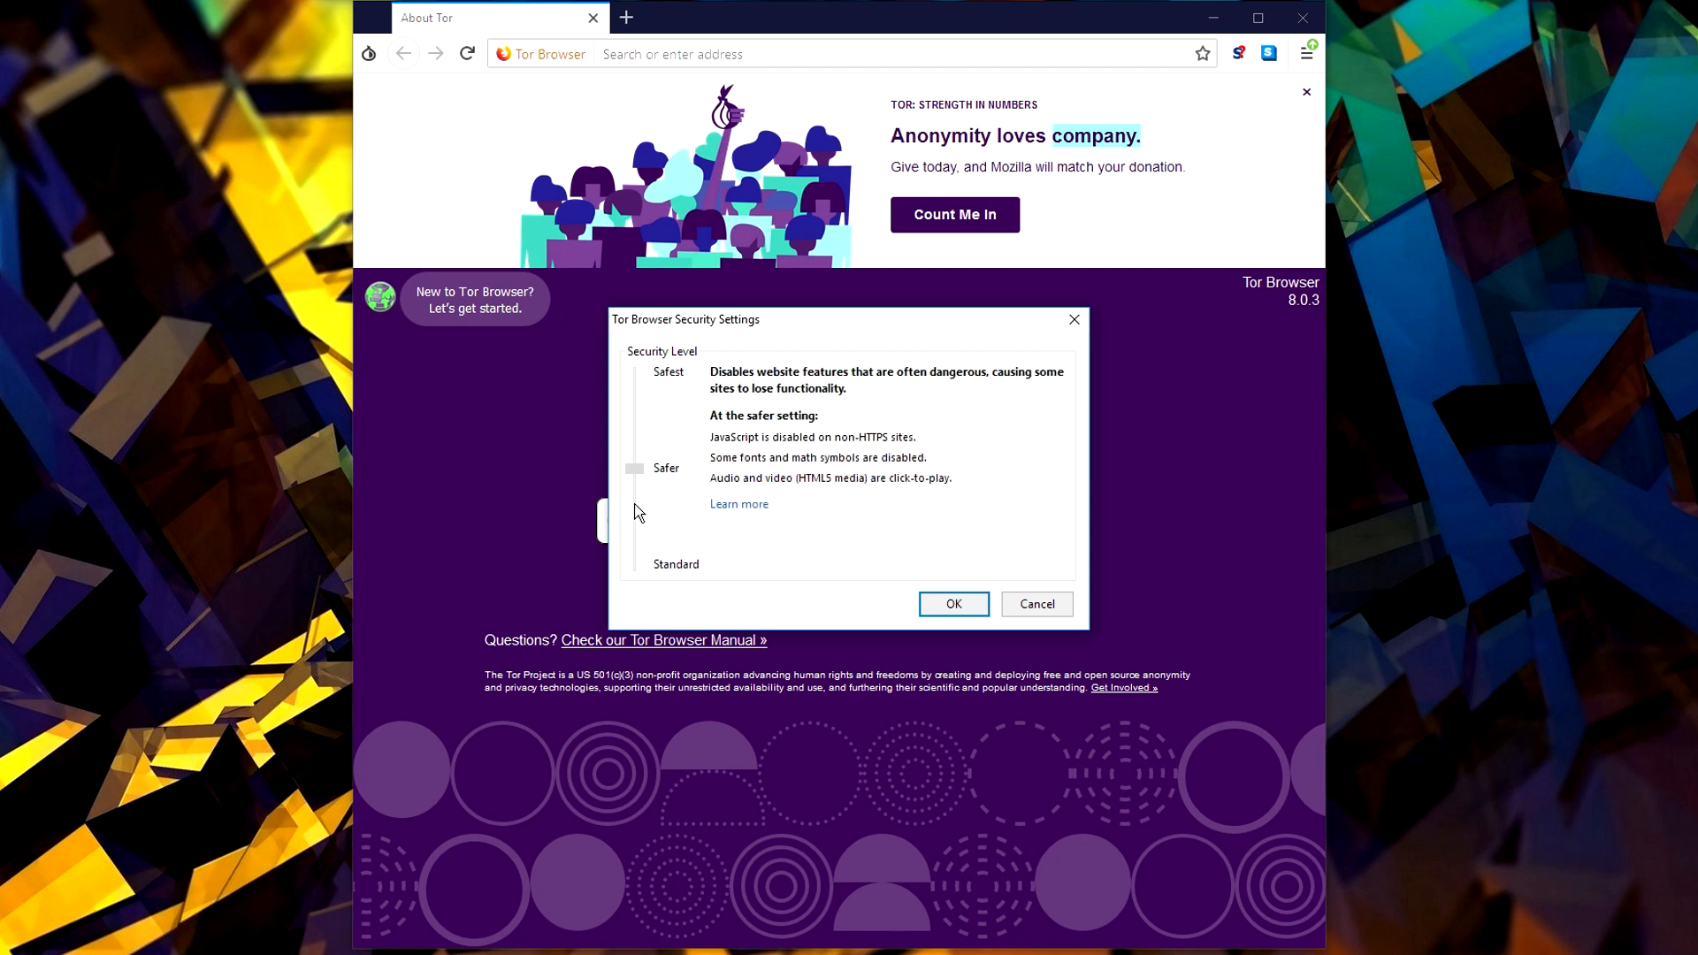
{"action": "left_click", "coordinate": [635, 468]}
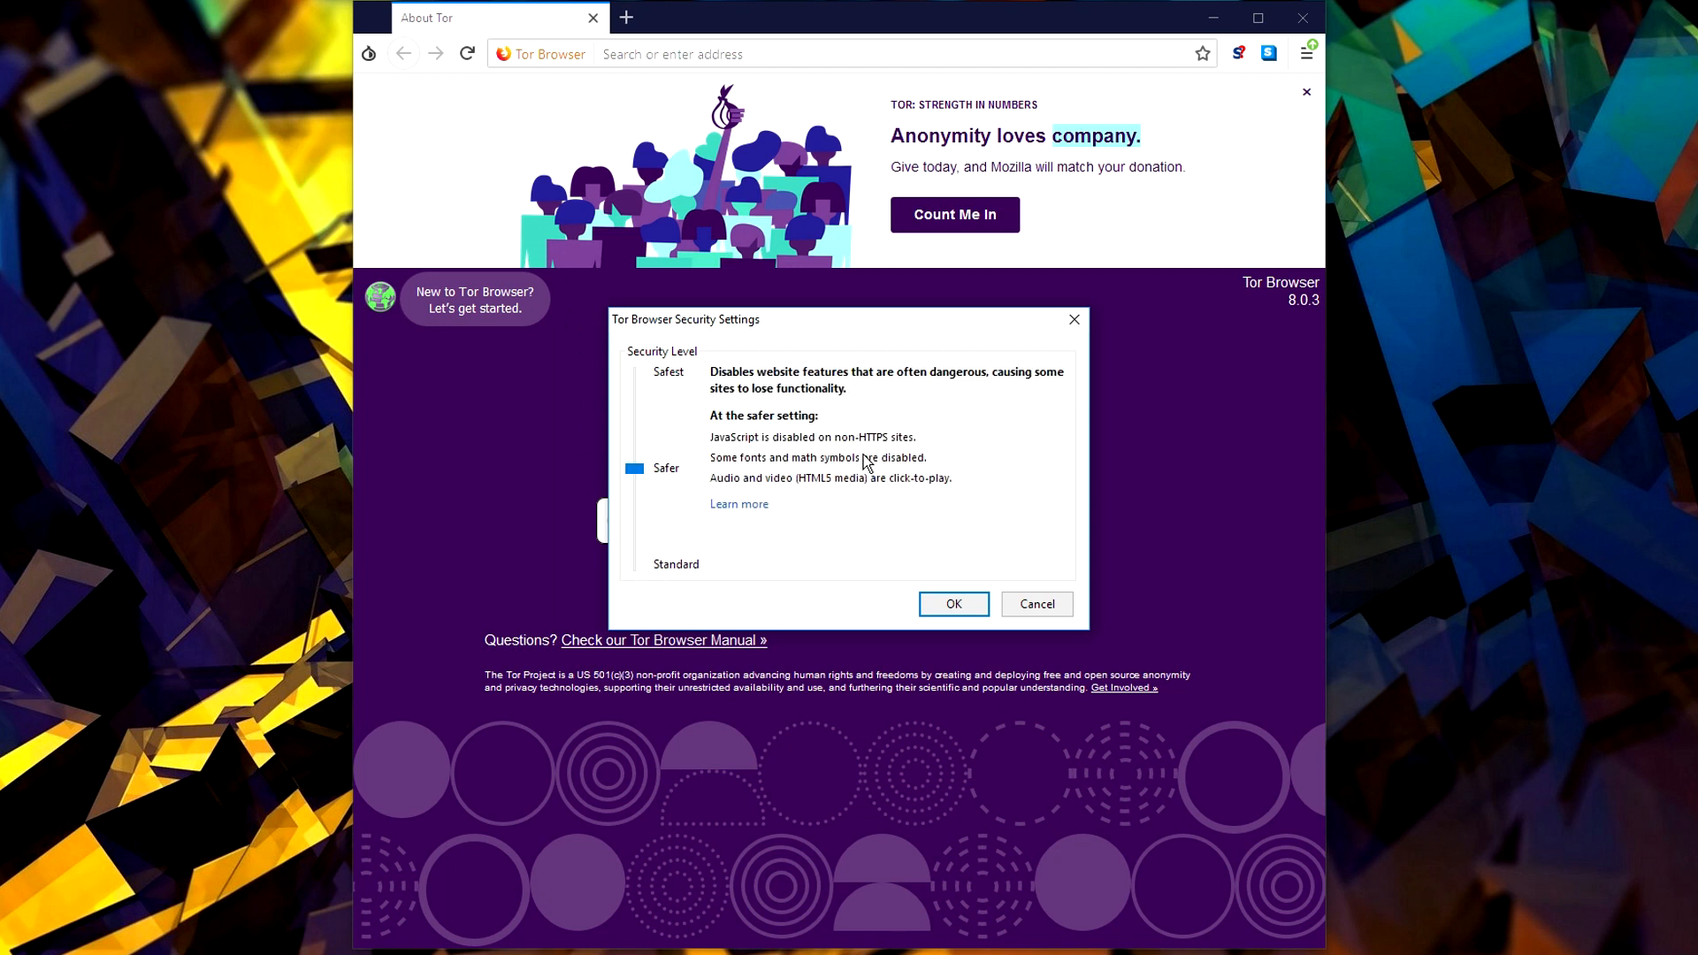
{"action": "mouse_move", "coordinate": [1027, 445]}
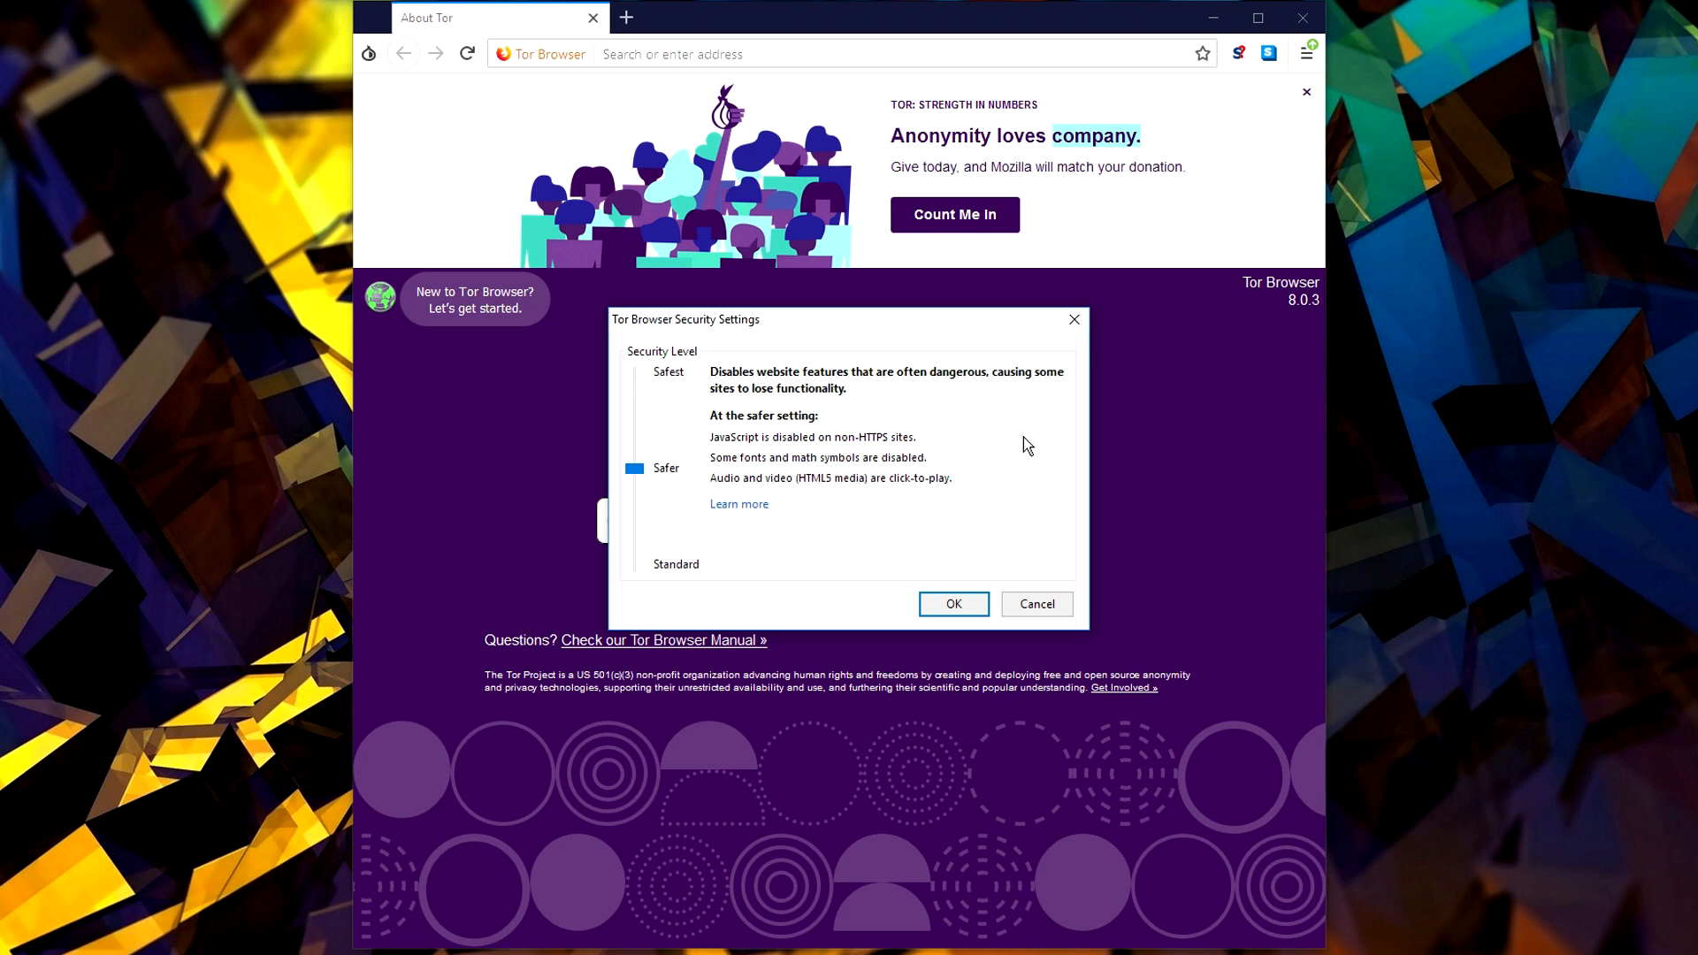
{"action": "left_click", "coordinate": [635, 371]}
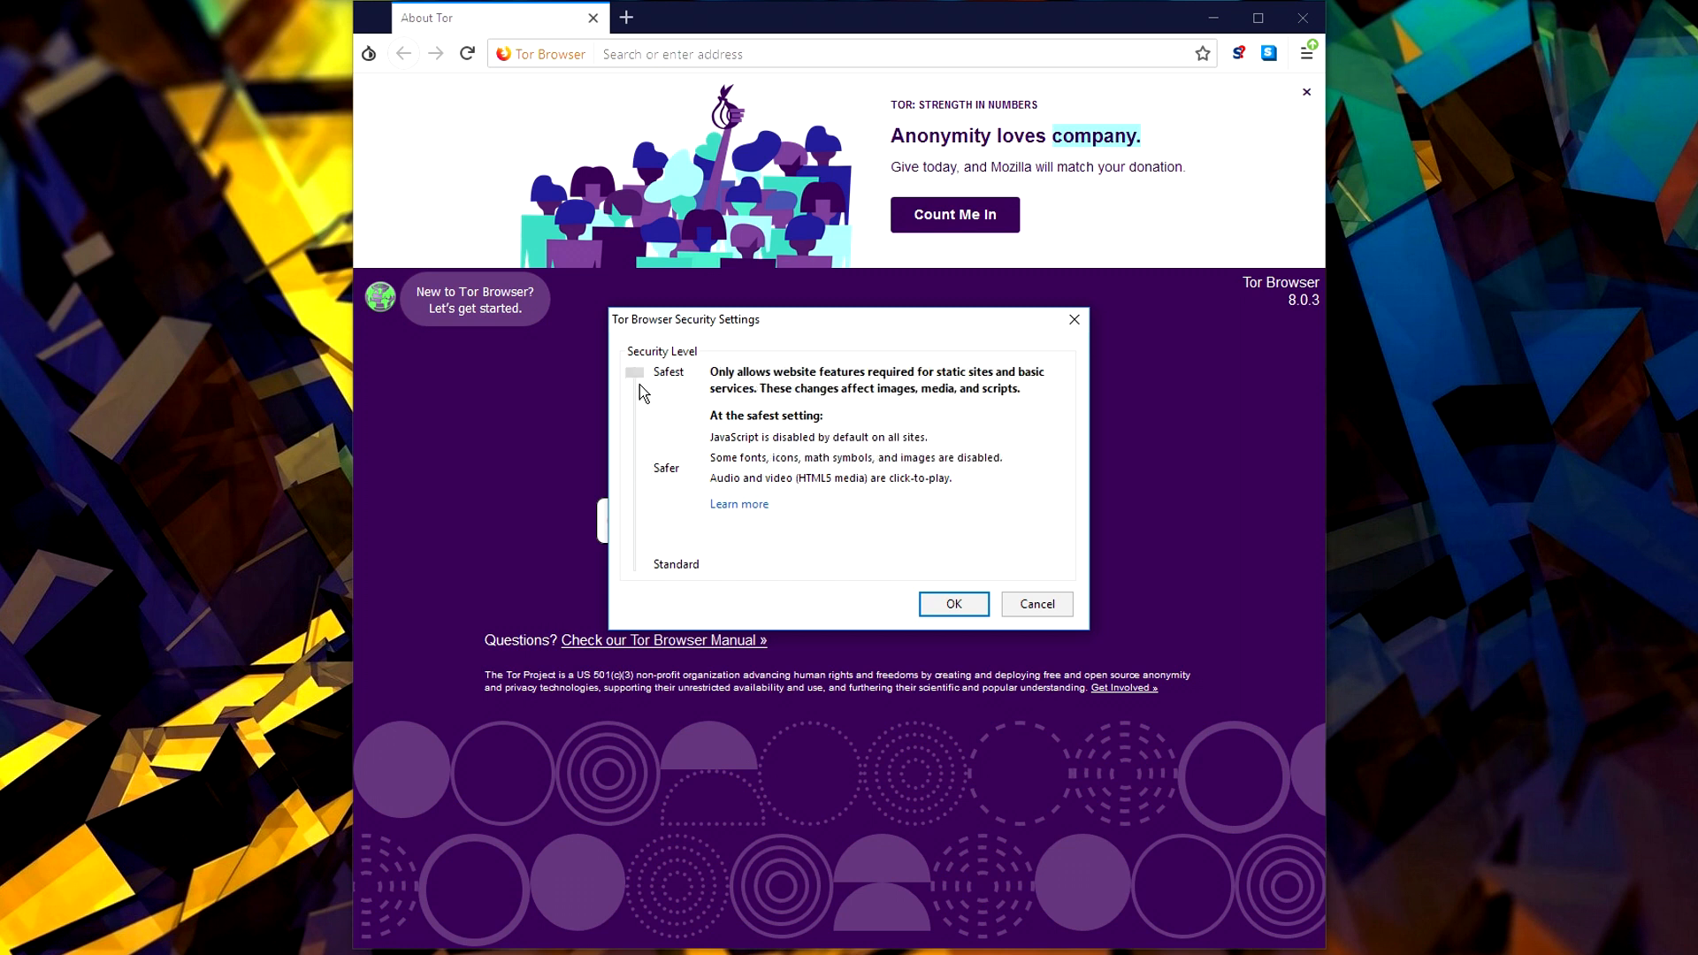
{"action": "left_click", "coordinate": [635, 373]}
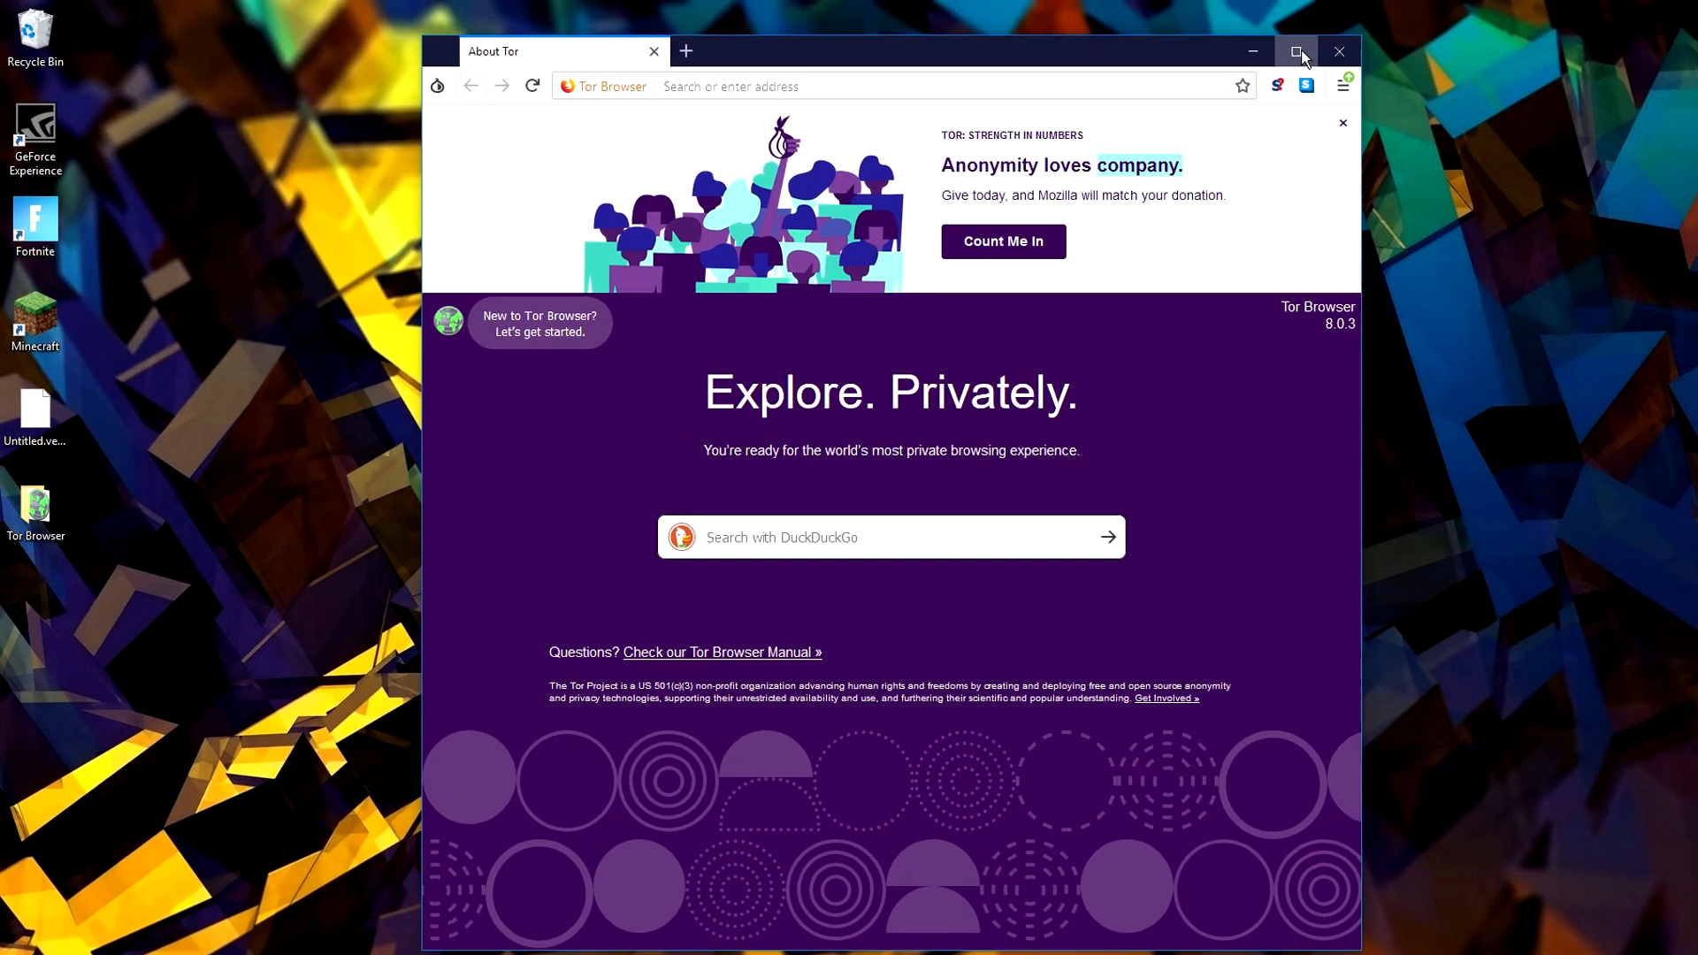
Maximize Tor Browser, note the full-screen tracking warning, then restore the default window size
{"action": "left_click", "coordinate": [1295, 52]}
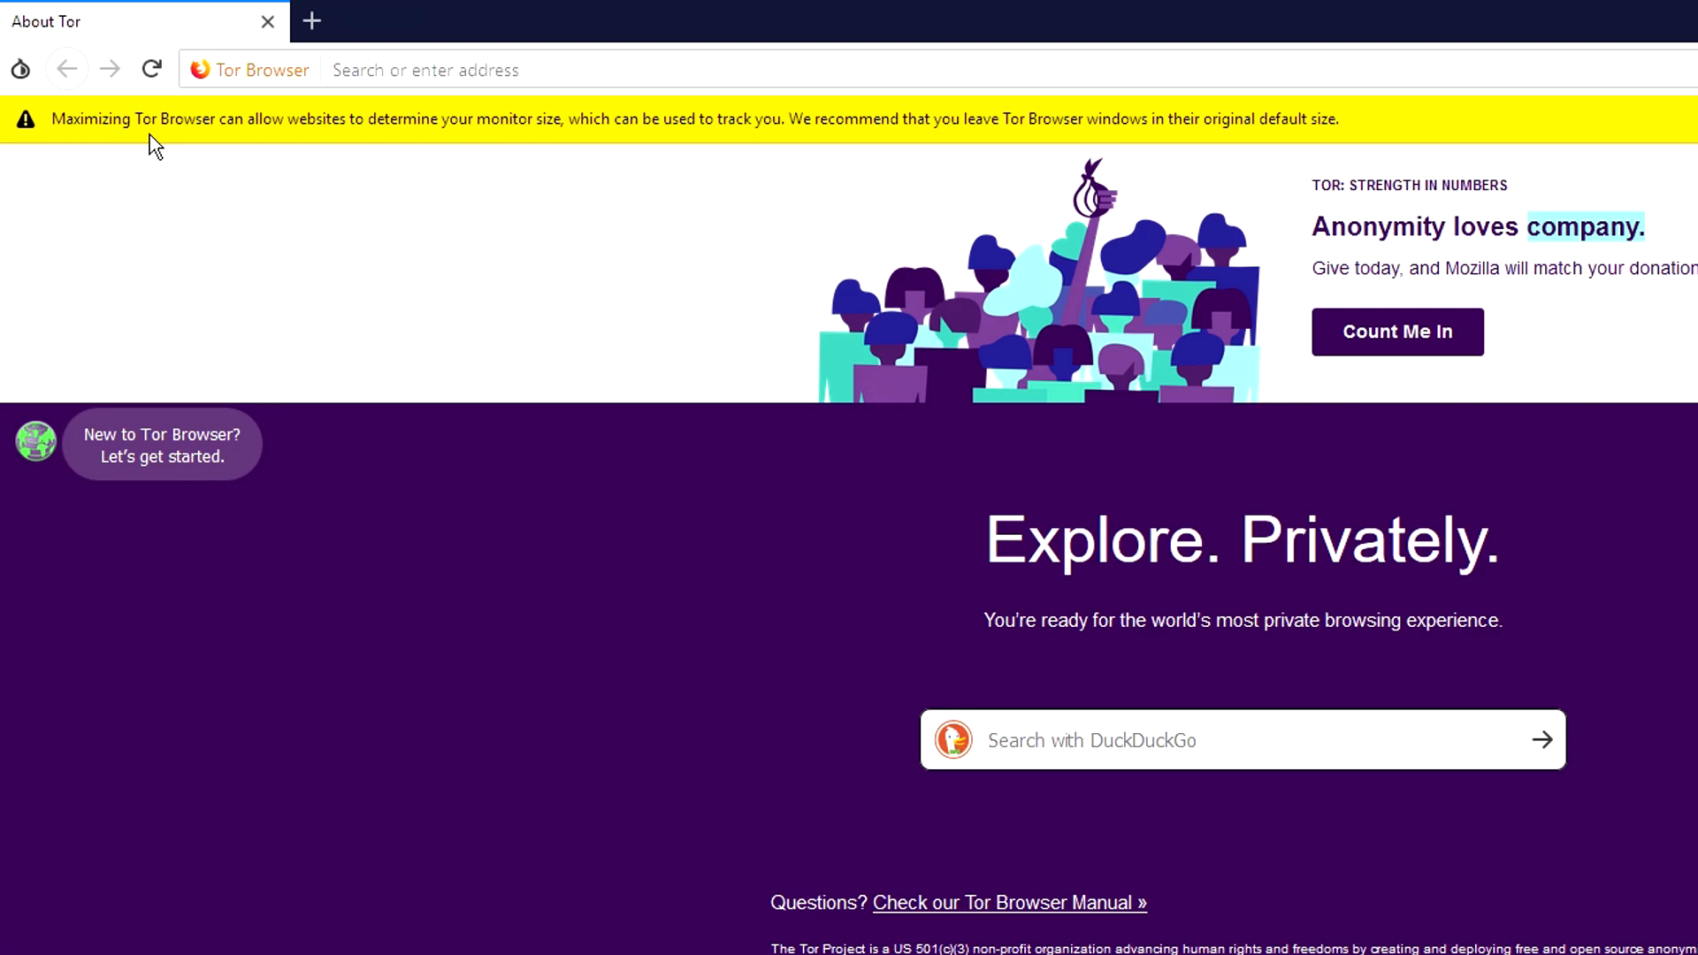
{"action": "left_click", "coordinate": [1636, 14]}
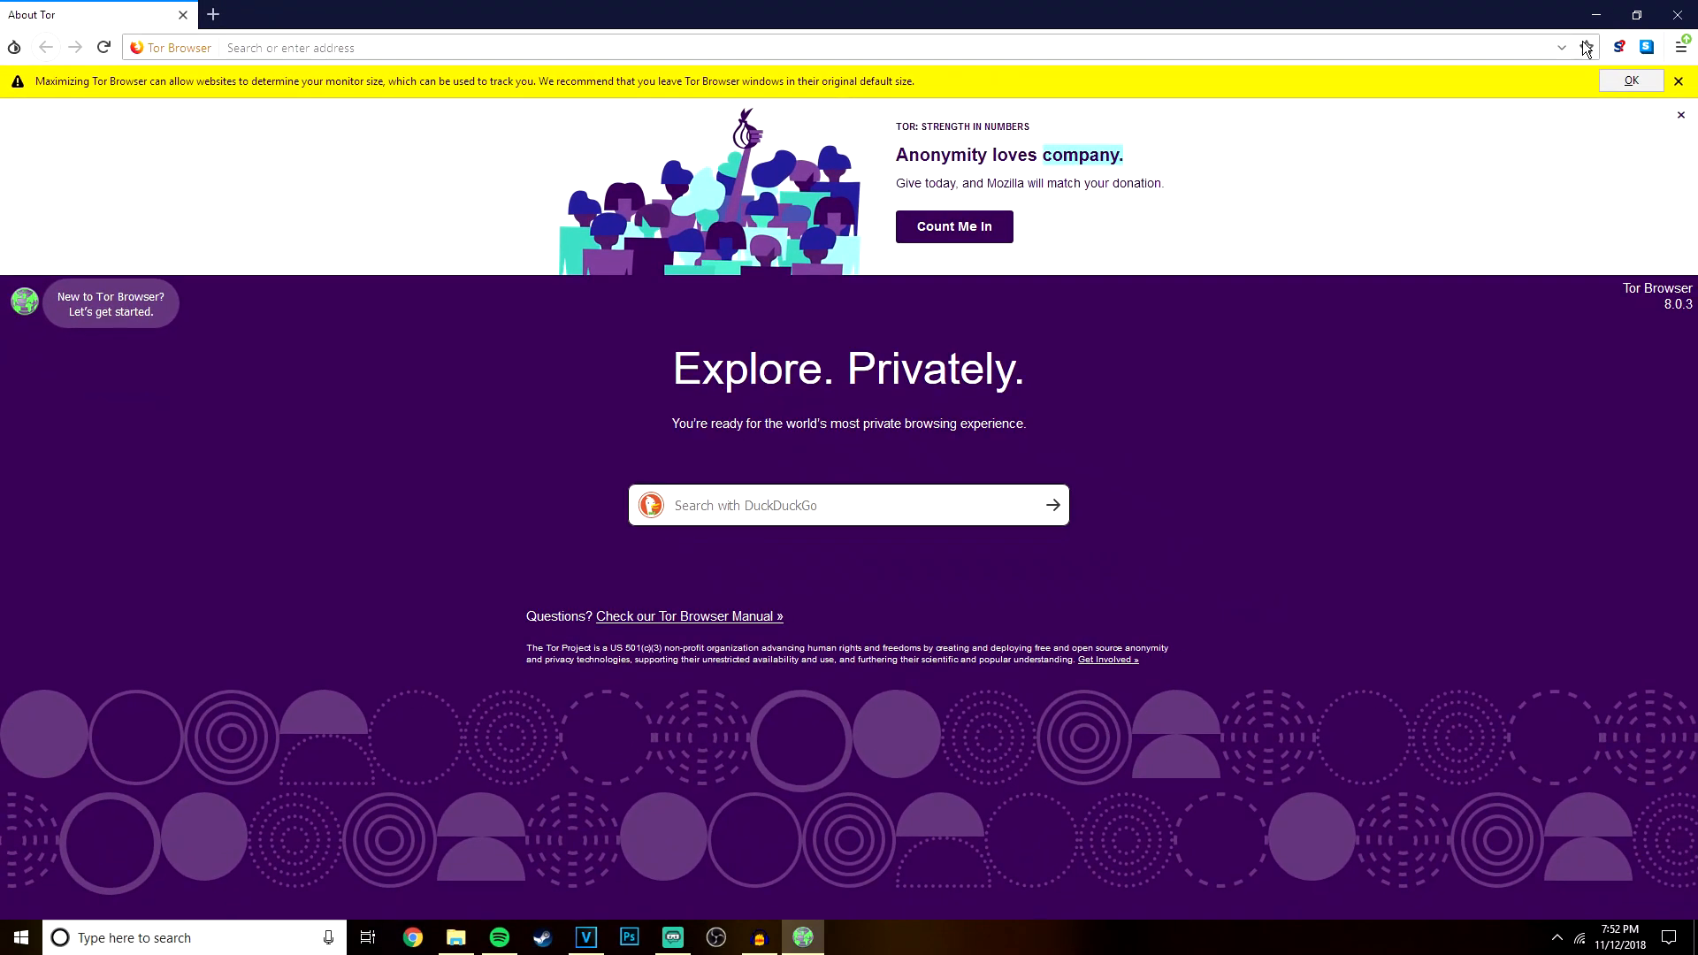
{"action": "left_click", "coordinate": [1635, 14]}
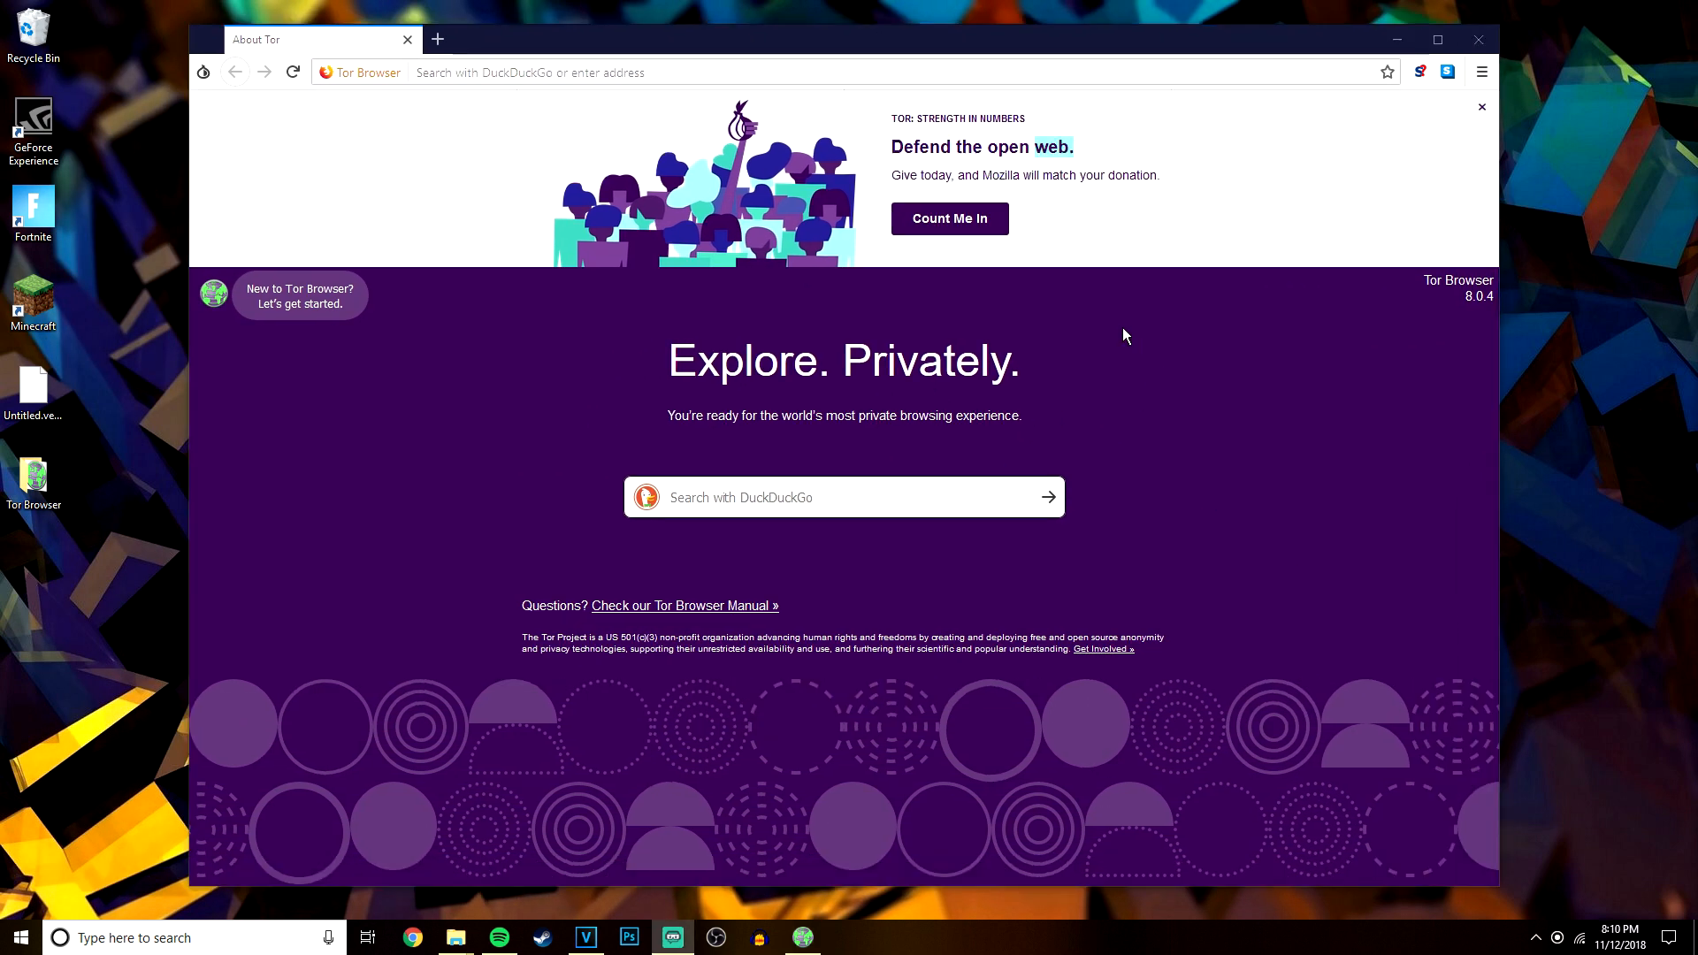
{"action": "mouse_move", "coordinate": [1107, 352]}
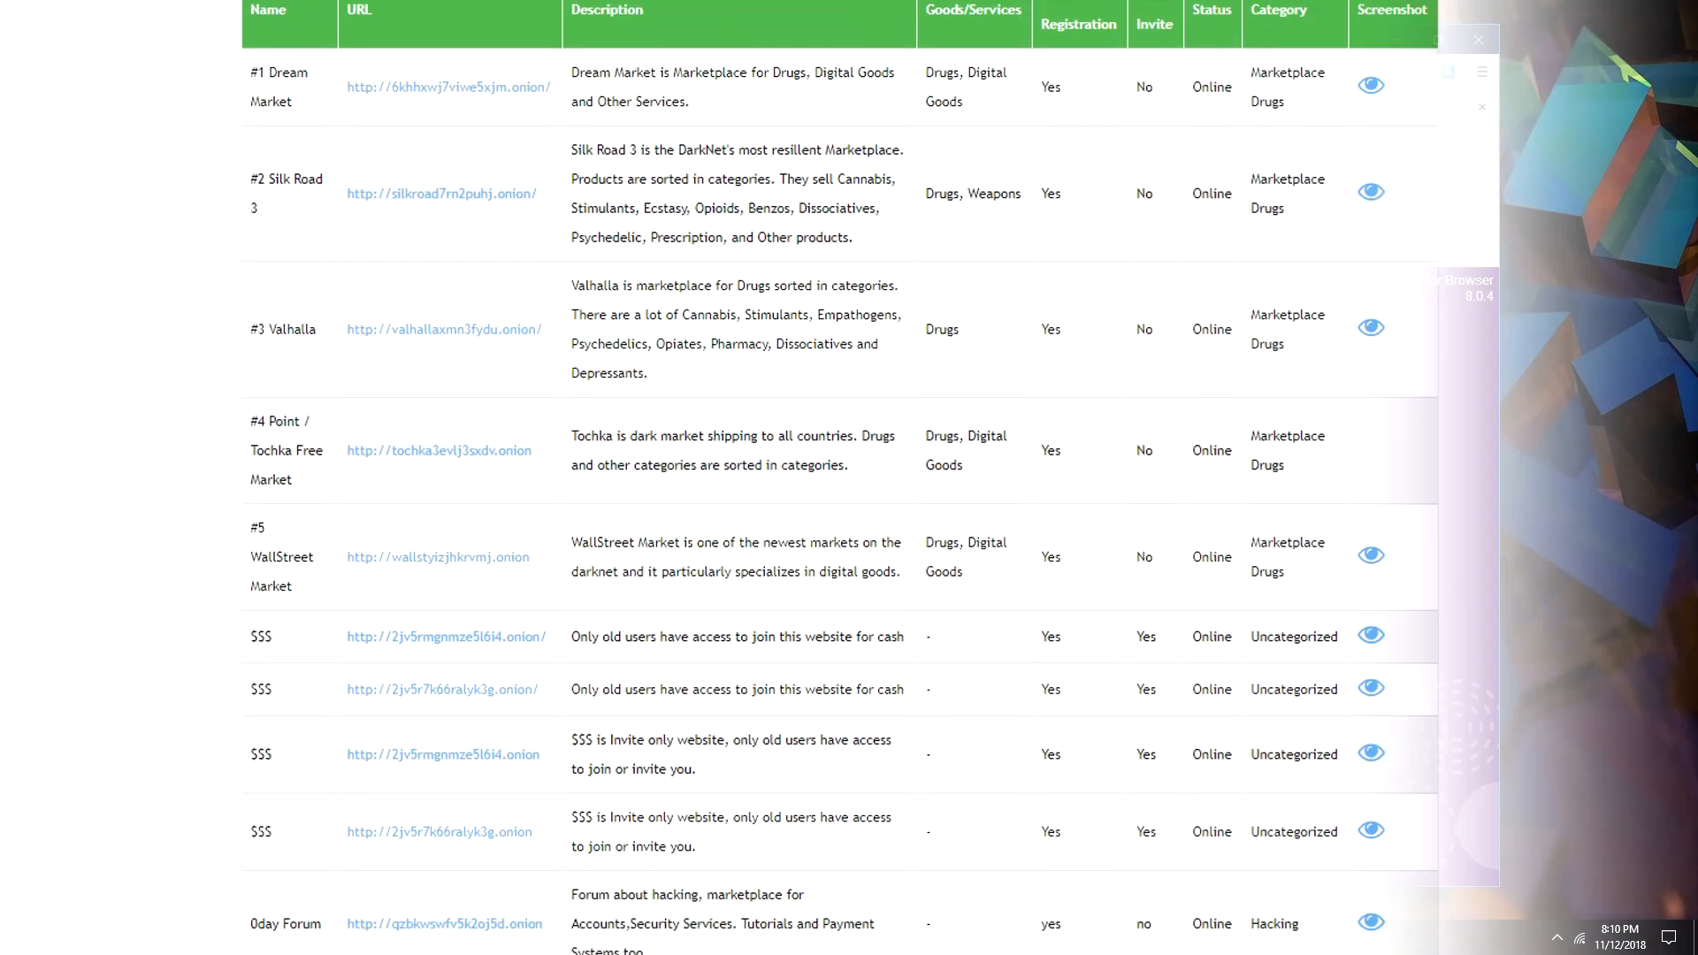
Scroll through the .onion site directory, then show Tor Browser's identity and security menu via the onion button
{"action": "scroll", "scroll_direction": "down", "scroll_amount": 3}
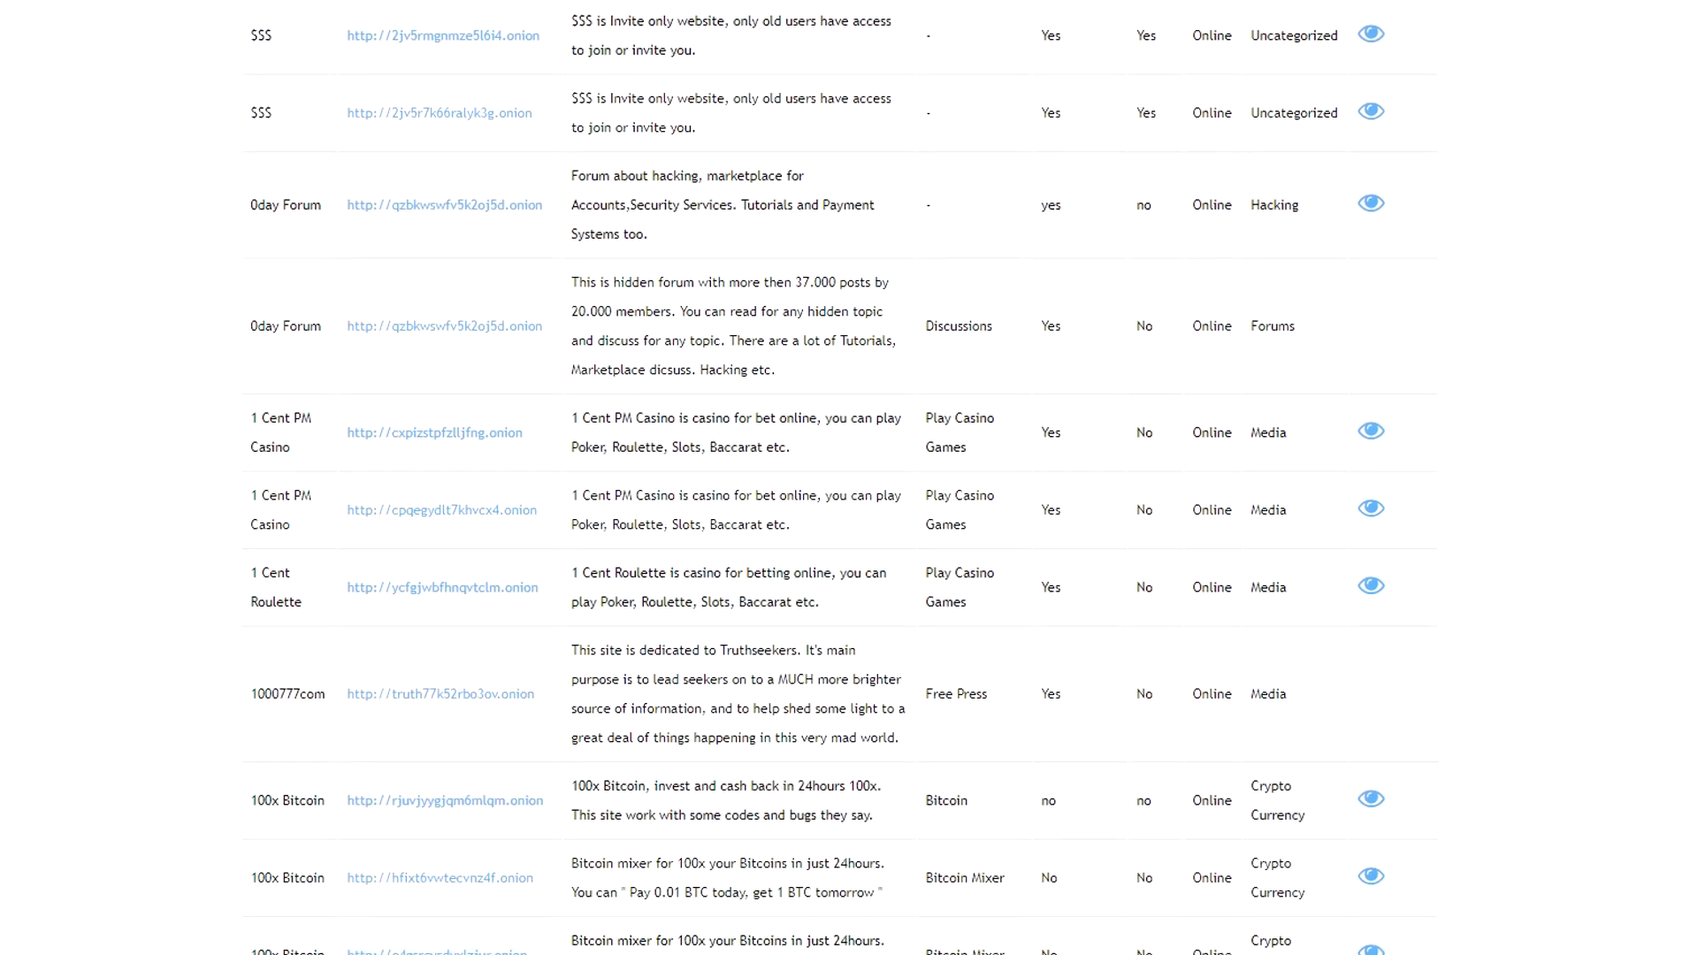
{"action": "scroll", "scroll_direction": "down", "scroll_amount": 3}
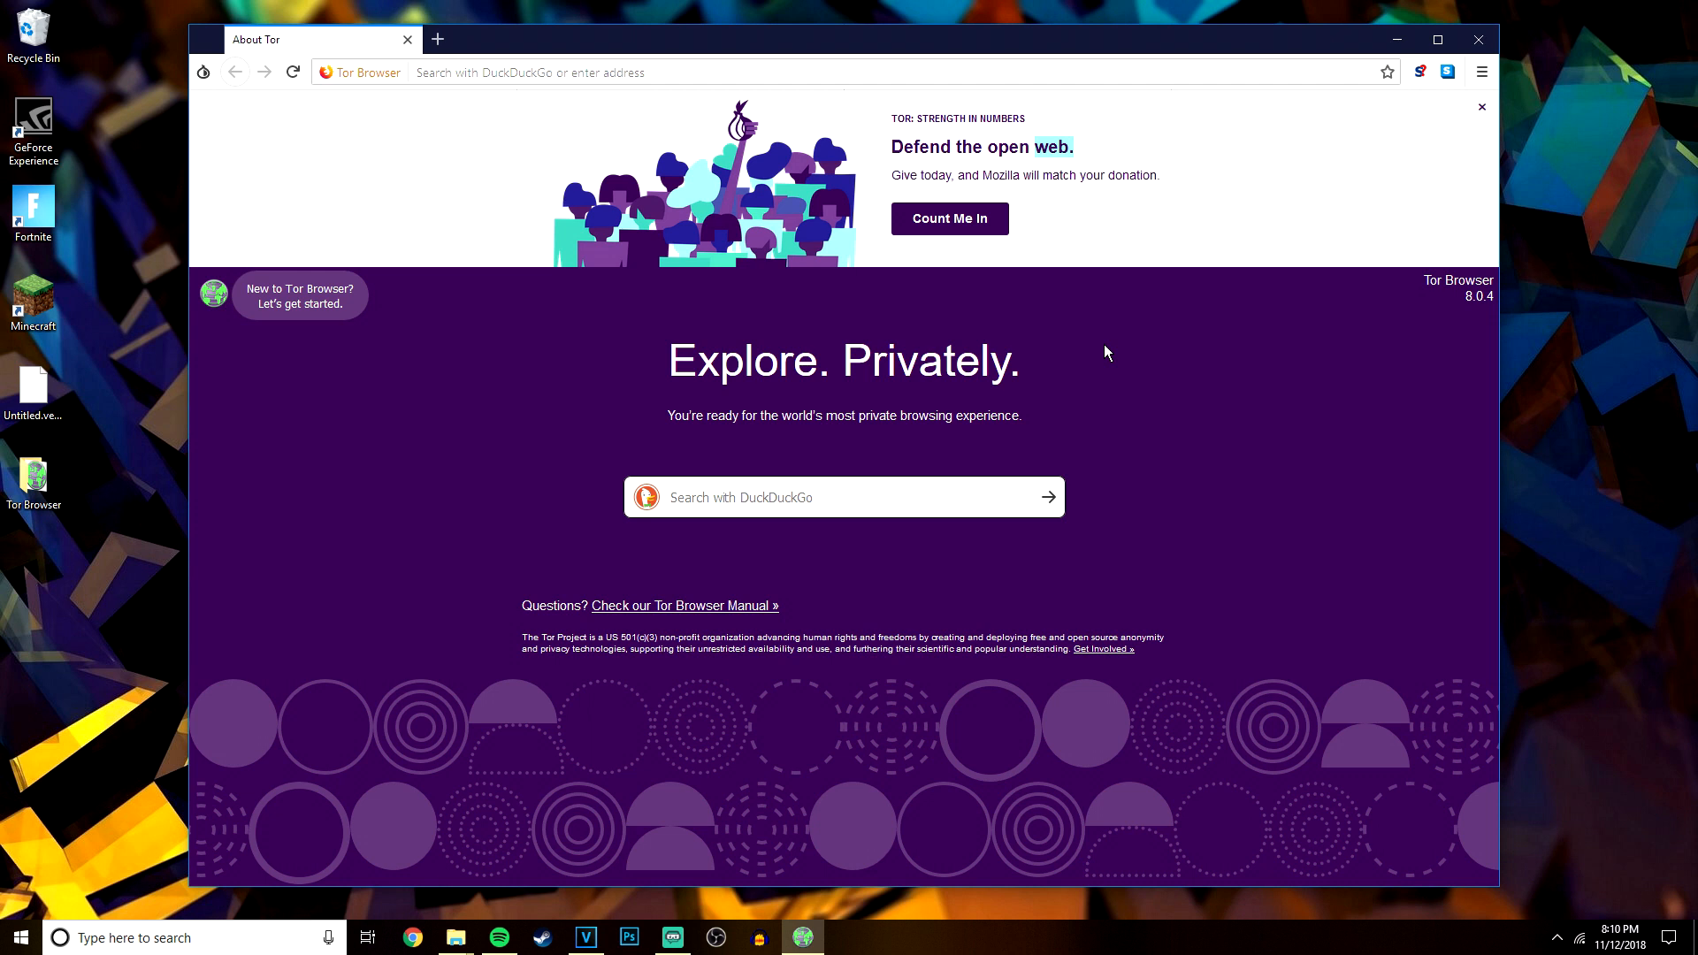
{"action": "left_click", "coordinate": [204, 71]}
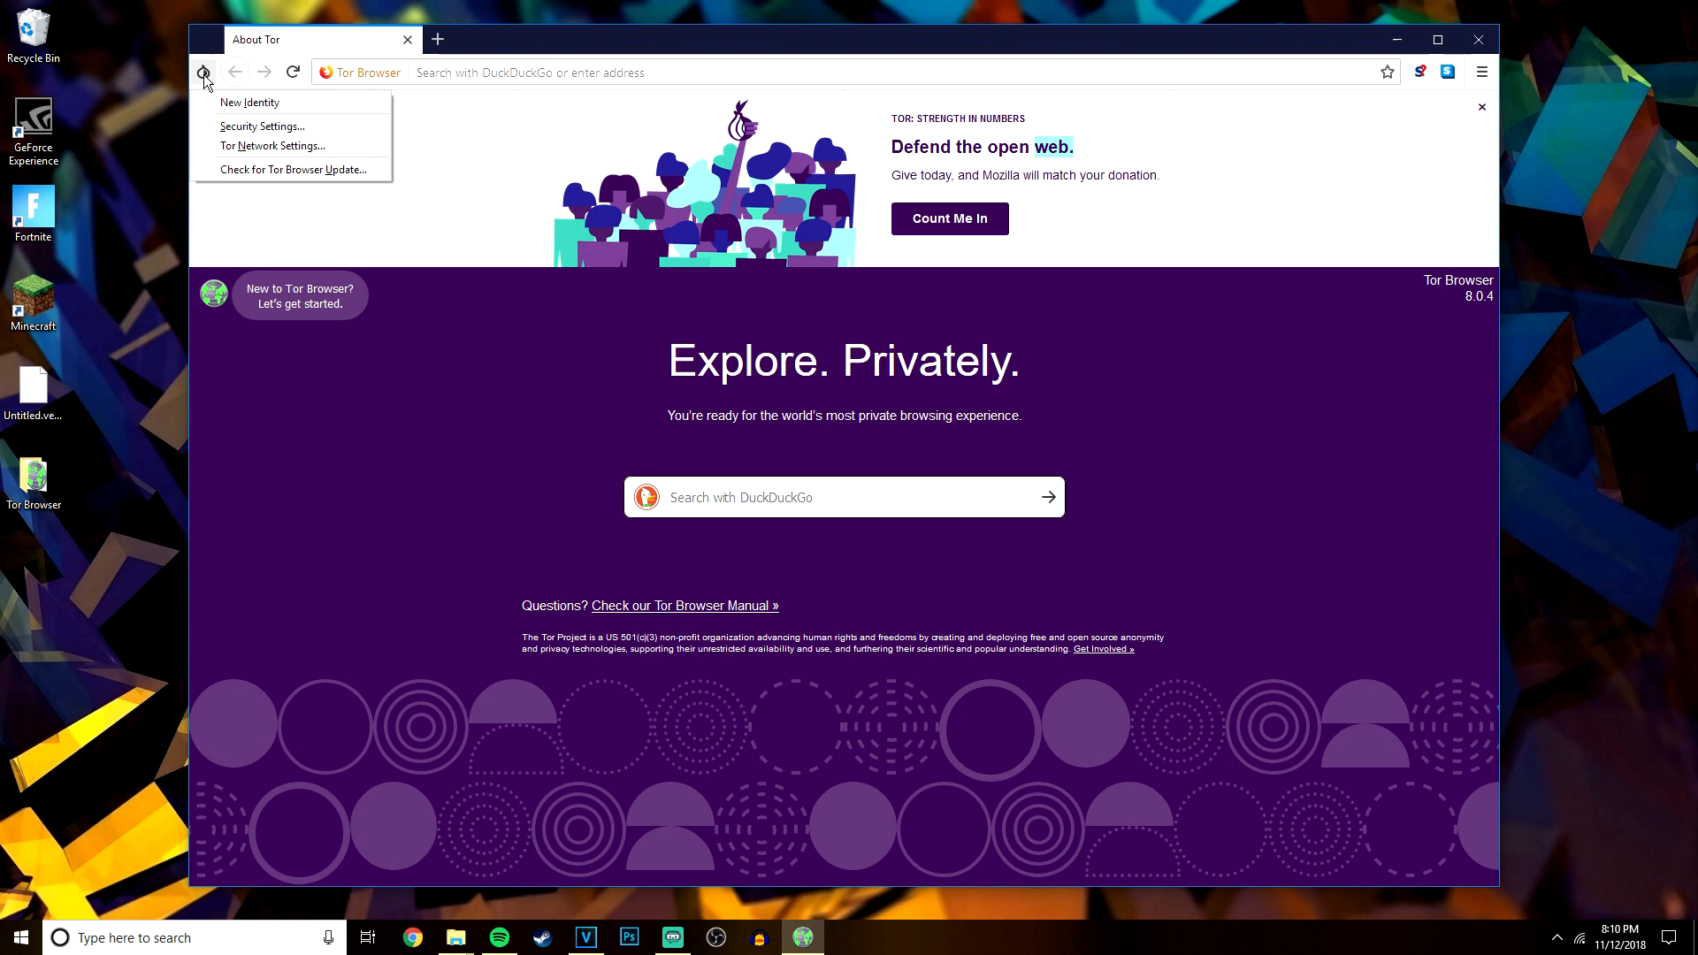